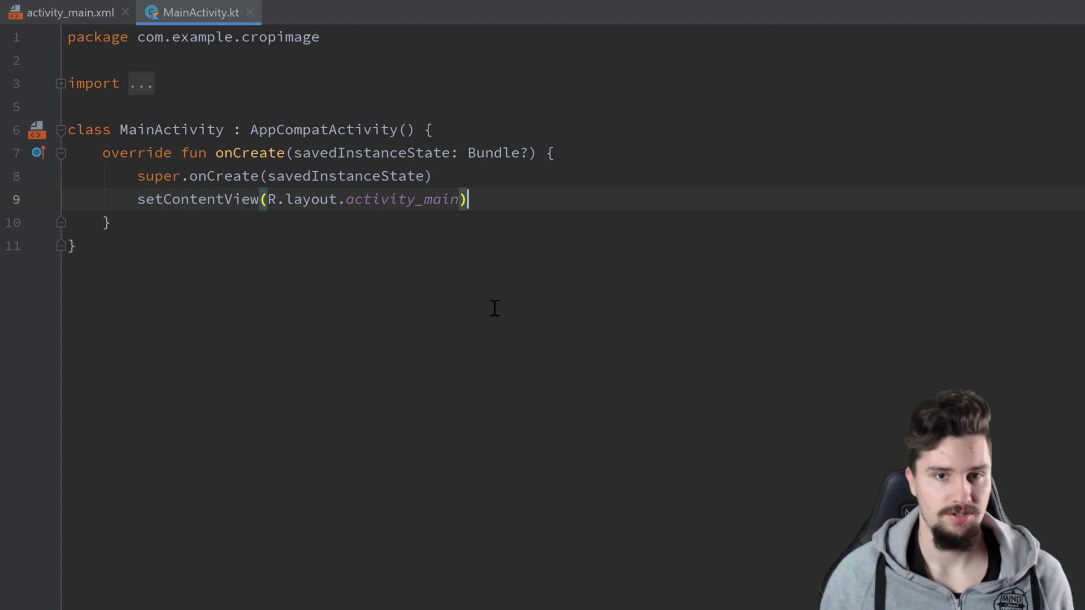
pyautogui.moveTo(539, 219)
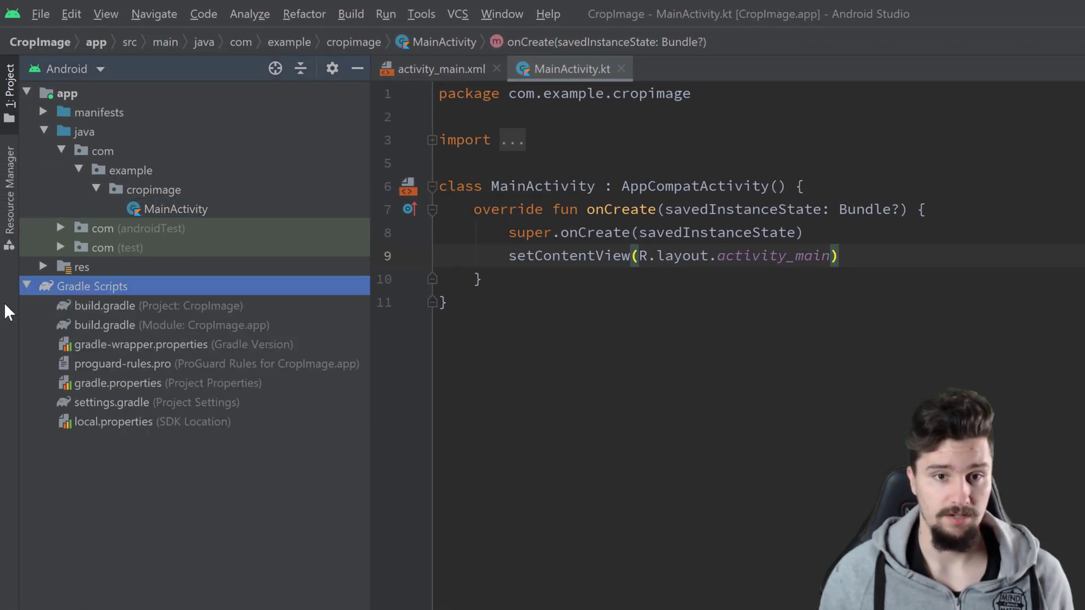
pyautogui.moveTo(132, 335)
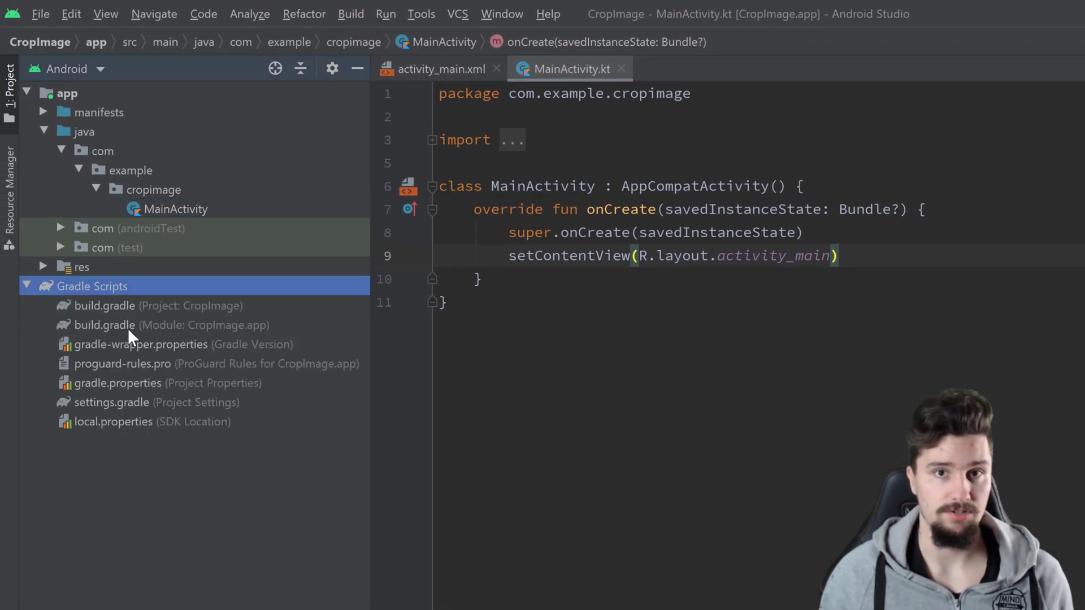
pyautogui.moveTo(137, 334)
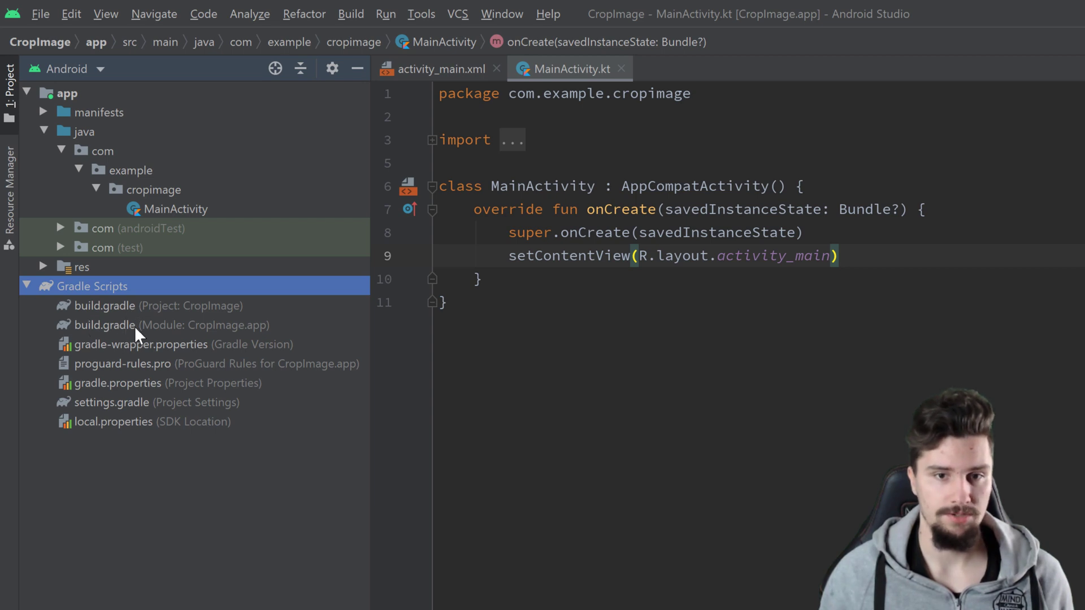
# Declare activity-ktx and android-image-cropper in the app module's build.gradle, then sync Gradle.
pyautogui.doubleClick(104, 325)
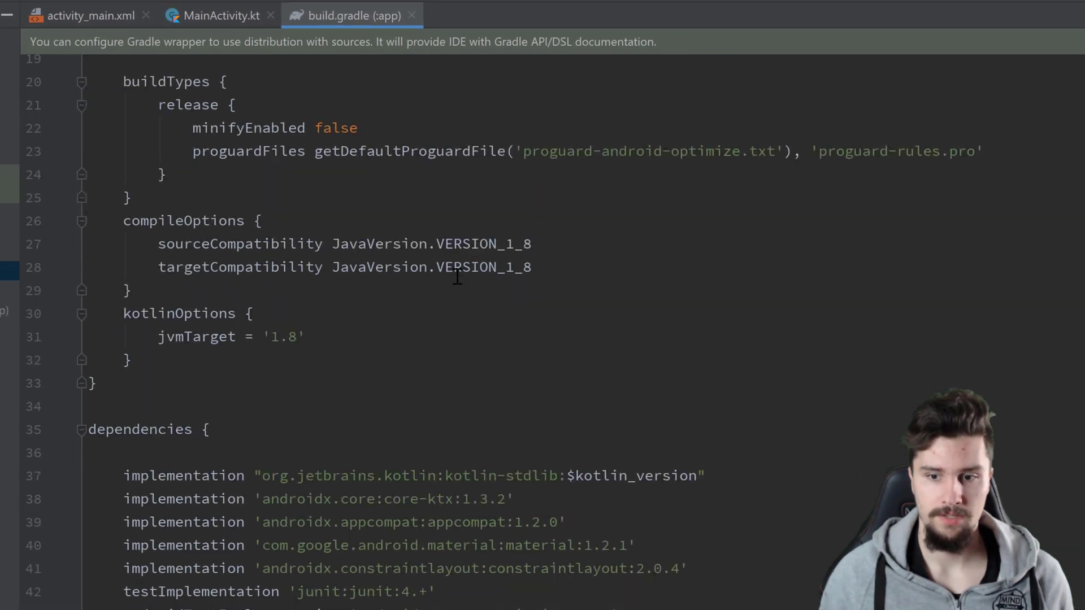
pyautogui.scroll(-3)
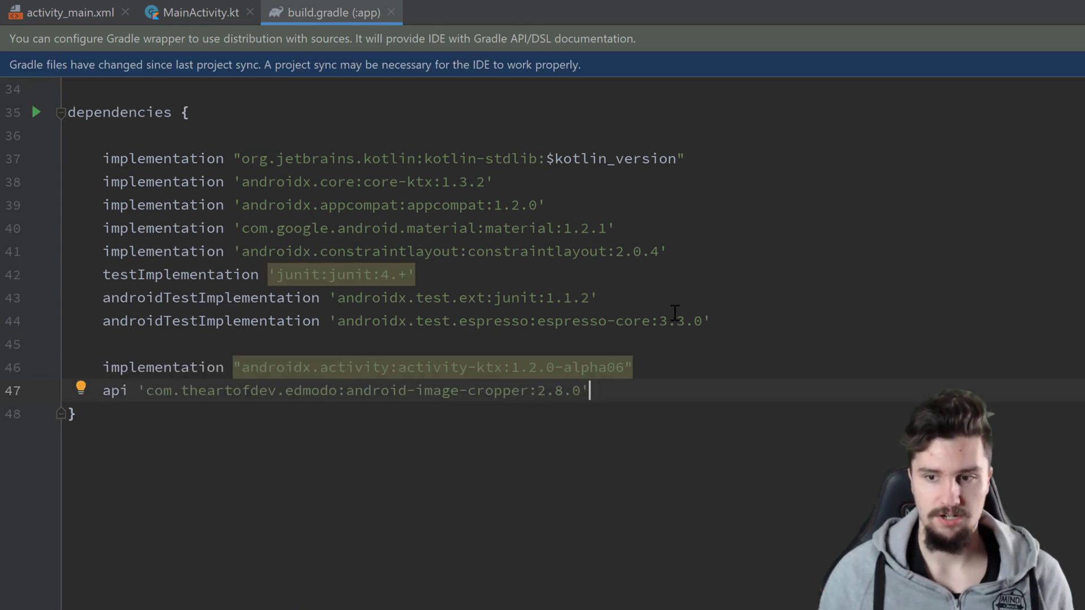
pyautogui.scroll(-3)
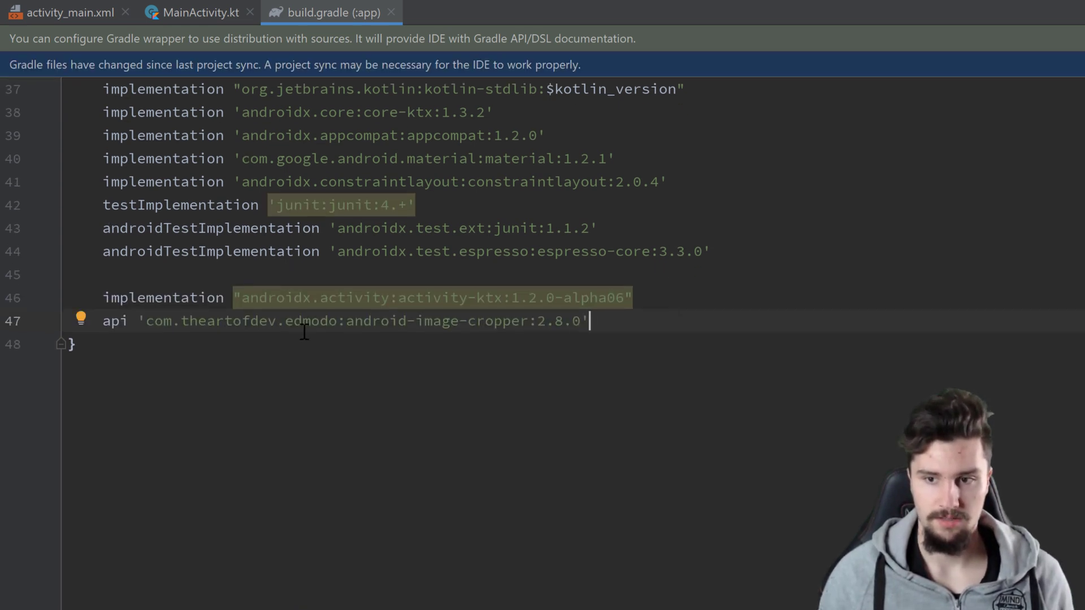
pyautogui.doubleClick(471, 321)
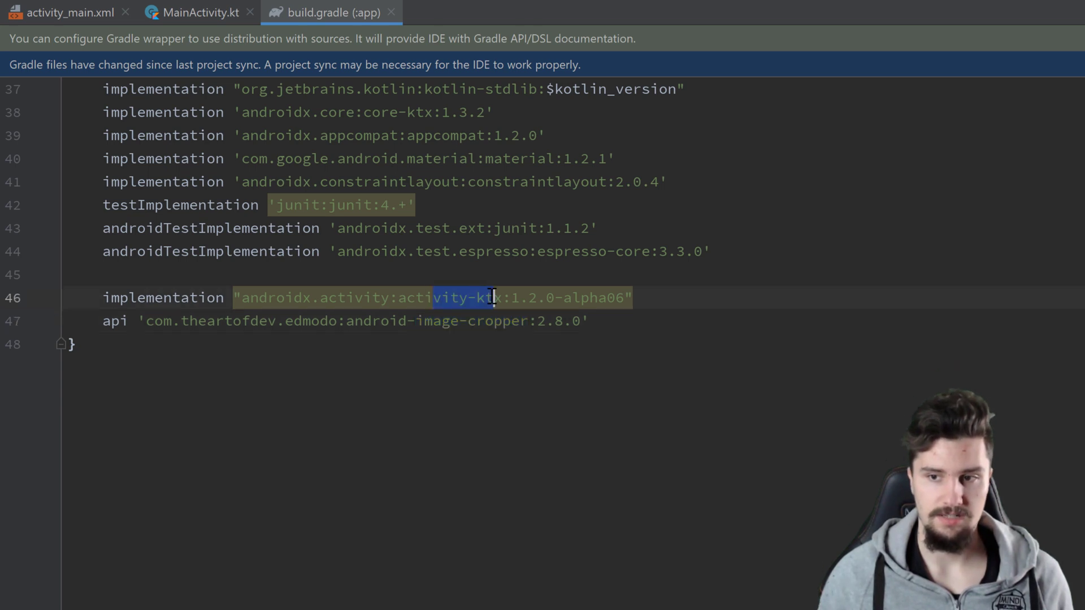
pyautogui.click(632, 298)
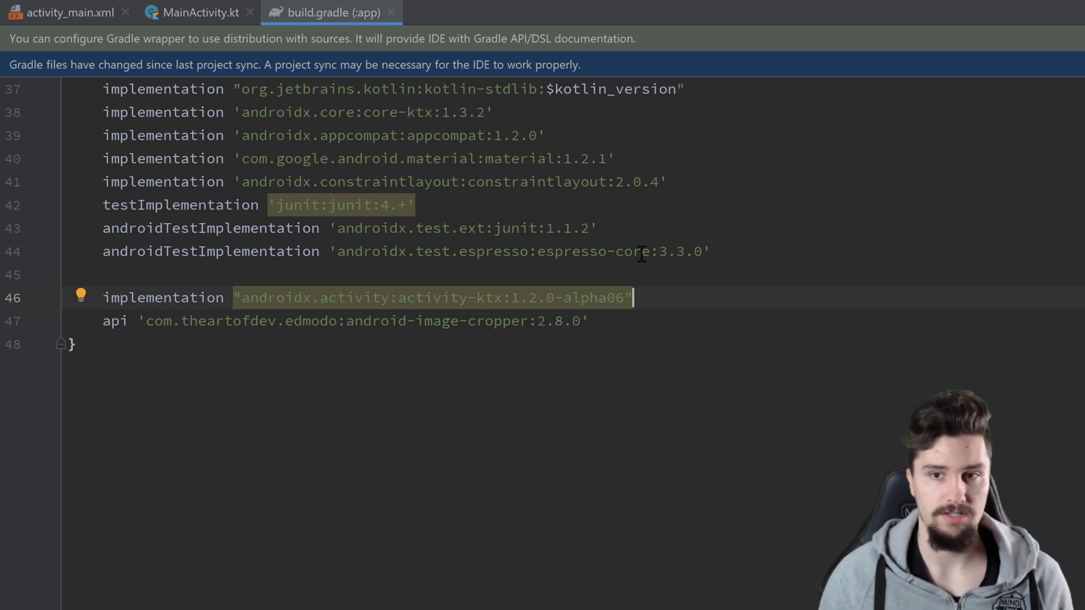
pyautogui.moveTo(548, 274)
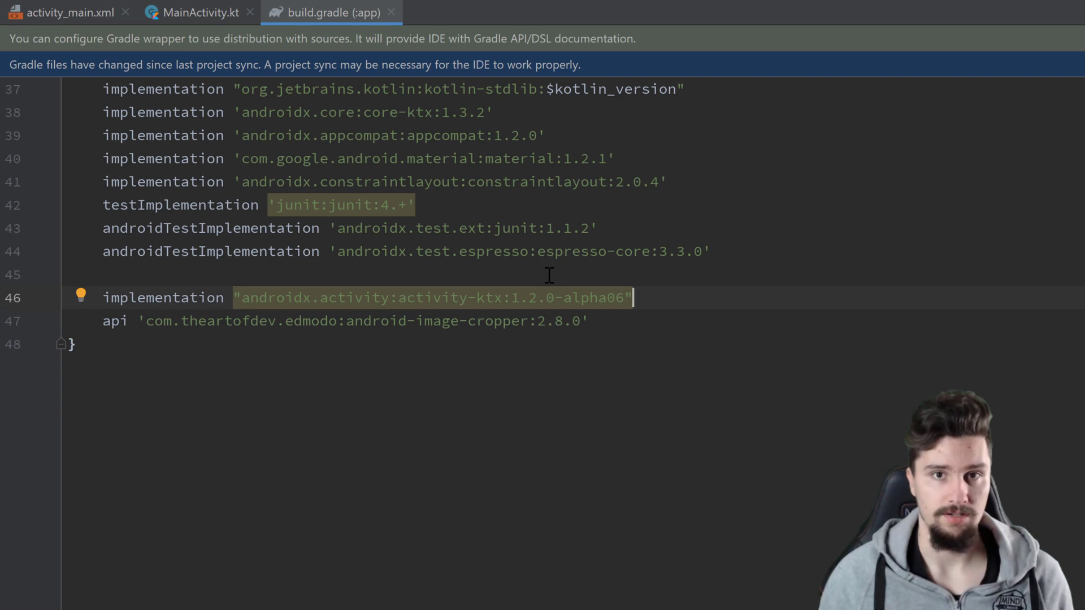
pyautogui.moveTo(684, 299)
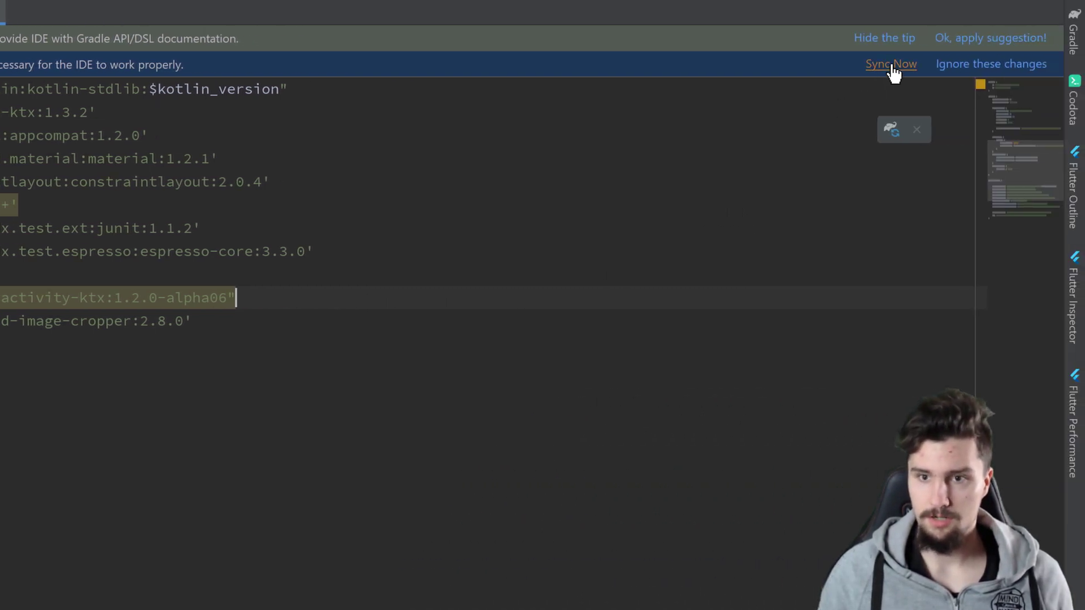
pyautogui.click(891, 64)
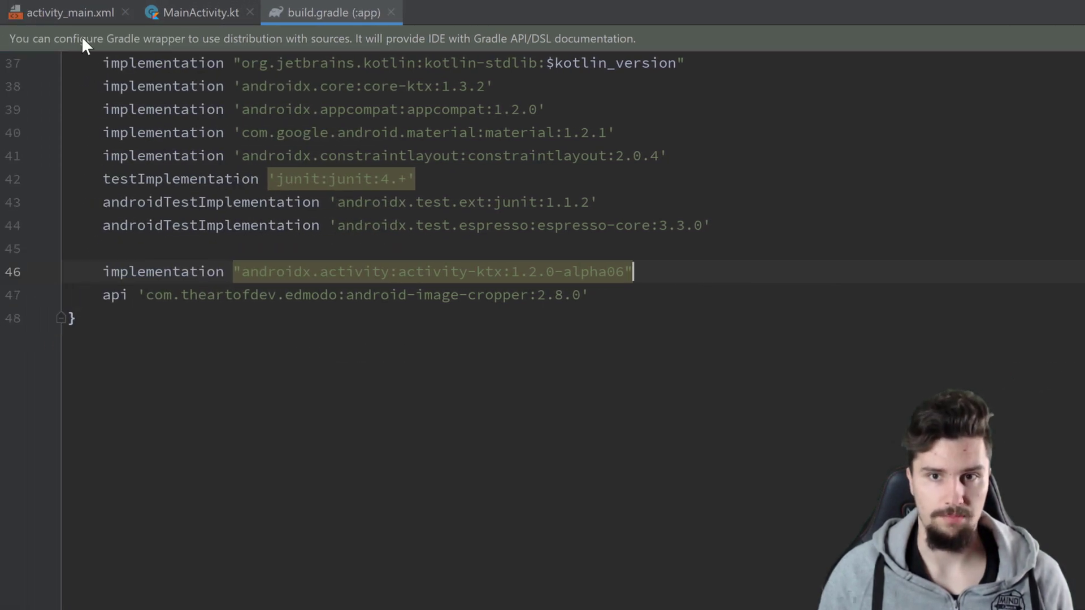
# In activity_main.xml code view, change the Hello World TextView into a 'Choose Image' Button.
pyautogui.click(68, 13)
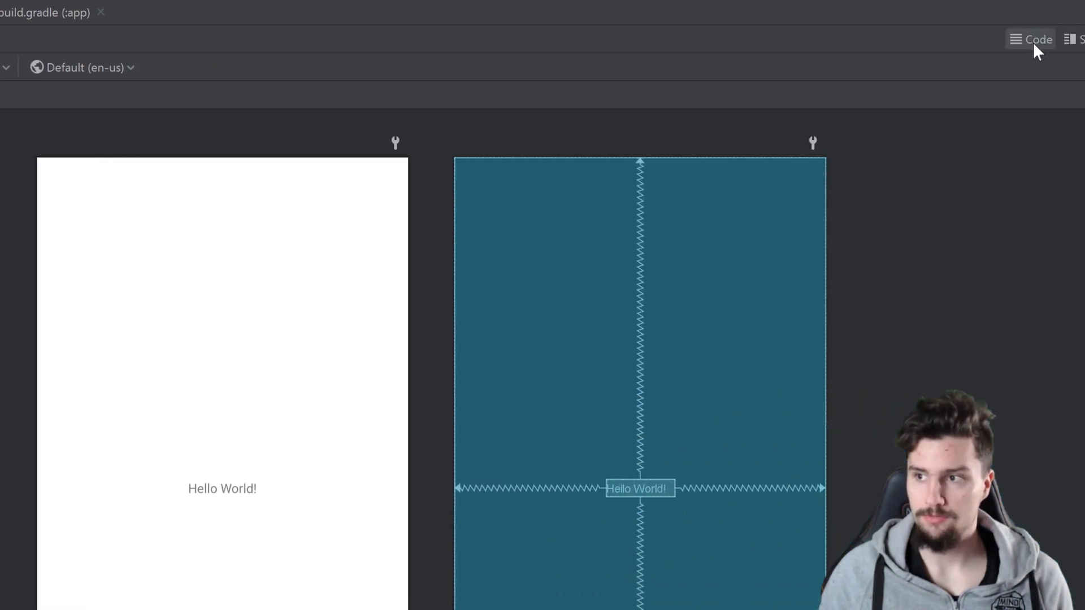
pyautogui.click(922, 40)
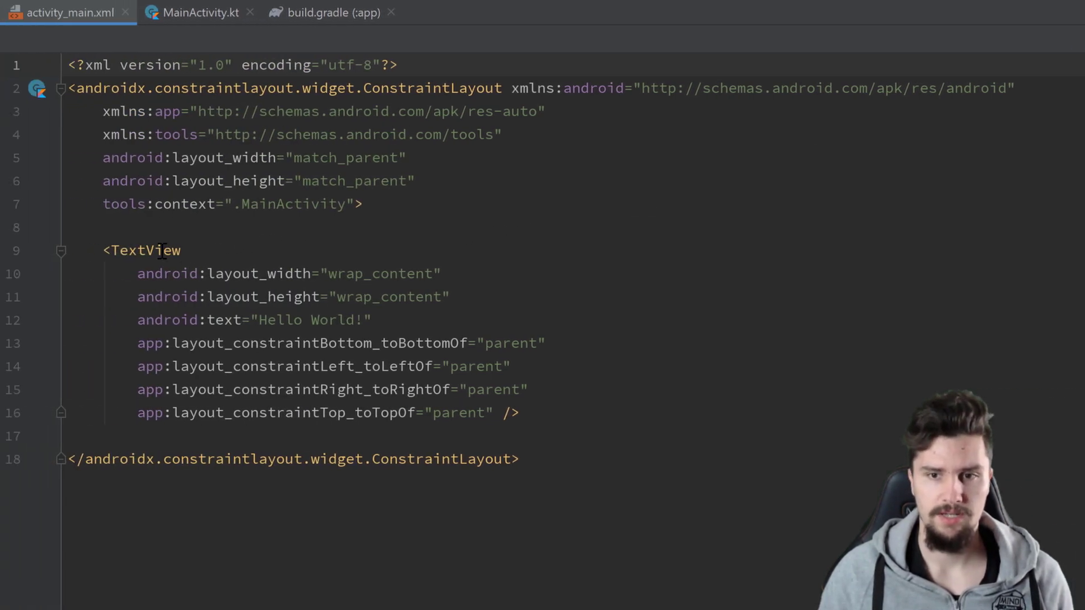
pyautogui.write('Butt')
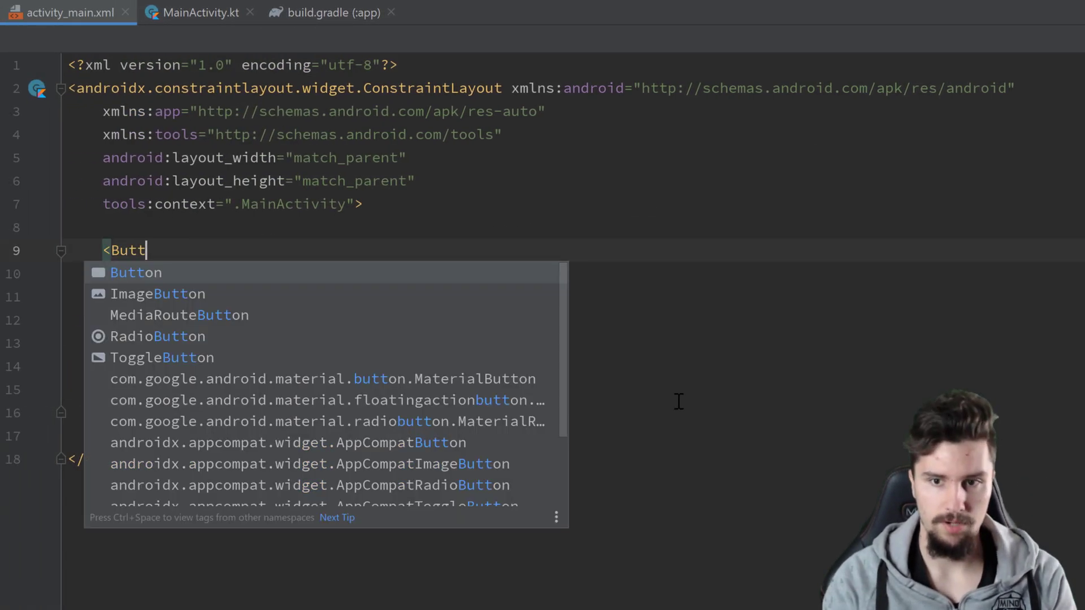
pyautogui.click(135, 272)
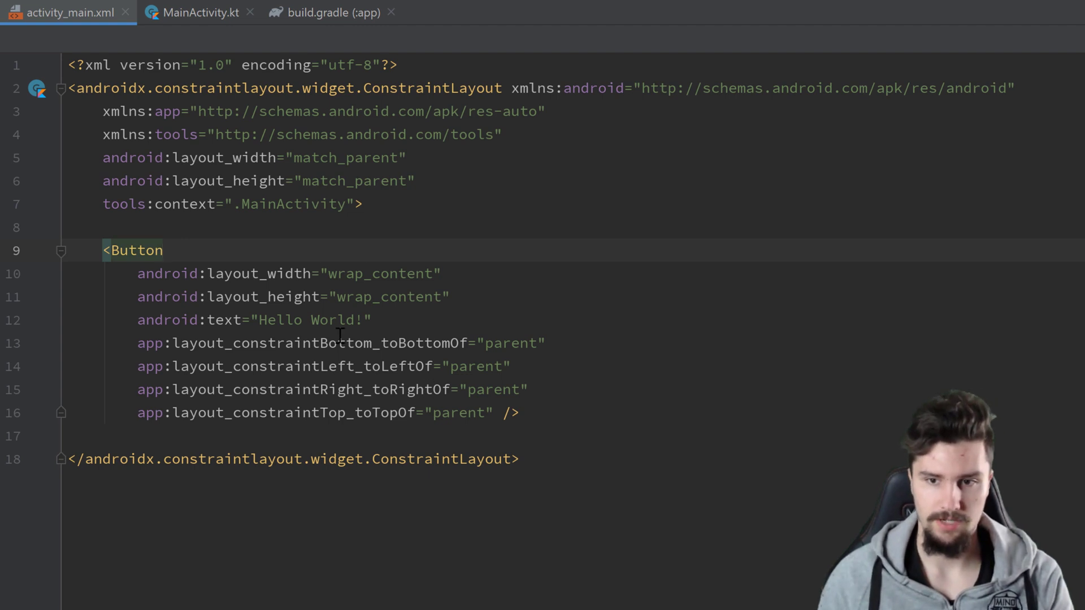
pyautogui.write('C')
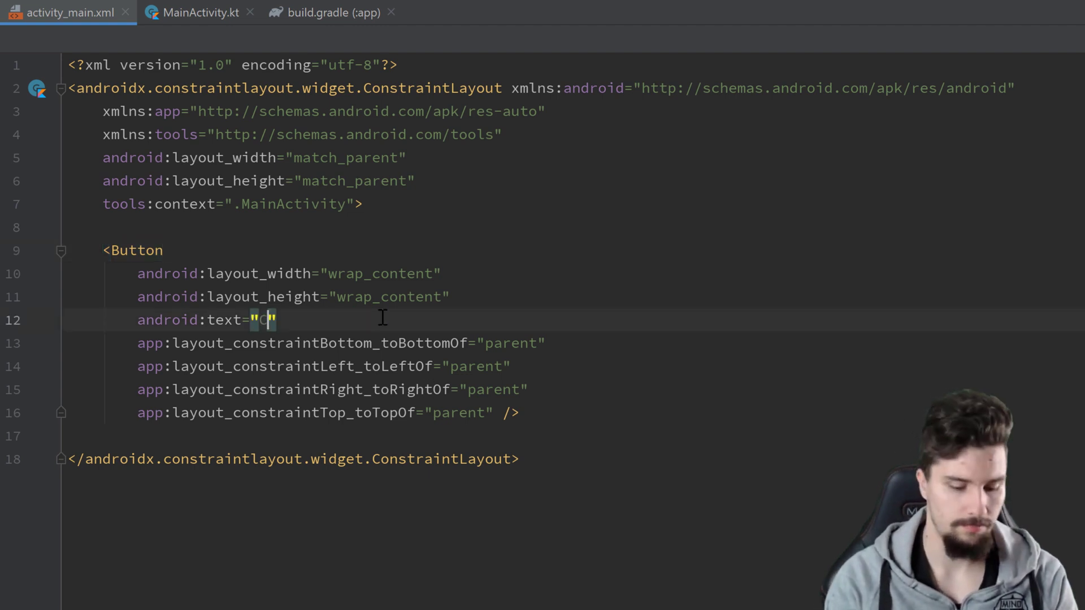
pyautogui.write('hoose Image')
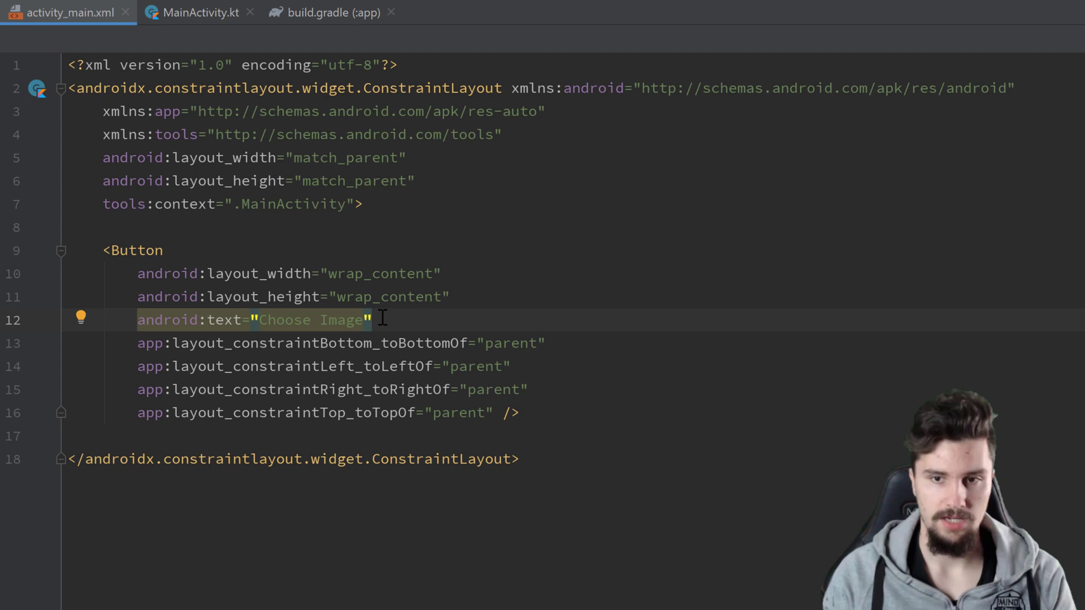
# Give the button the id btnChooseImage.
pyautogui.press('Enter')
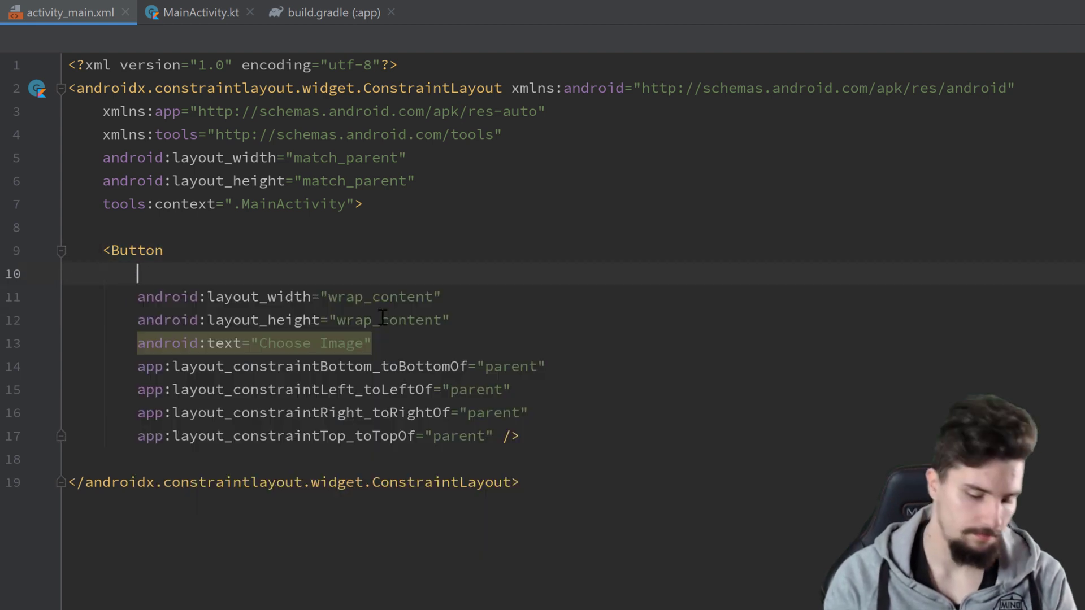
pyautogui.write('android:id="@+id/nt')
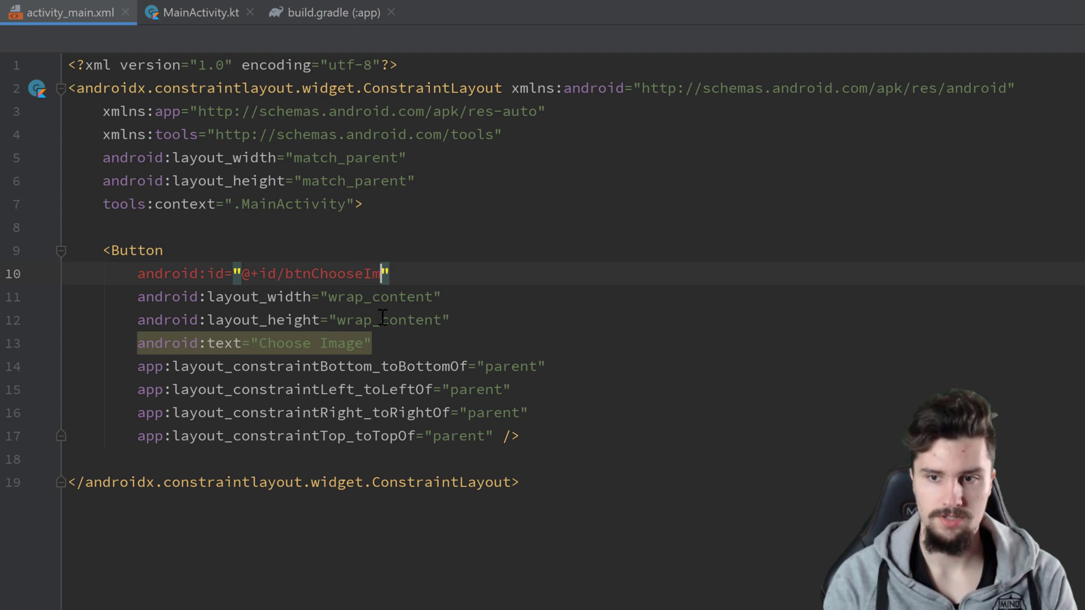
pyautogui.write('age')
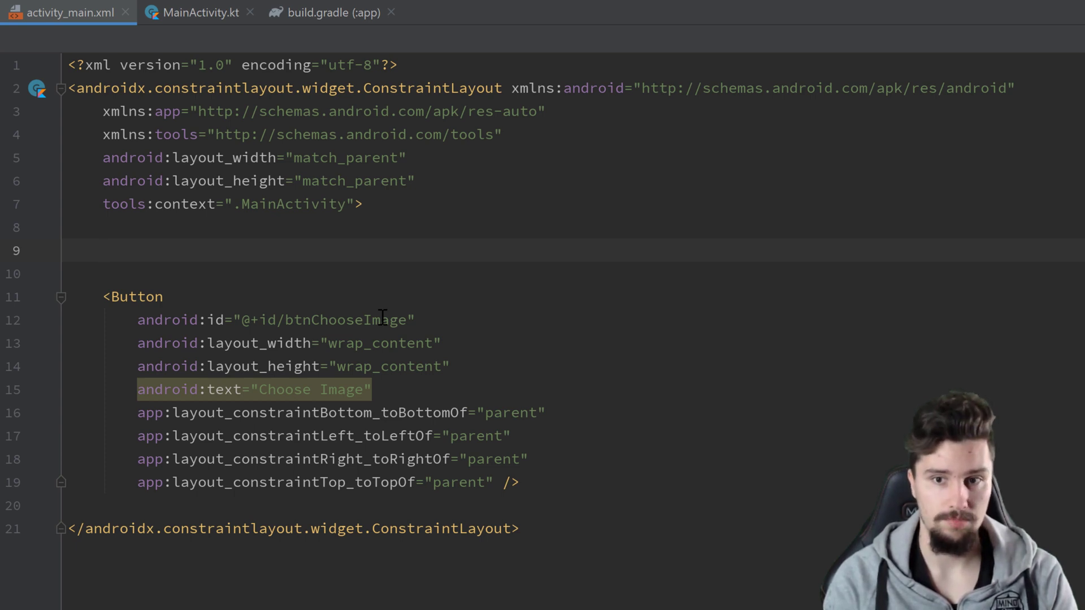
# Insert an ImageView with match_parent width, 0dp height and id ivCroppedImage above the button.
pyautogui.write('<')
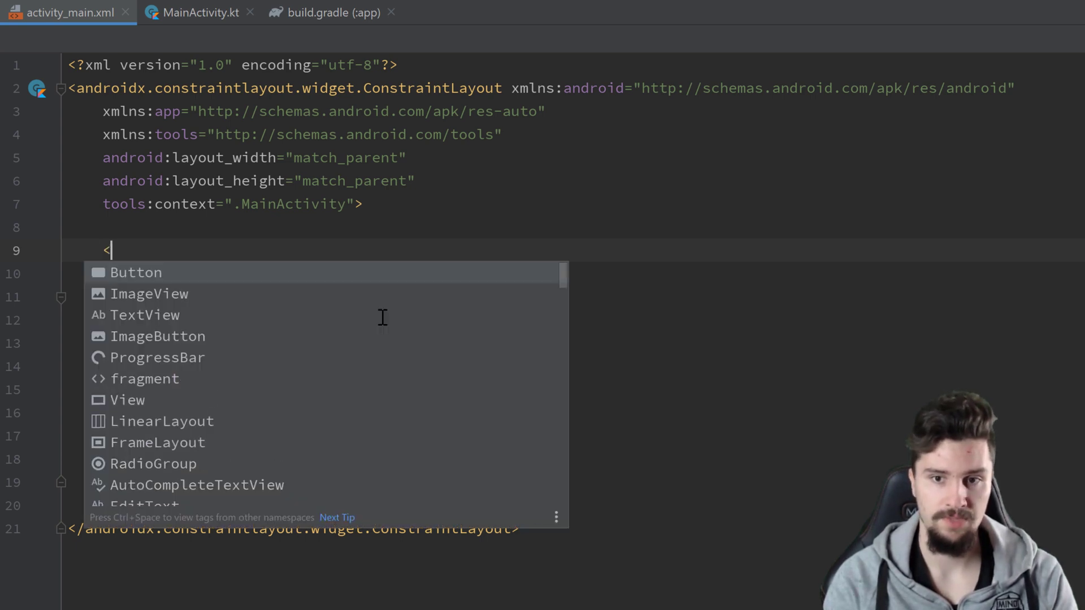
pyautogui.click(148, 293)
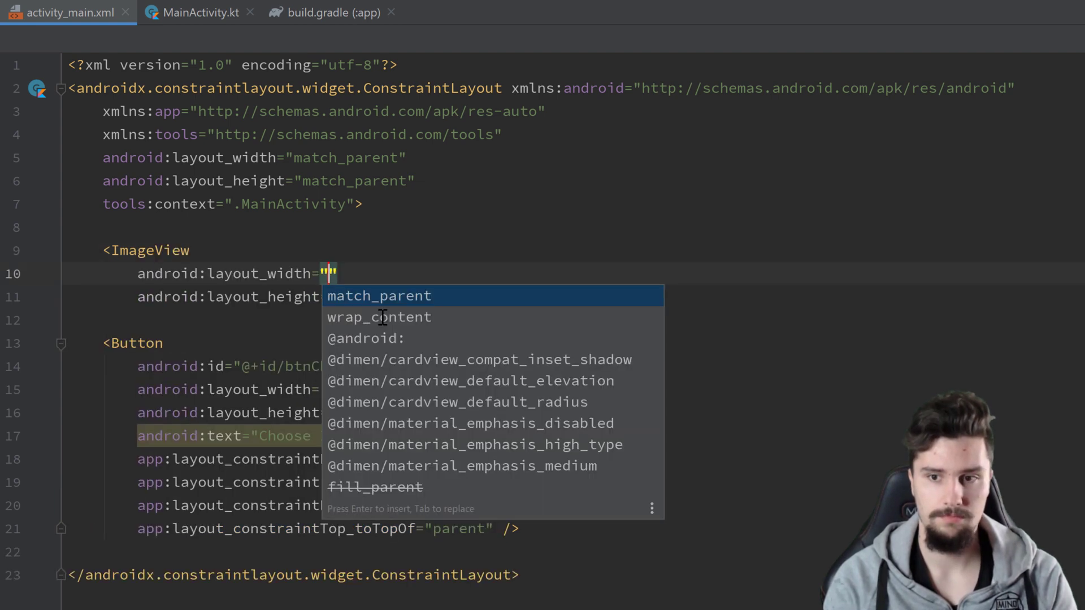
pyautogui.press('Escape')
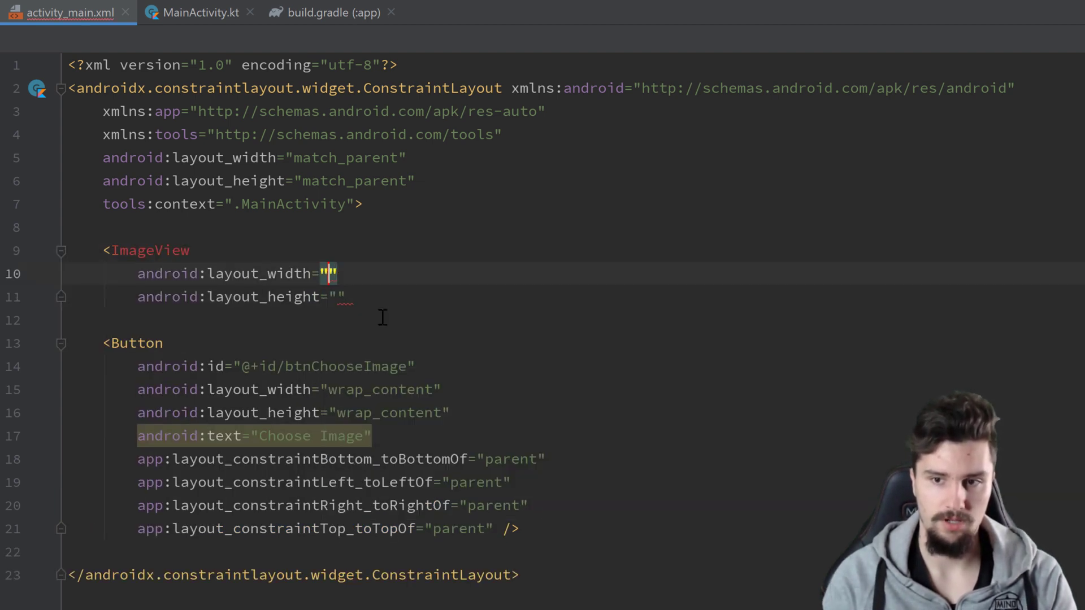
pyautogui.write('match_parent')
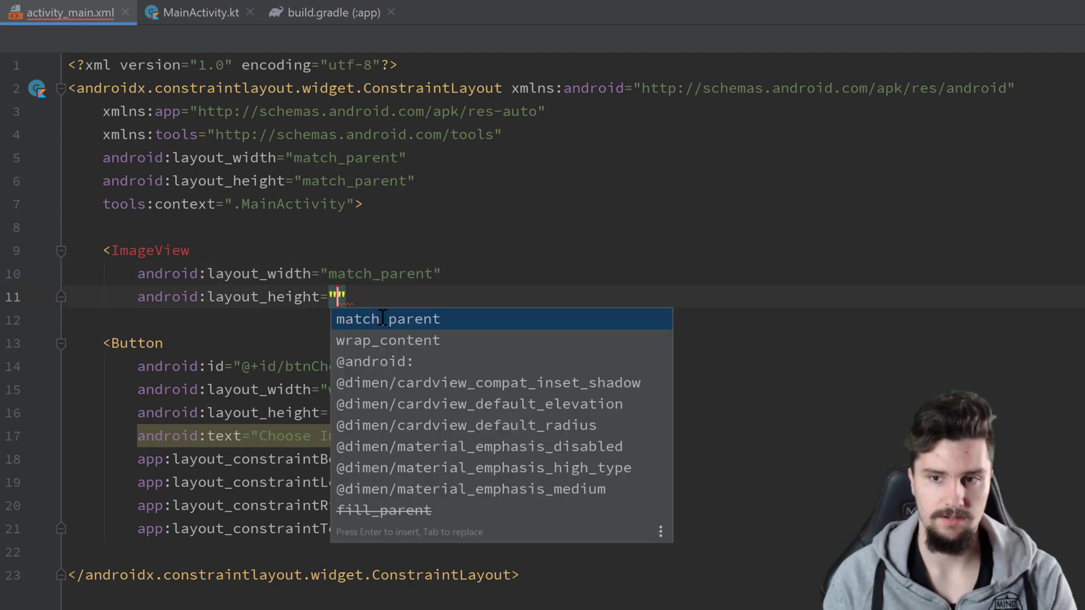
pyautogui.write('0dp')
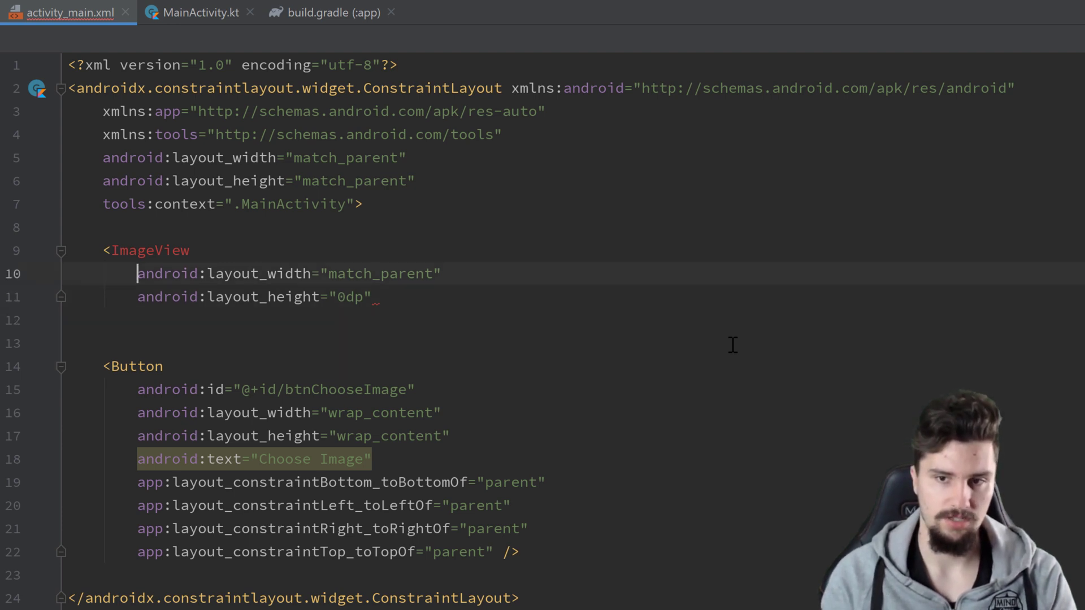
pyautogui.write('android:id="@+id/')
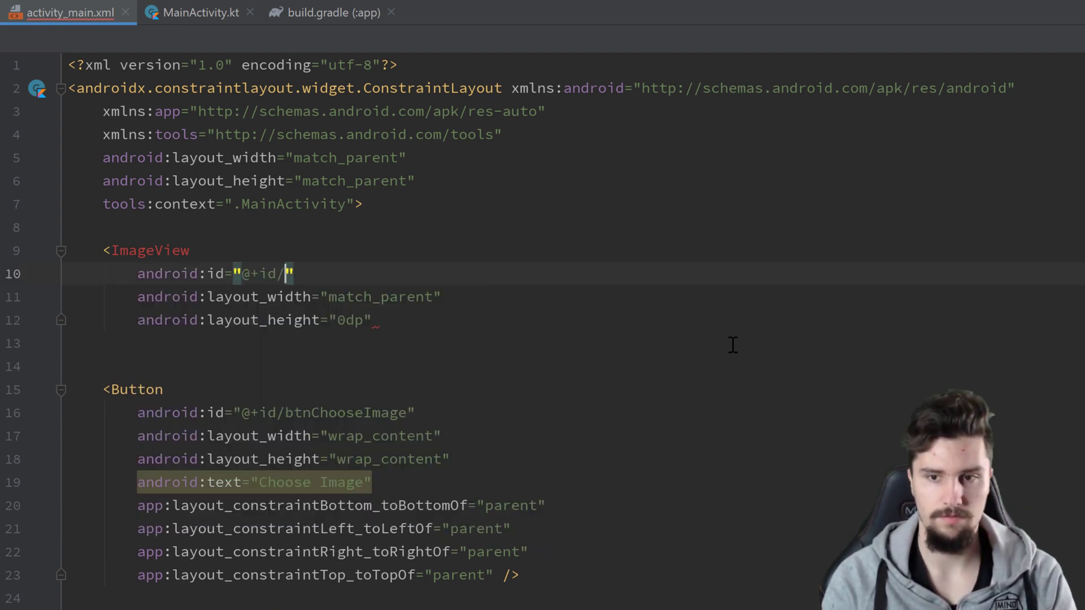
pyautogui.write('ivCroppedImage')
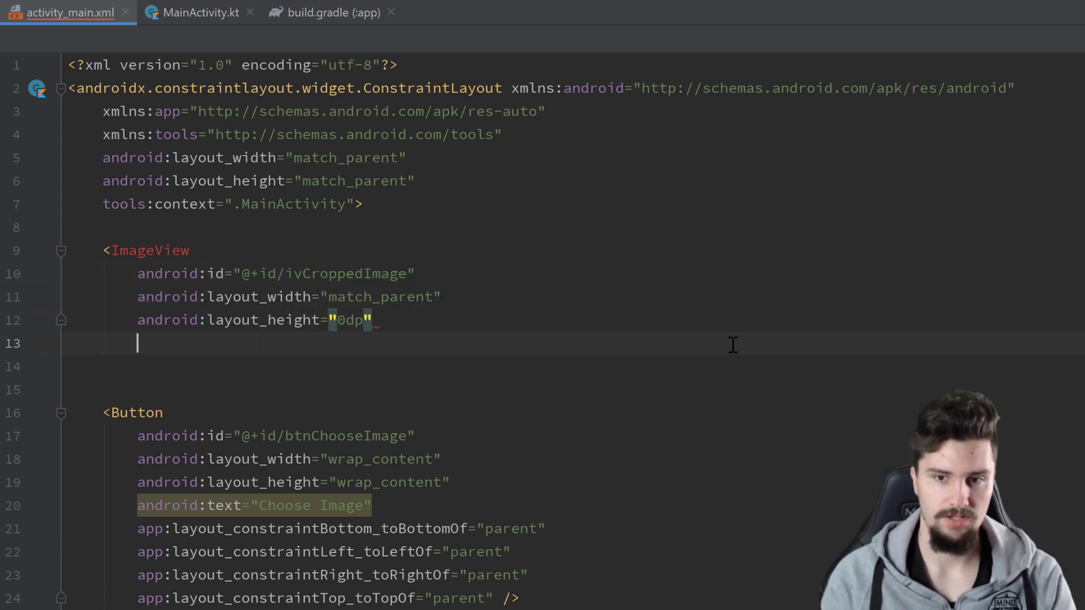
# Add a 16:9 layout_constraintDimensionRatio to the ImageView and close its tag with />.
pyautogui.write('consta')
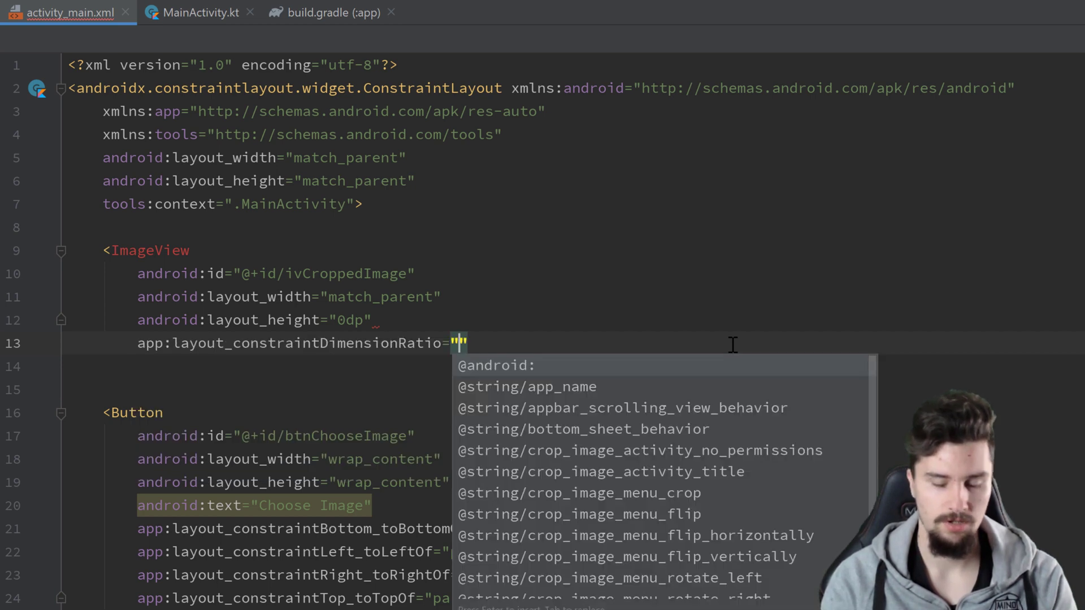
pyautogui.write('16:9')
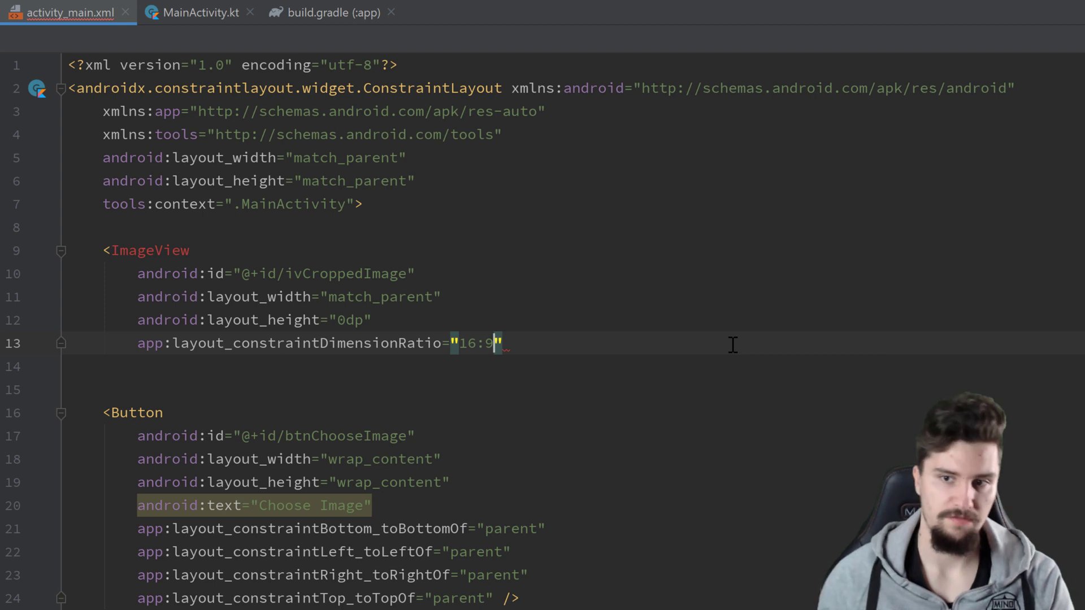
pyautogui.doubleClick(380, 296)
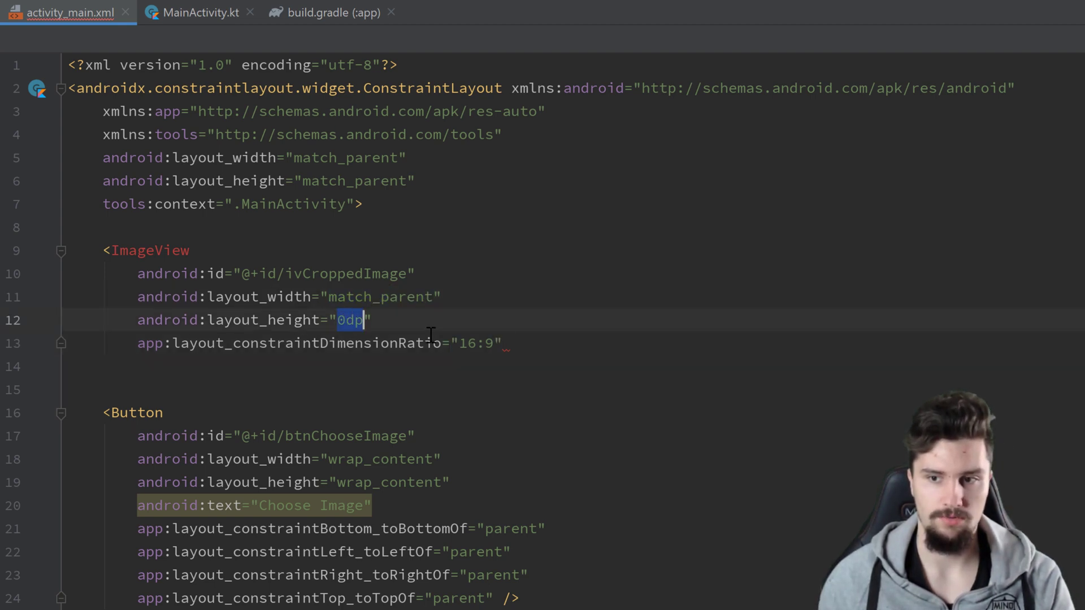
pyautogui.moveTo(529, 372)
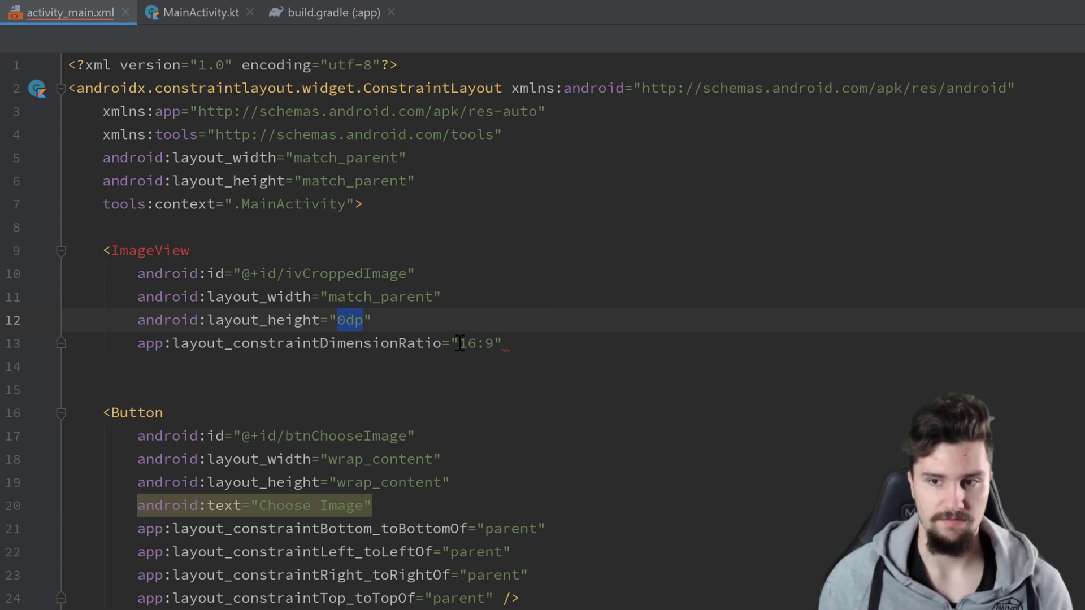
pyautogui.doubleClick(476, 342)
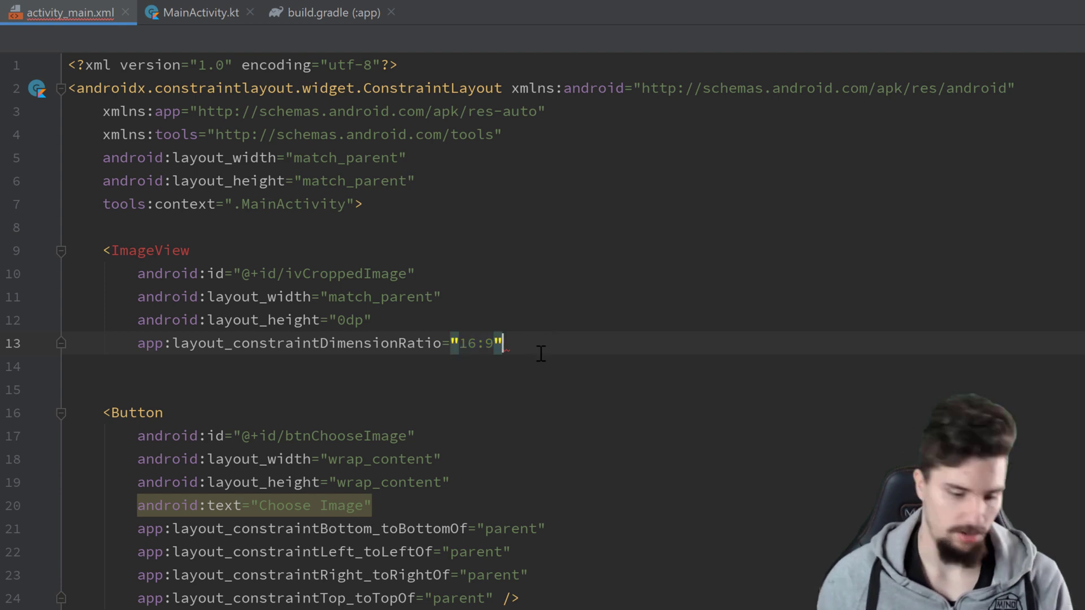
pyautogui.write('/>')
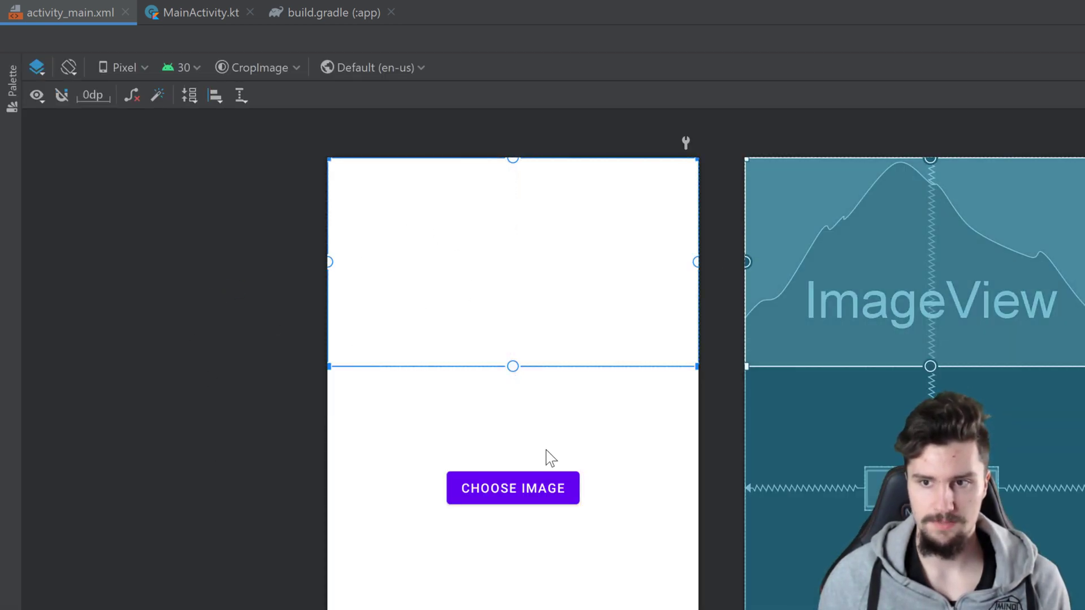
# Center the ImageView vertically, chaining it with the Choose Image button.
pyautogui.click(189, 95)
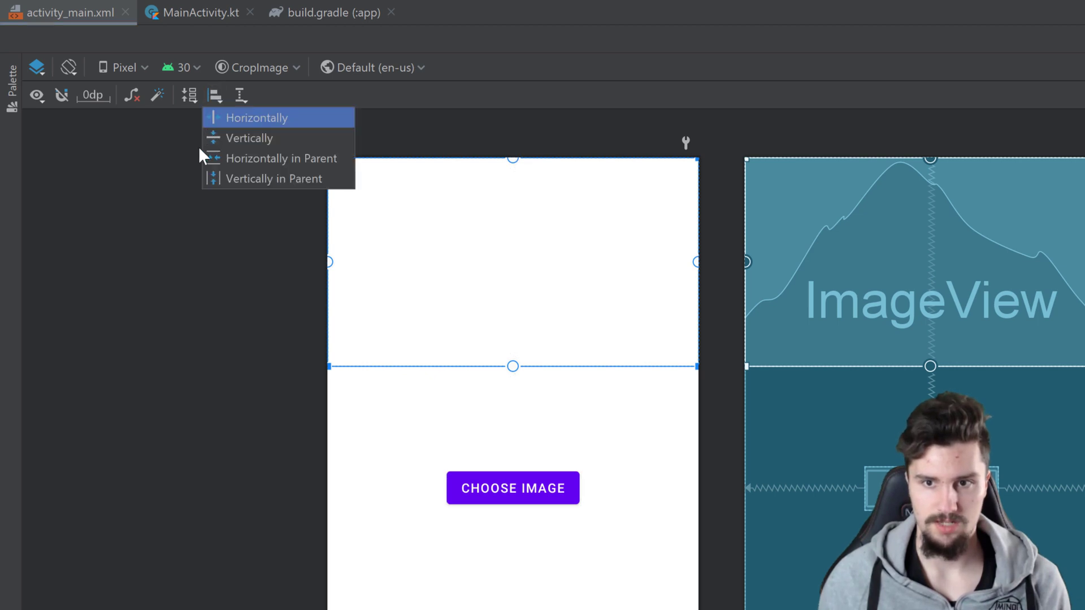
pyautogui.click(257, 117)
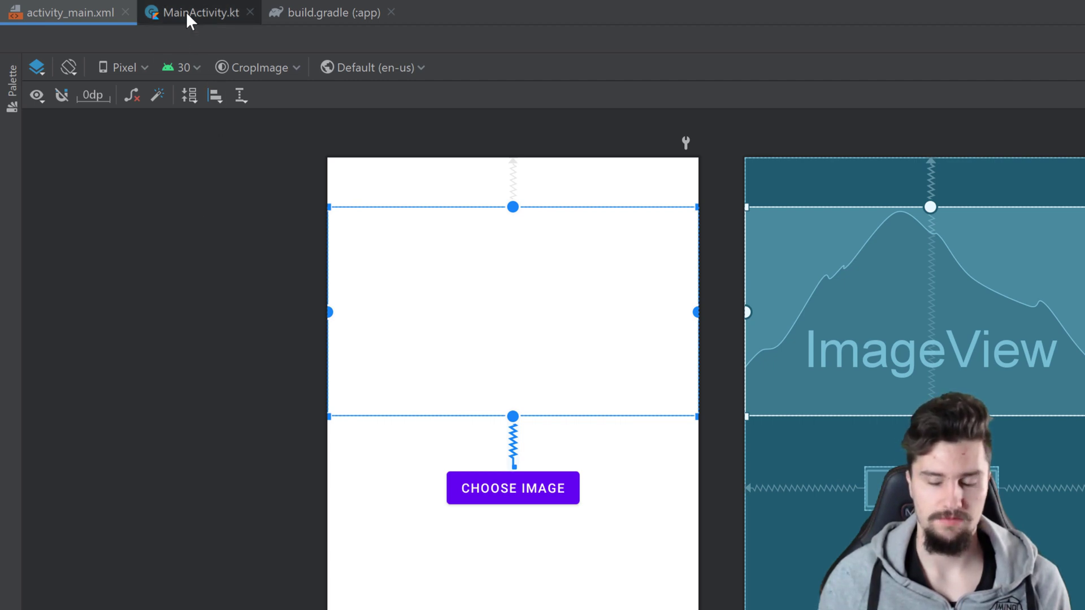
# In MainActivity.kt, autocomplete 'onactiv' to insert an onActivityResult override.
pyautogui.click(200, 12)
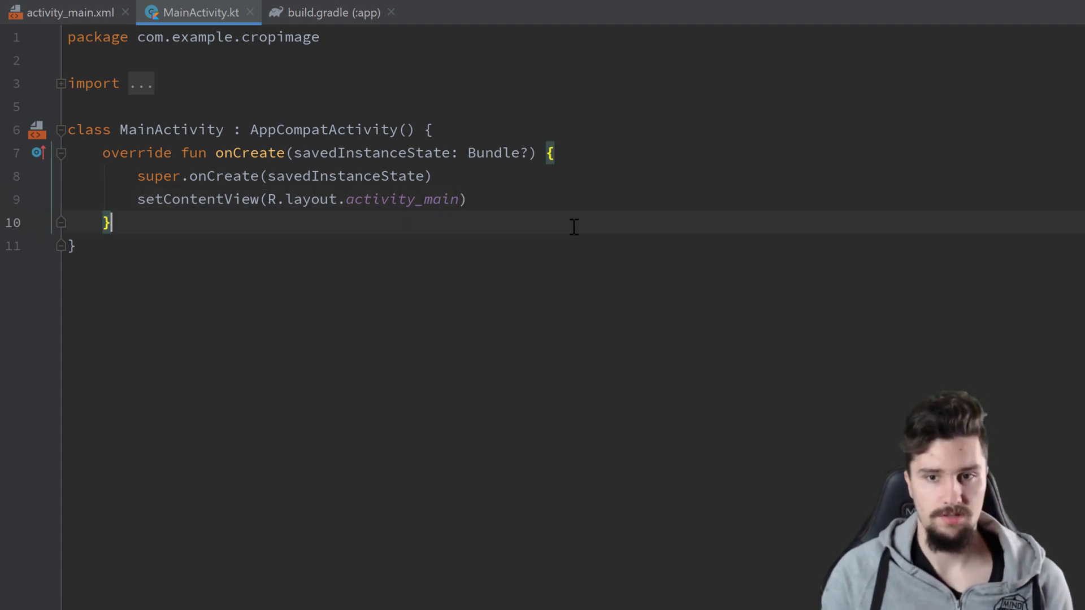
pyautogui.write('on')
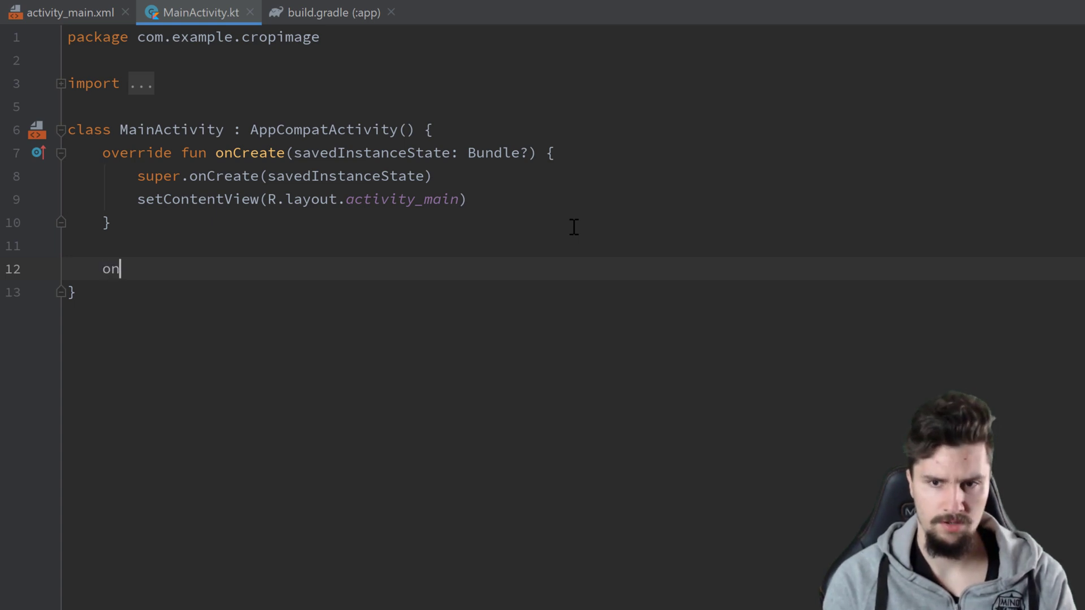
pyautogui.write('activ')
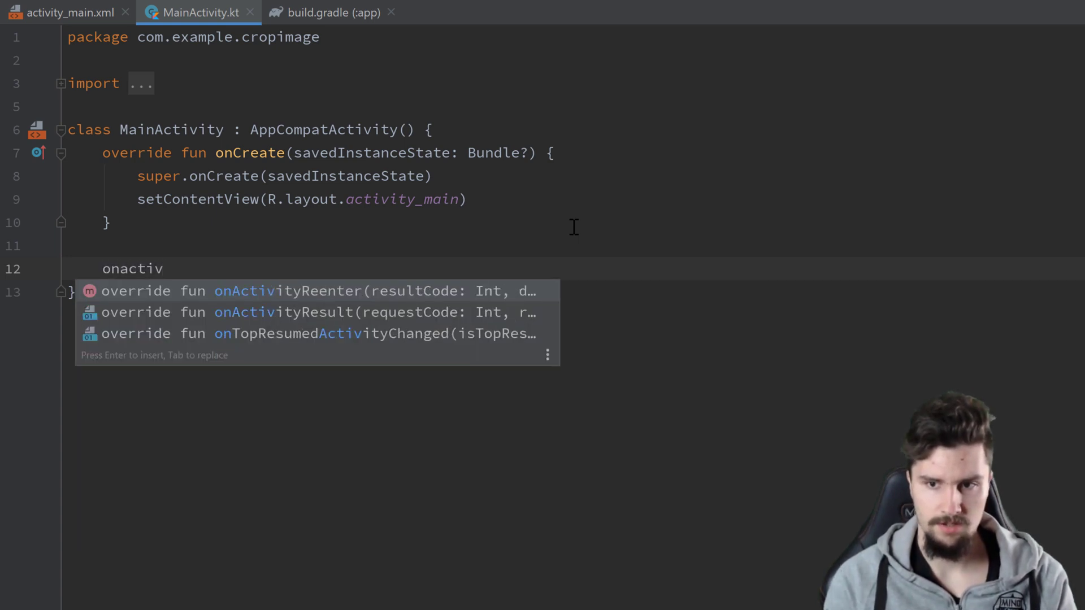
pyautogui.click(276, 312)
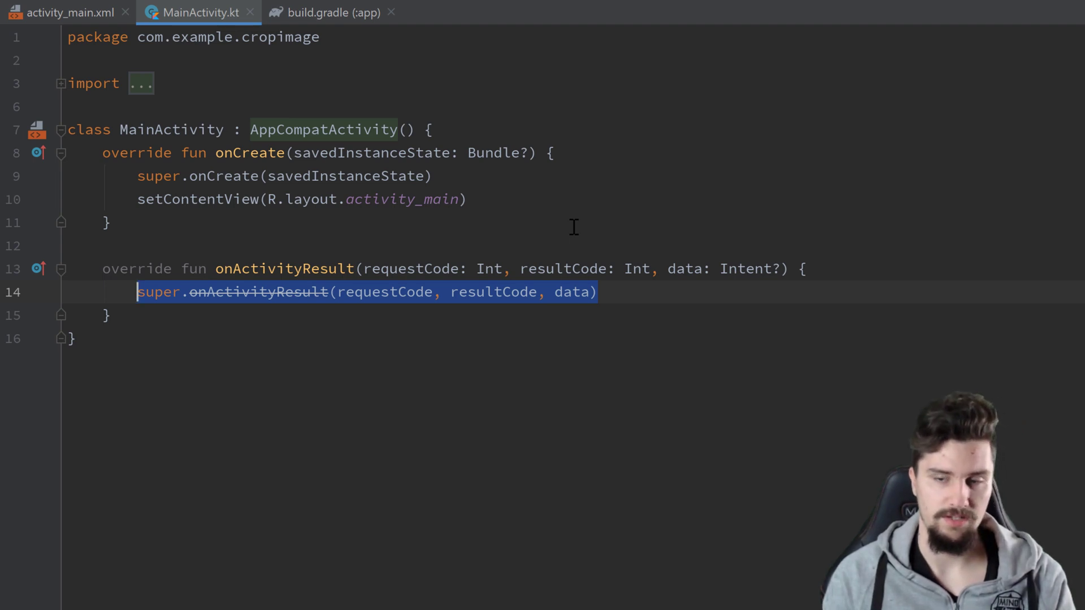
pyautogui.moveTo(197, 308)
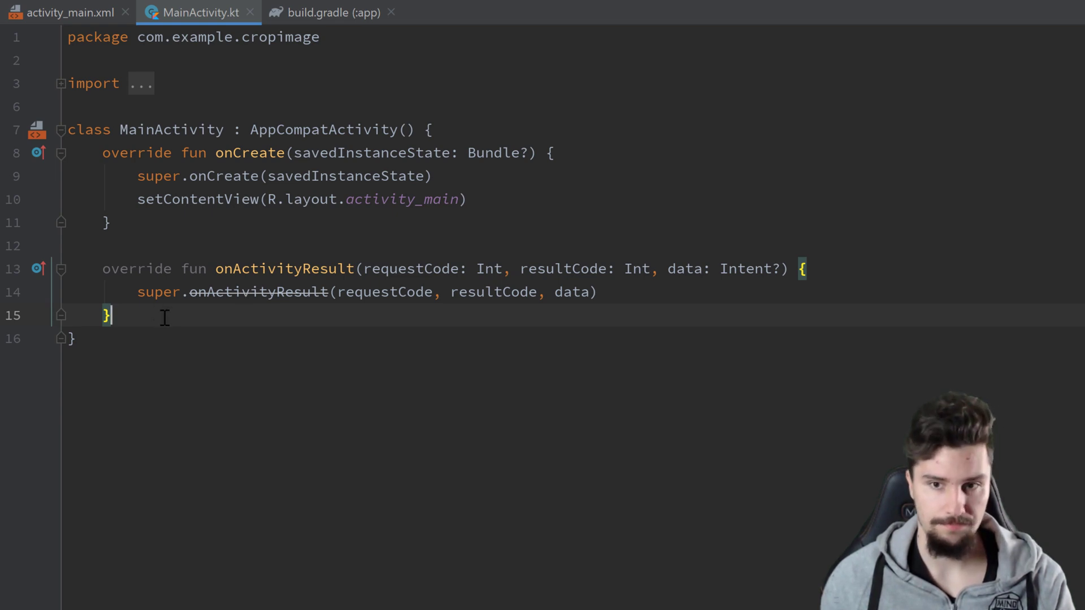
pyautogui.moveTo(185, 213)
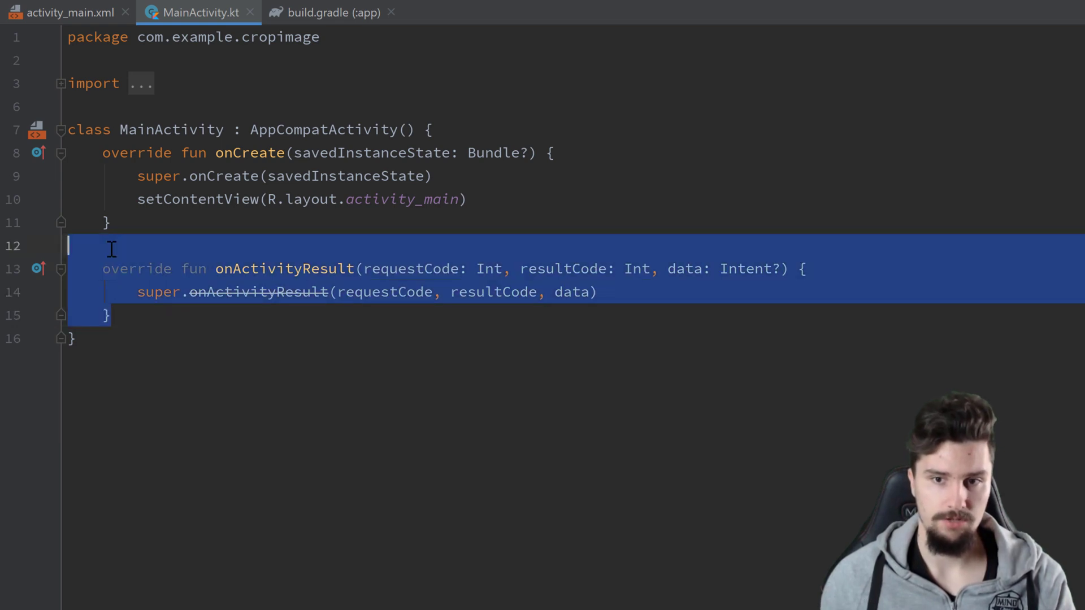
# Delete the onActivityResult override block.
pyautogui.press('Delete')
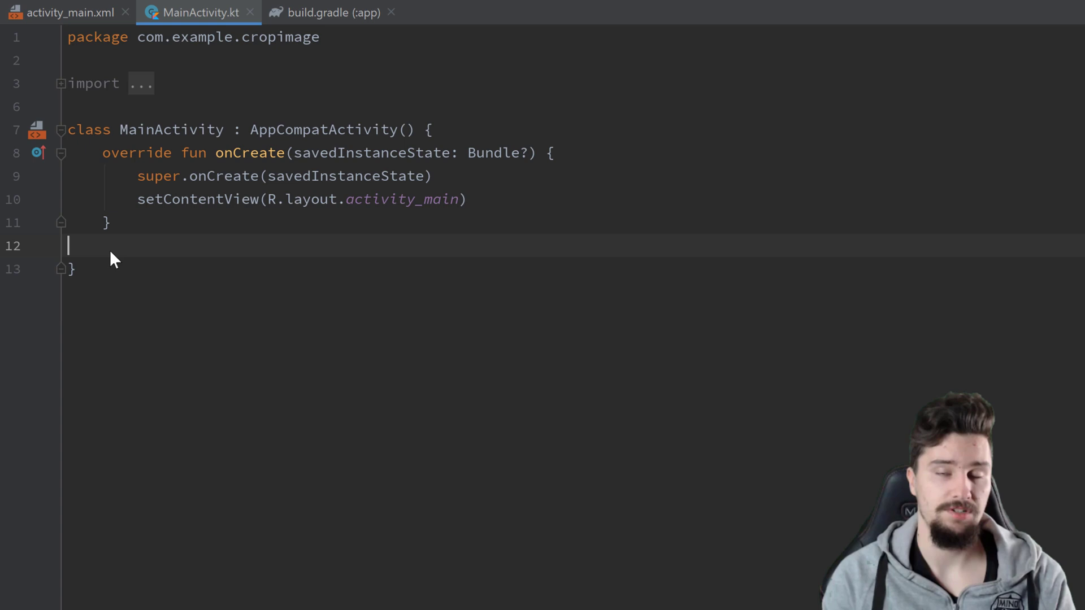
pyautogui.moveTo(311, 323)
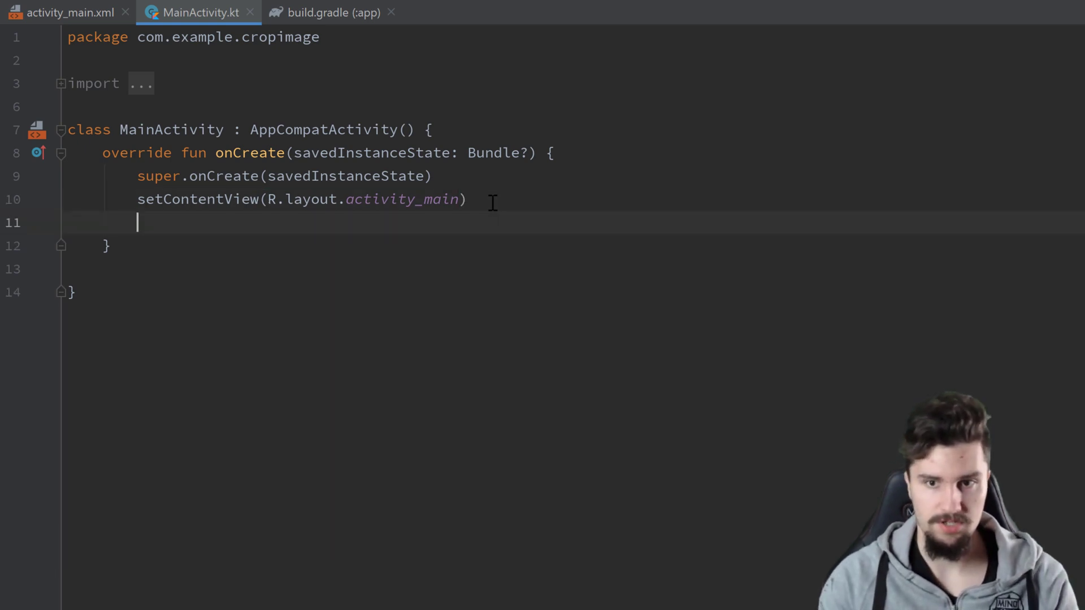
pyautogui.write('ActivityResultContracts.')
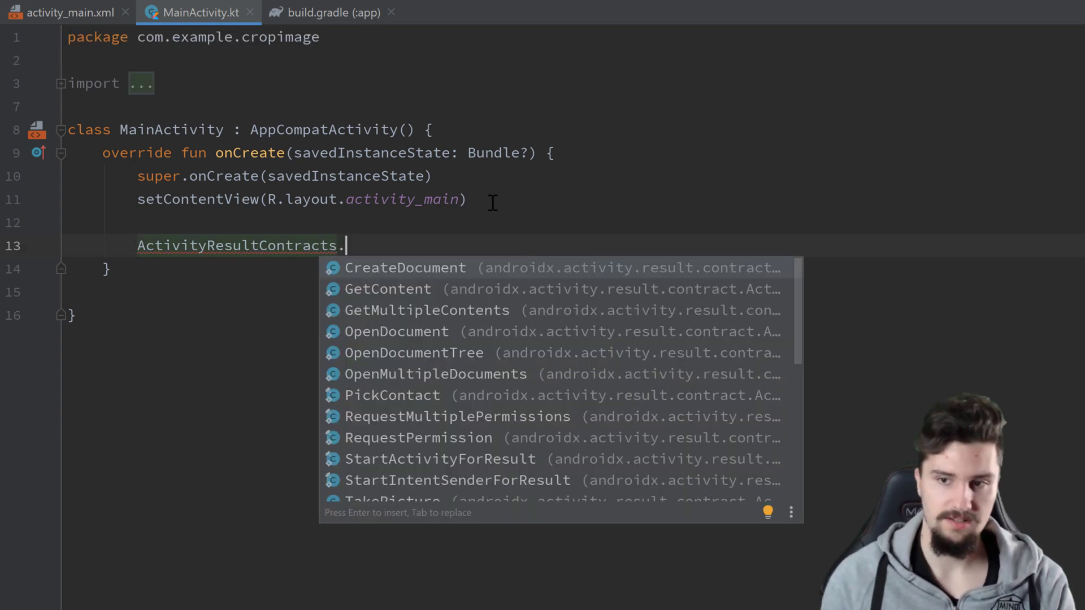
pyautogui.scroll(-3)
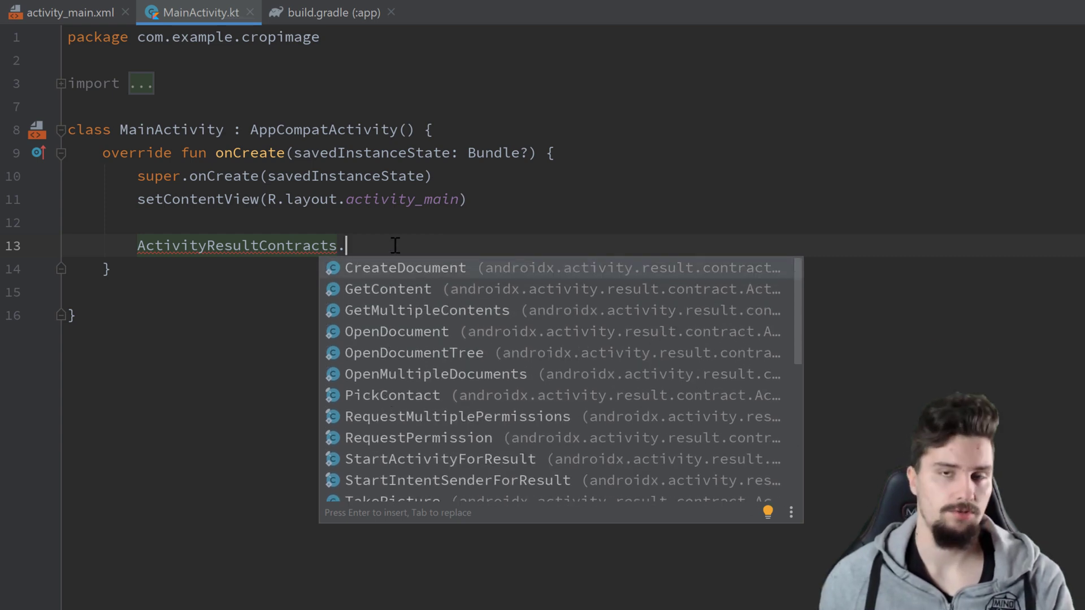
pyautogui.moveTo(417, 265)
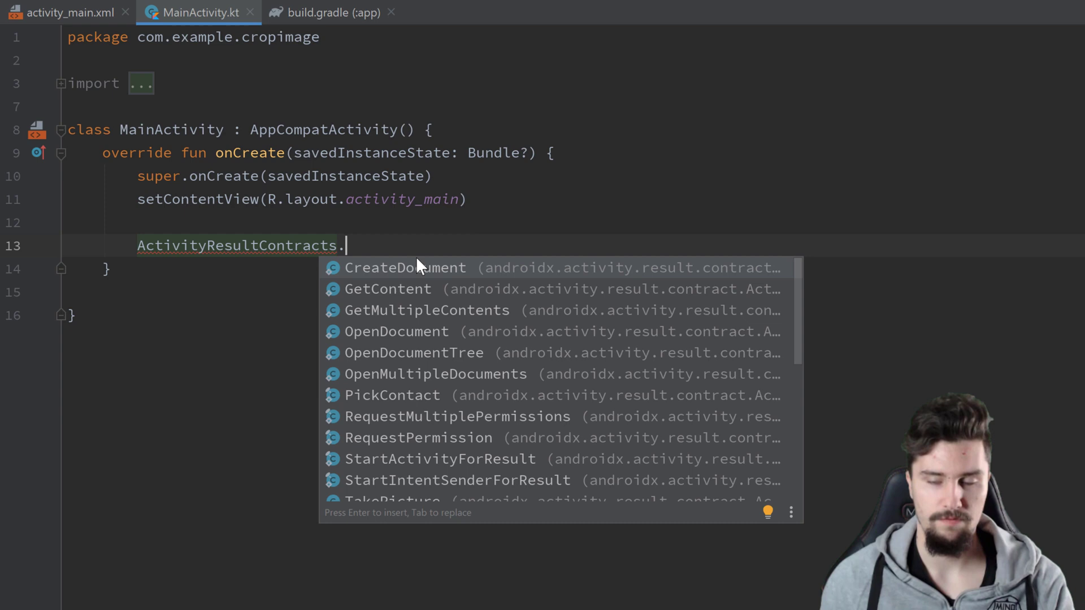
pyautogui.moveTo(878, 349)
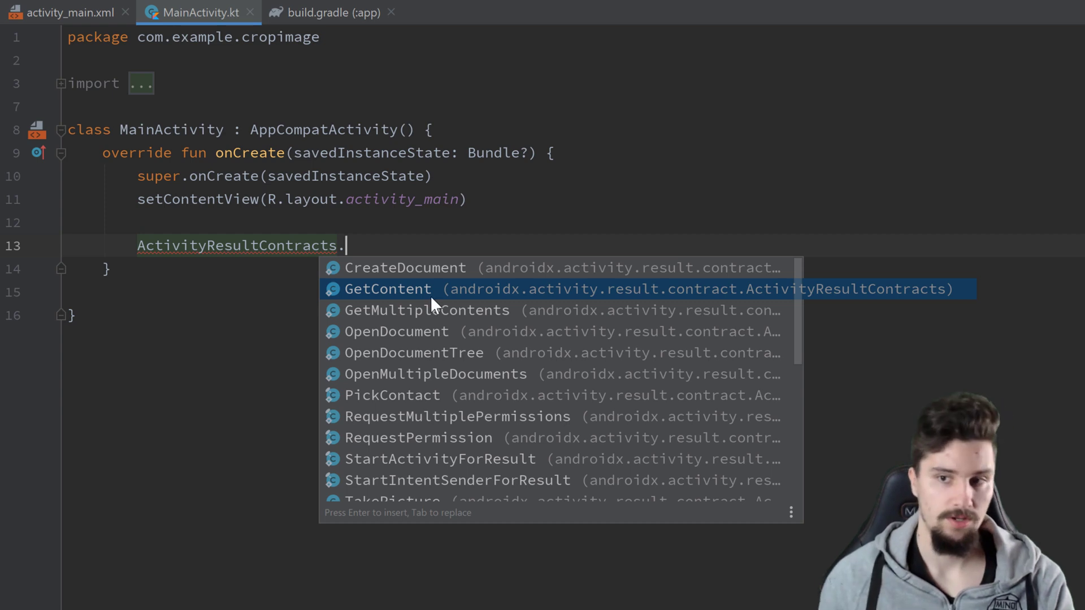
pyautogui.moveTo(353, 192)
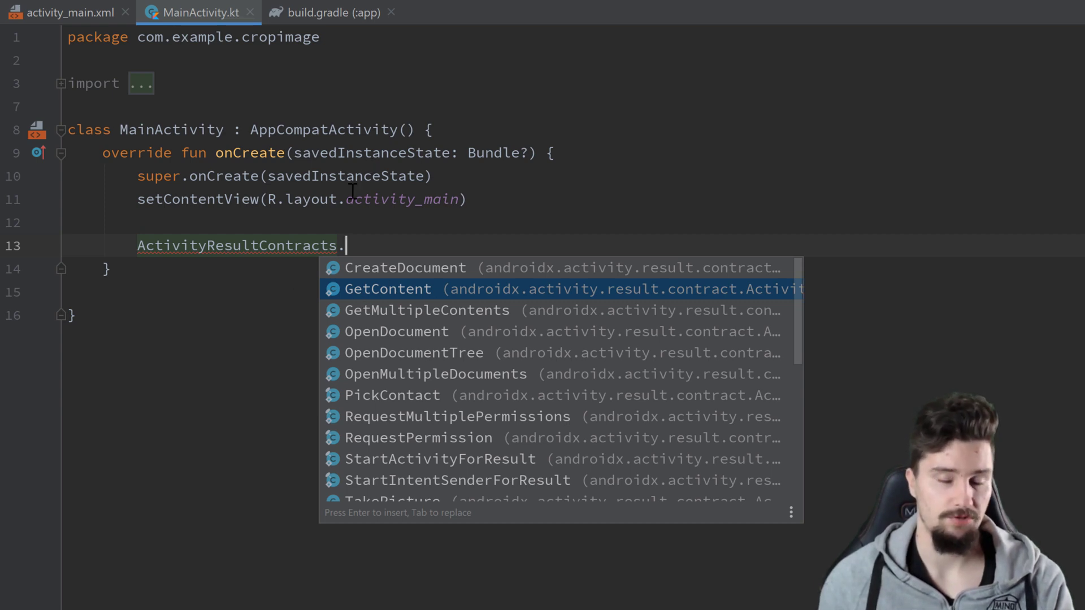
pyautogui.moveTo(385, 213)
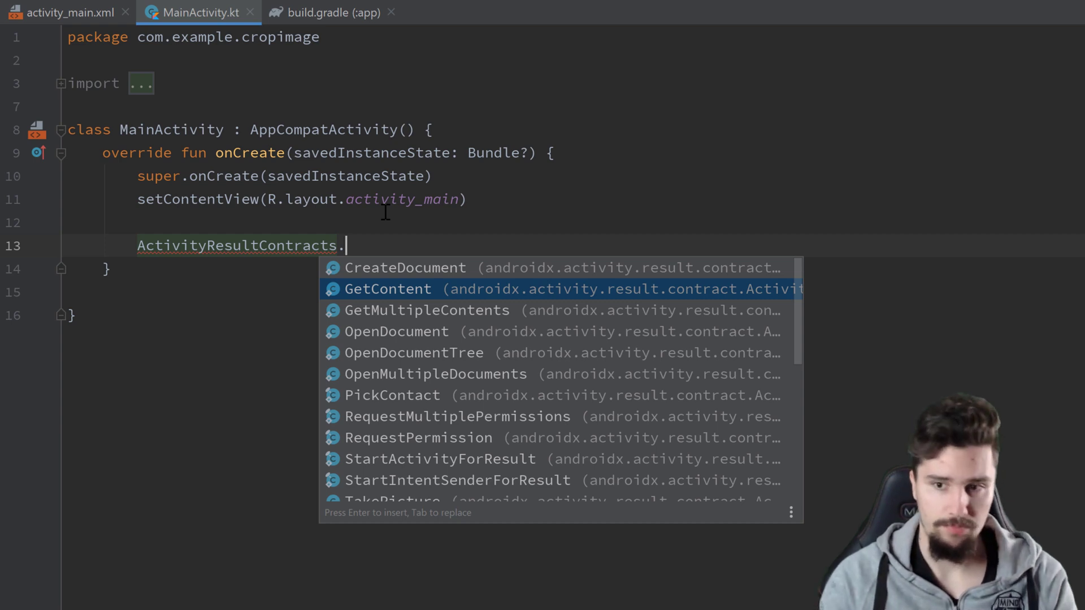
pyautogui.scroll(-3)
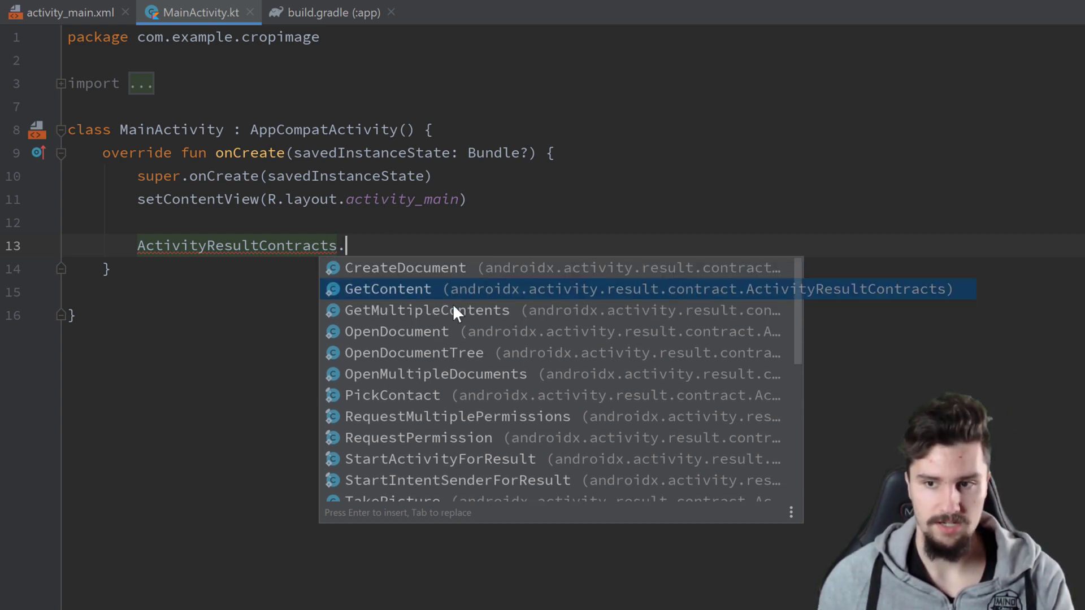
pyautogui.moveTo(426, 347)
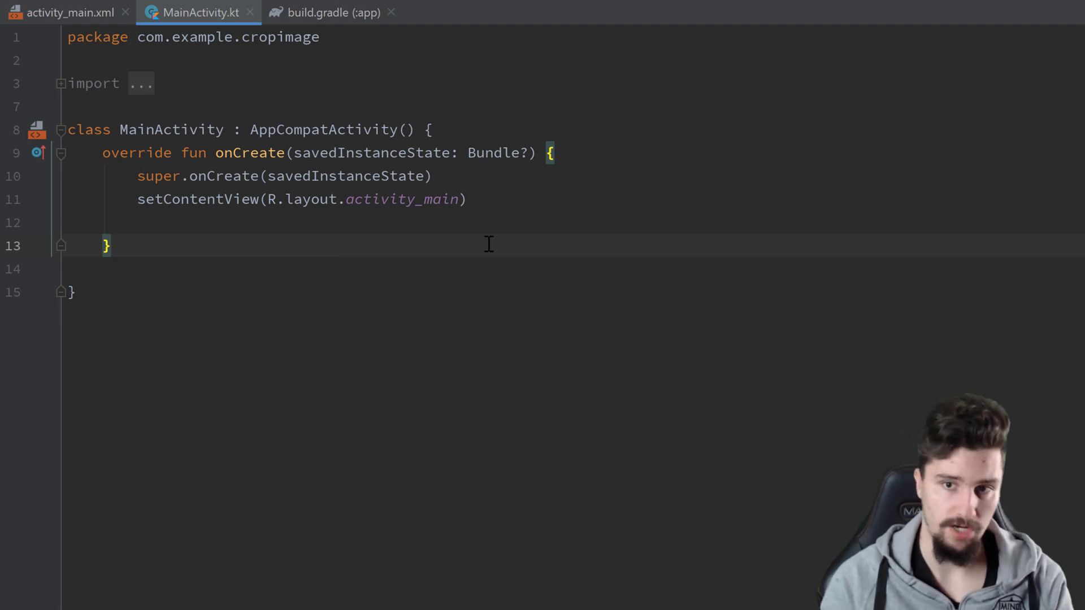
# Start a private val cropActivityResultContract declared as an object extending ActivityResultContract.
pyautogui.press('enter')
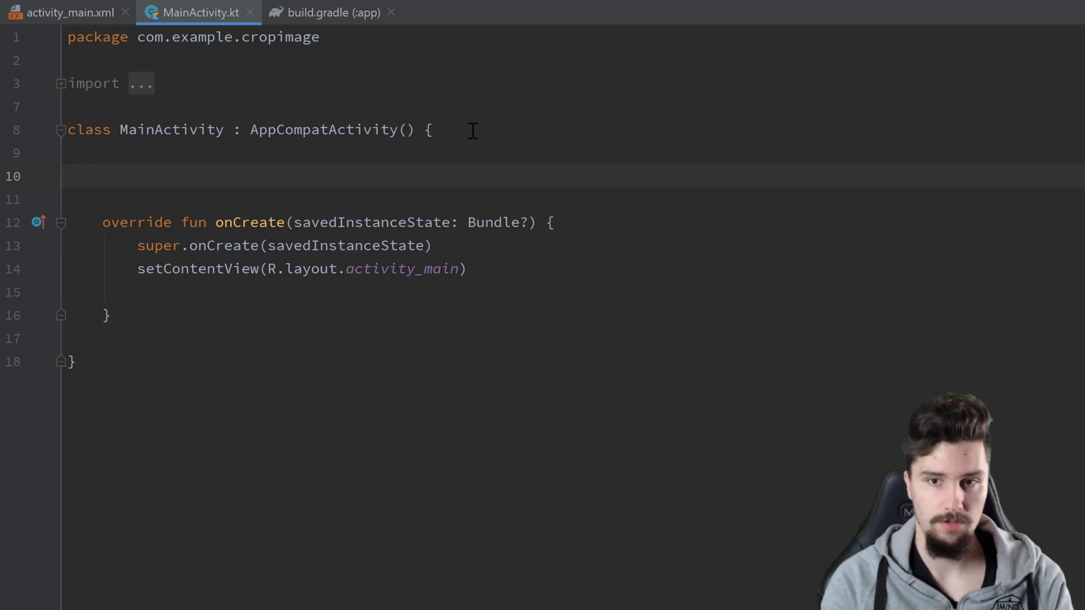
pyautogui.write('private val')
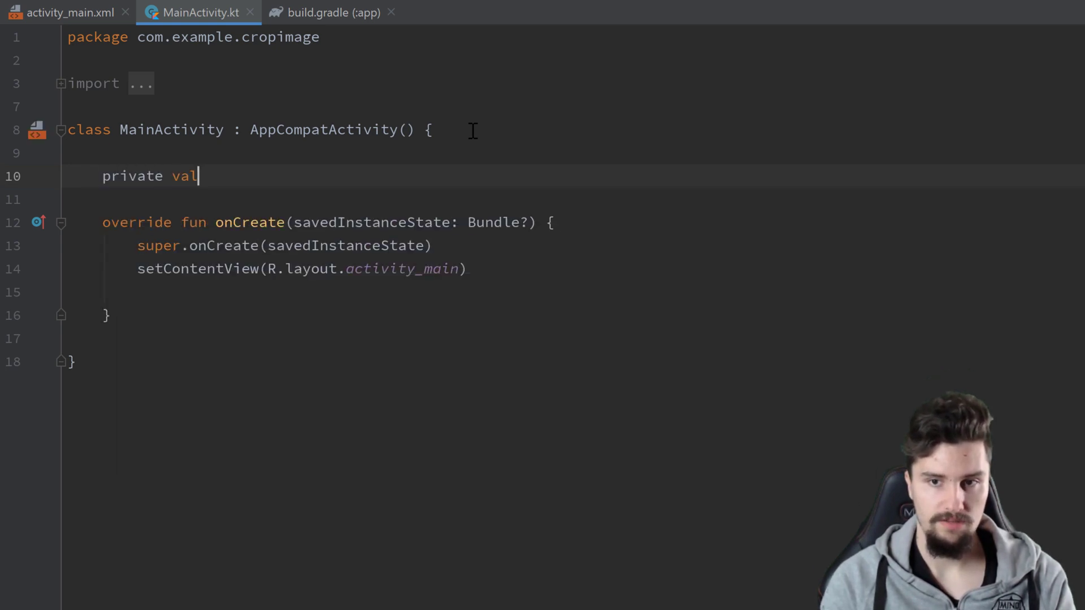
pyautogui.write('cropActivit')
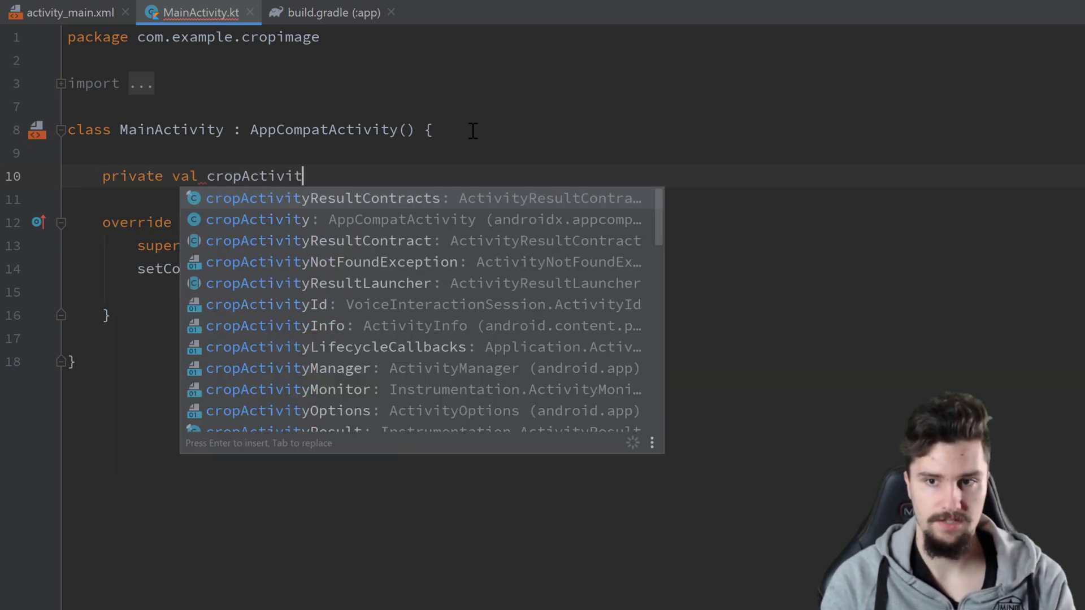
pyautogui.write('yResultContract =')
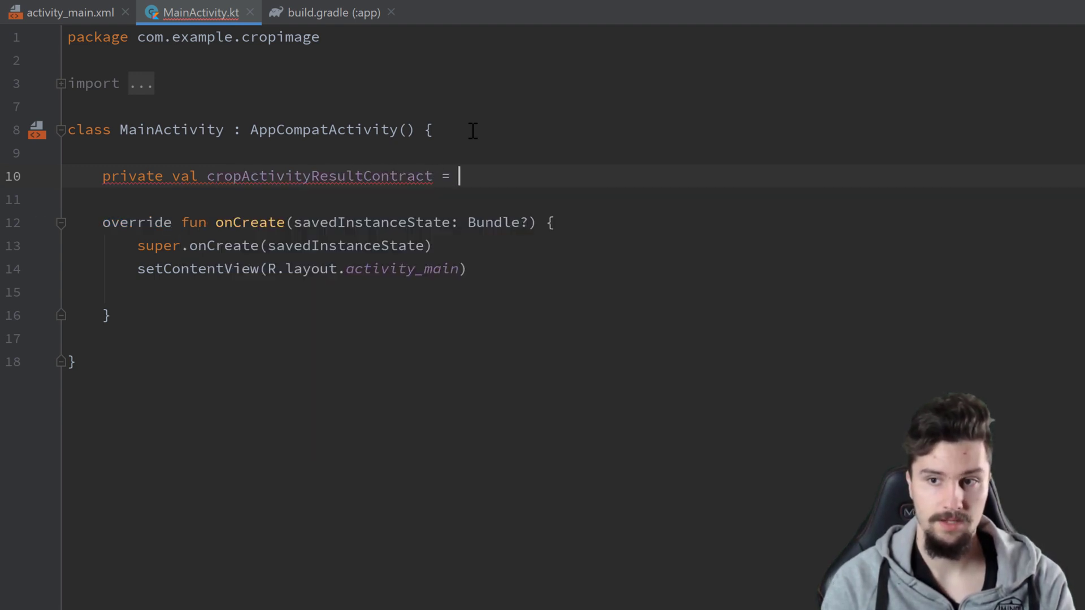
pyautogui.write('object')
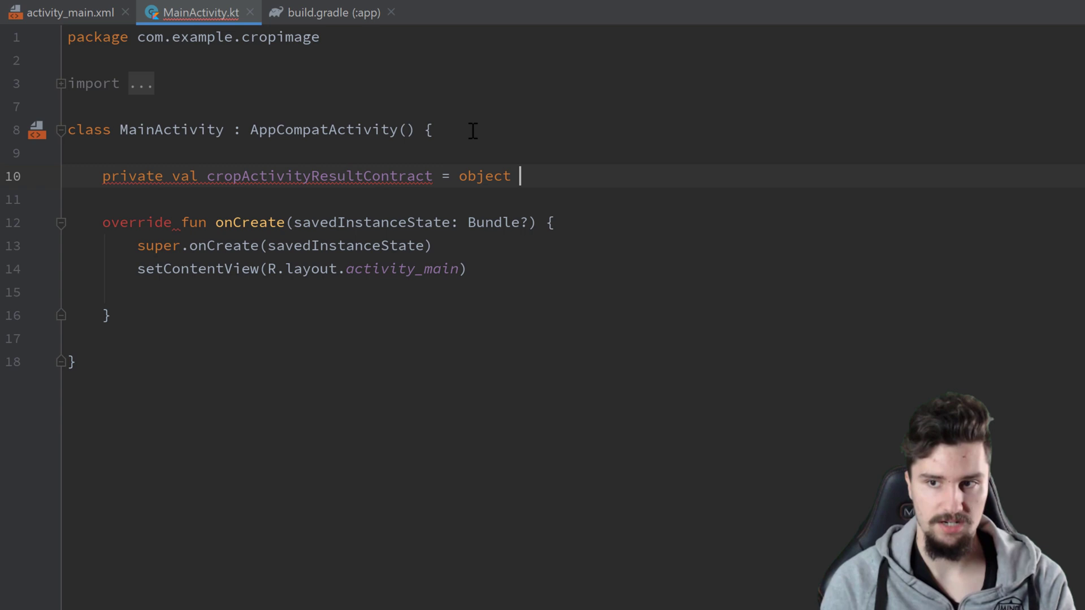
pyautogui.write(': Acti')
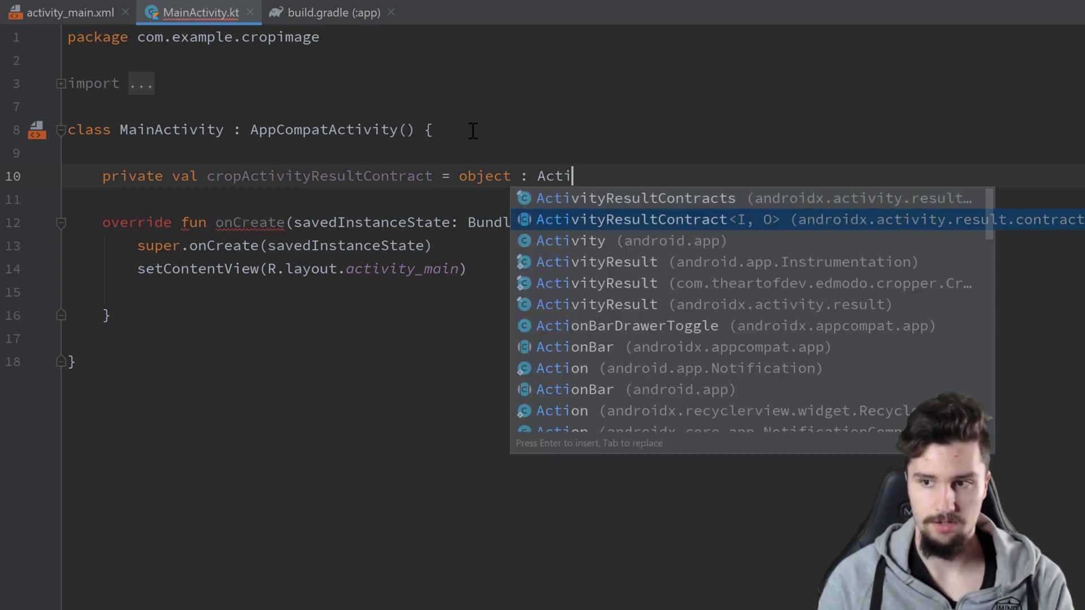
pyautogui.click(629, 219)
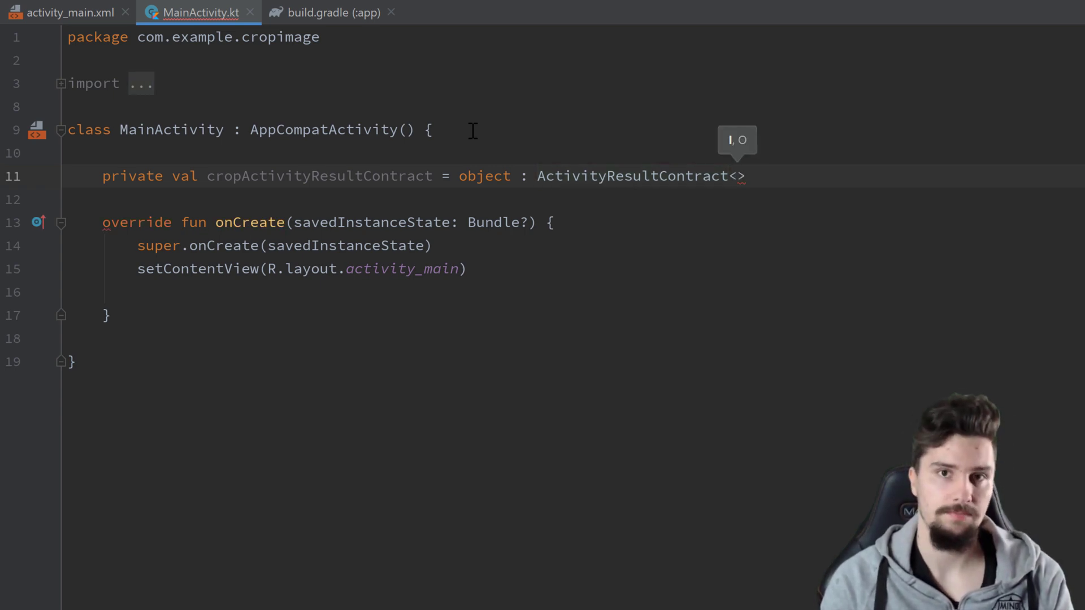
# Set the contract's type parameters to <Any?, Uri?> and open its body with () {.
pyautogui.click(739, 176)
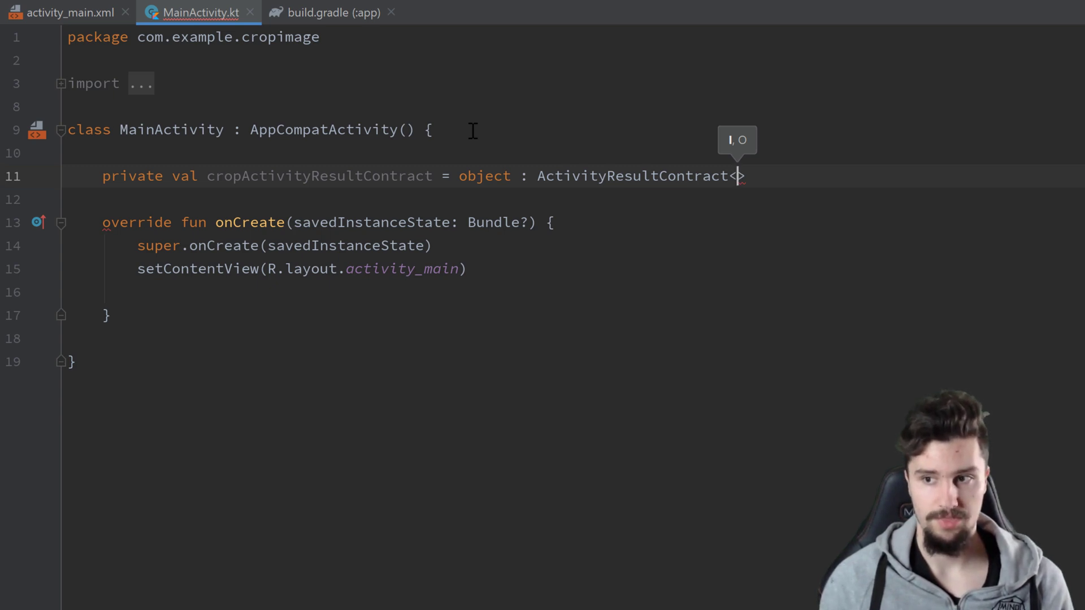
pyautogui.moveTo(860, 252)
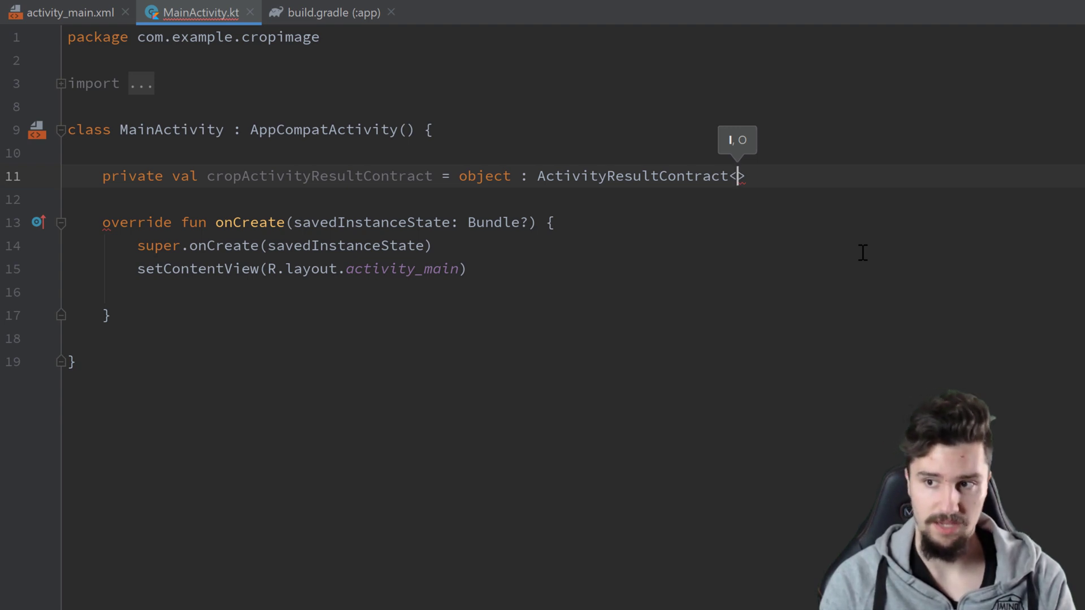
pyautogui.write('Any')
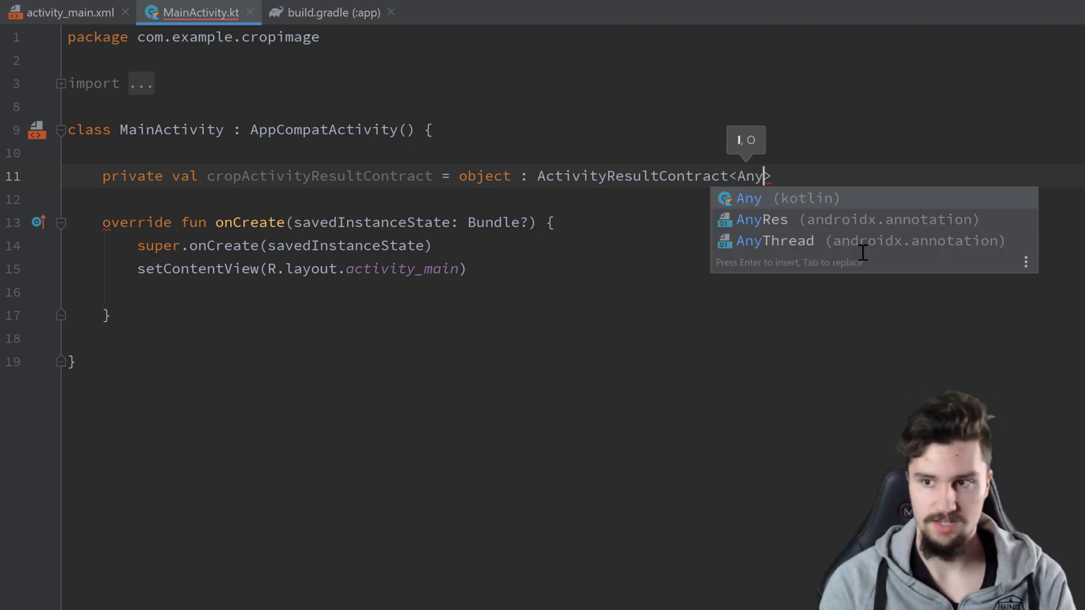
pyautogui.write('?')
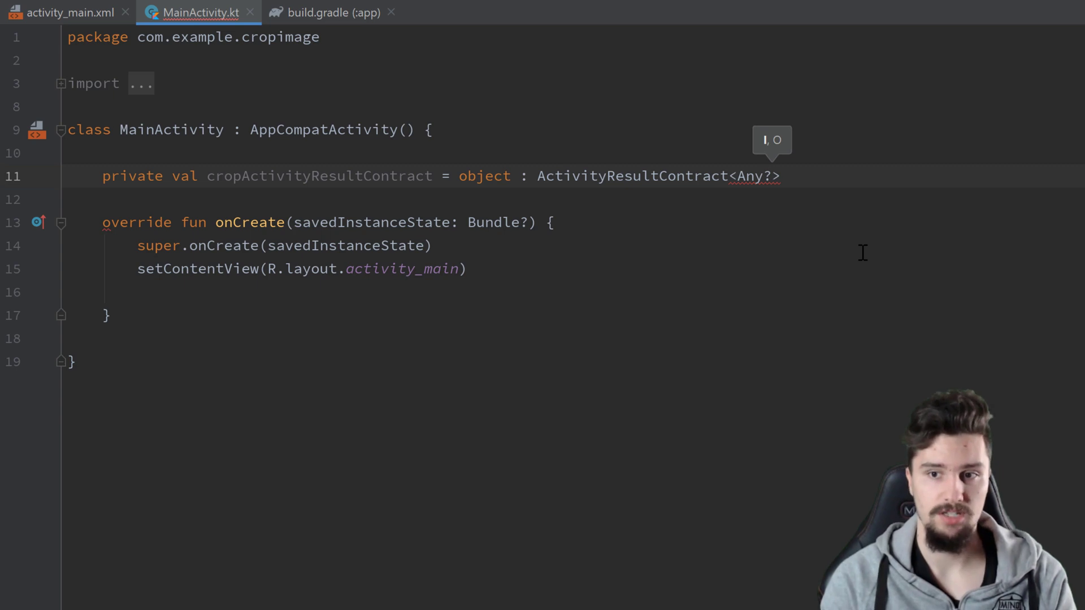
pyautogui.click(777, 176)
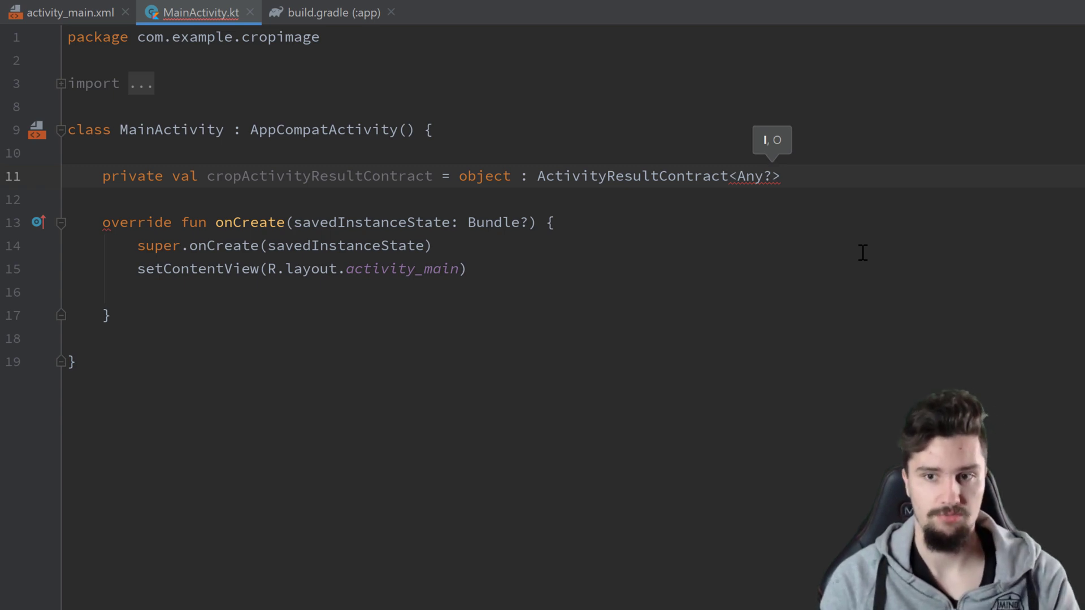
pyautogui.write(',')
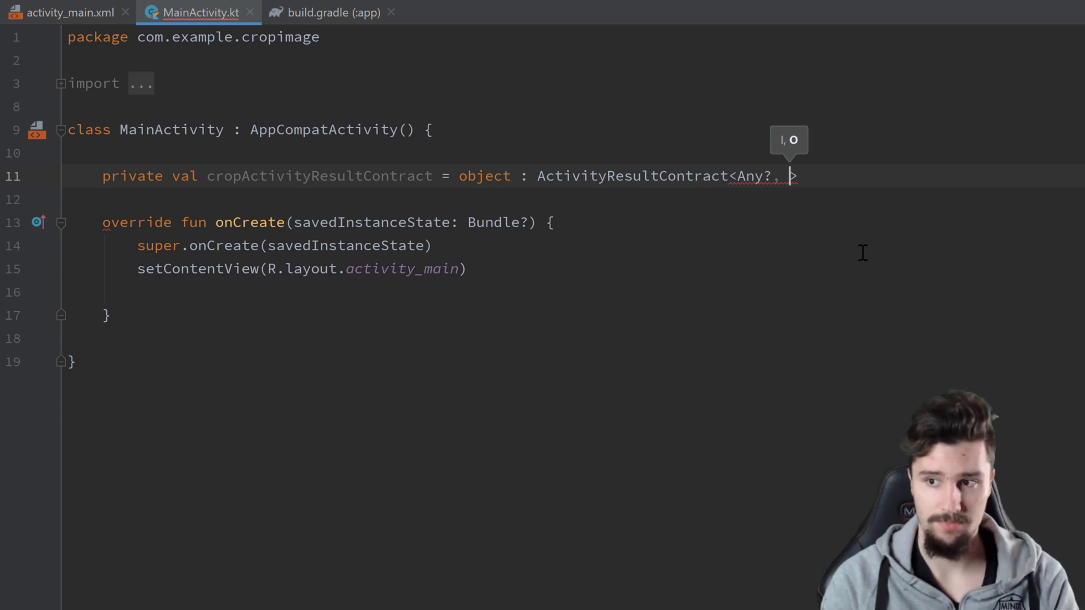
pyautogui.write('Uri?')
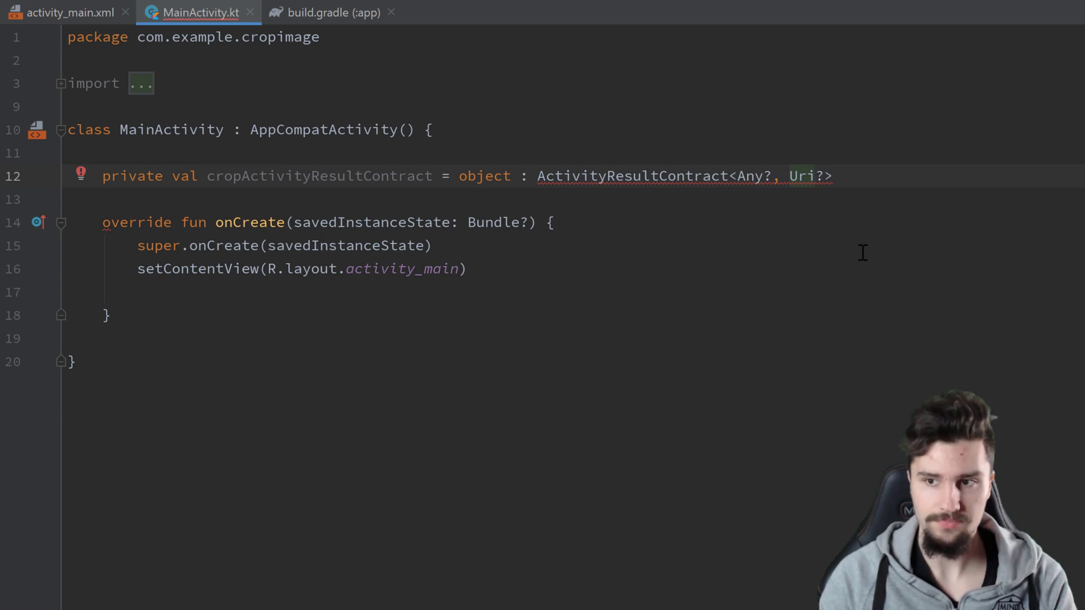
pyautogui.moveTo(737, 221)
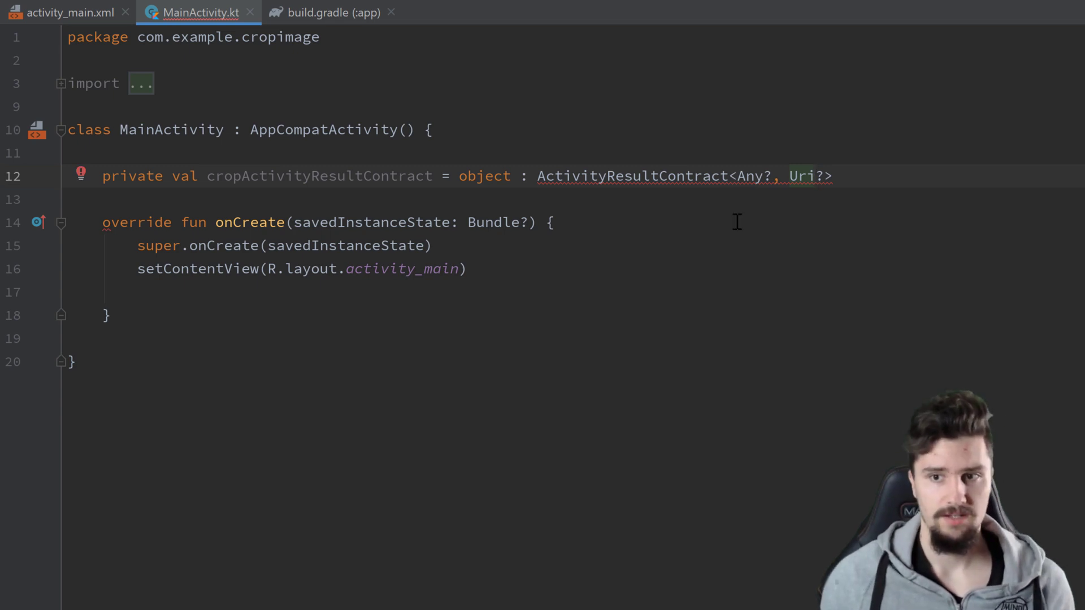
pyautogui.click(284, 175)
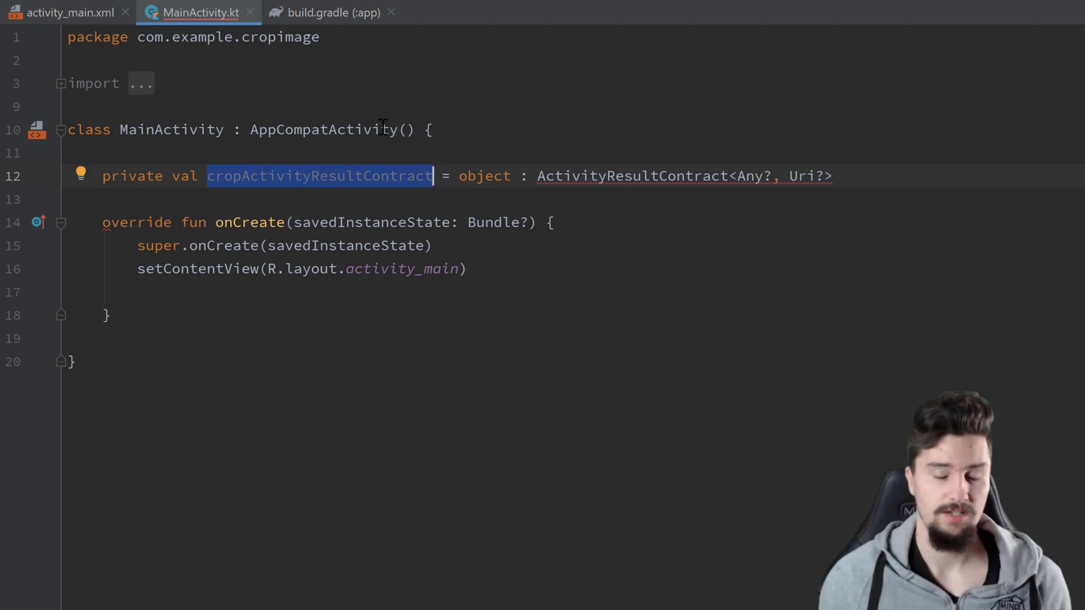
pyautogui.moveTo(145, 158)
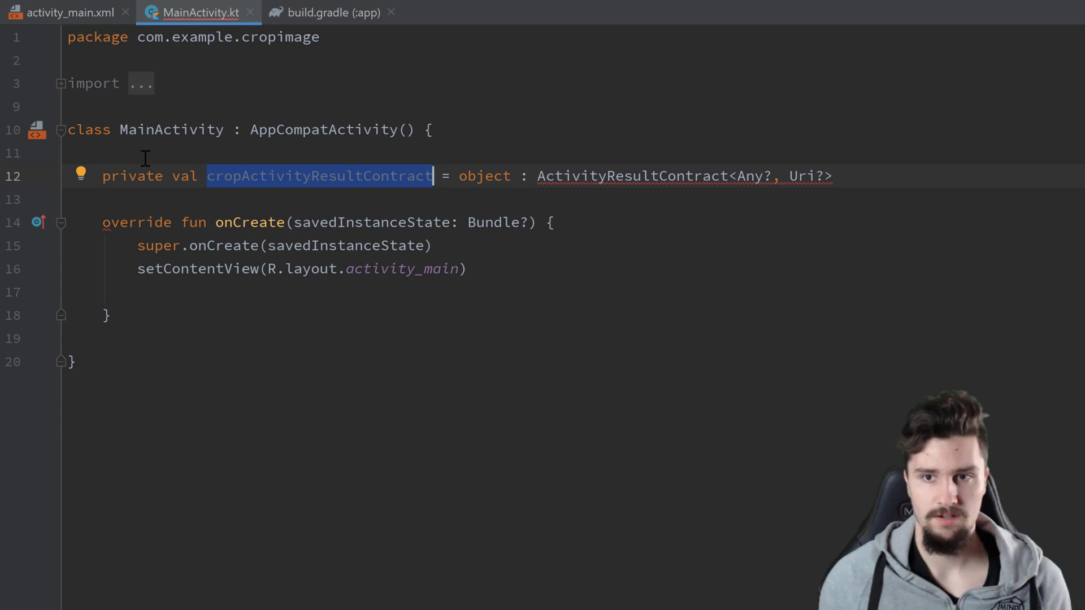
pyautogui.moveTo(465, 58)
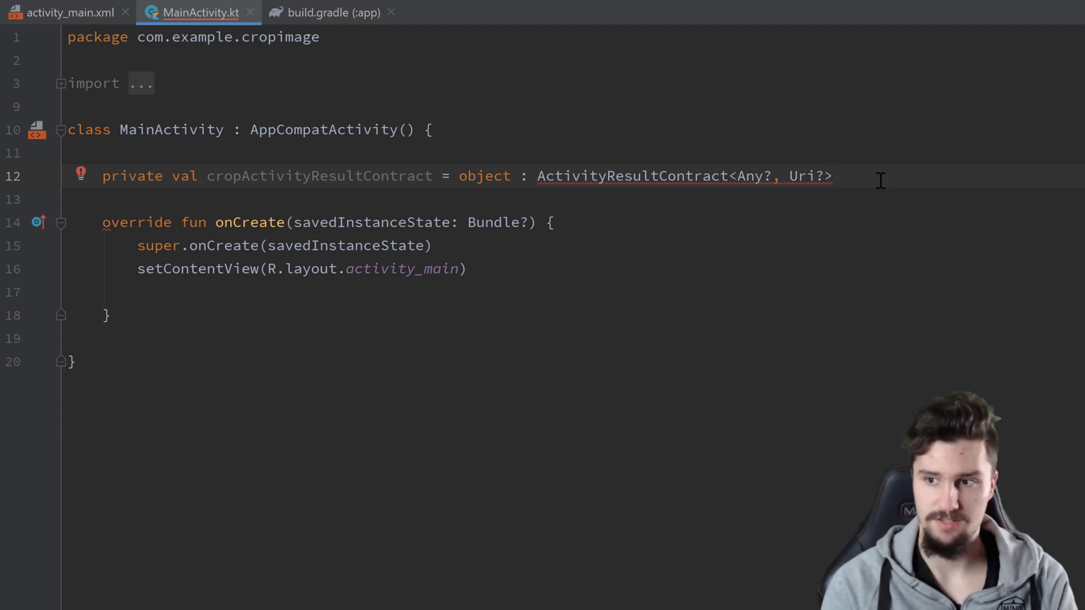
pyautogui.write('() {')
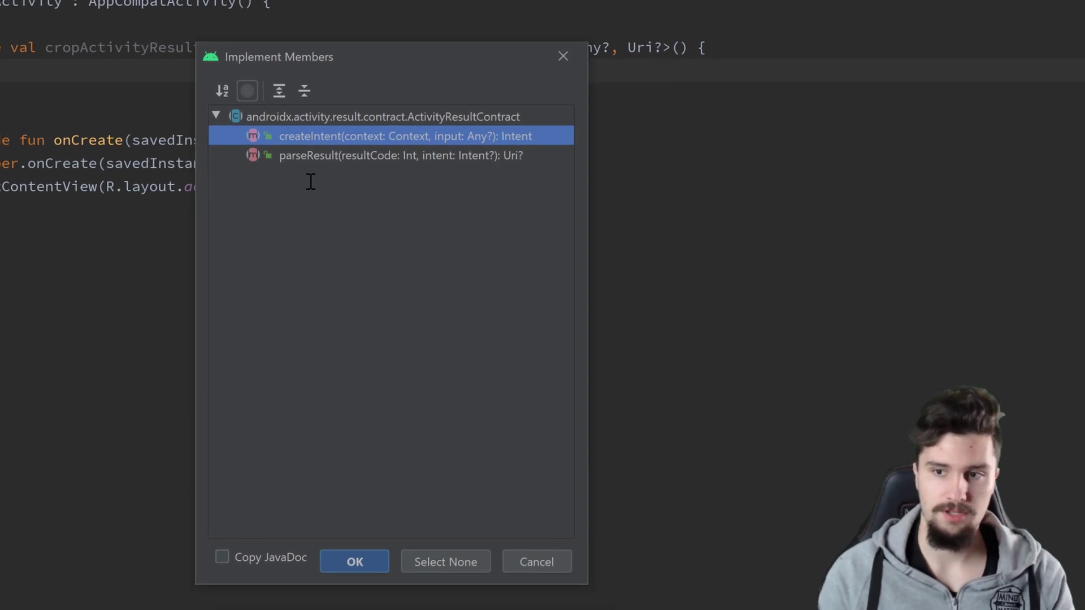
# Generate createIntent and parseResult stubs through Implement Members.
pyautogui.click(400, 155)
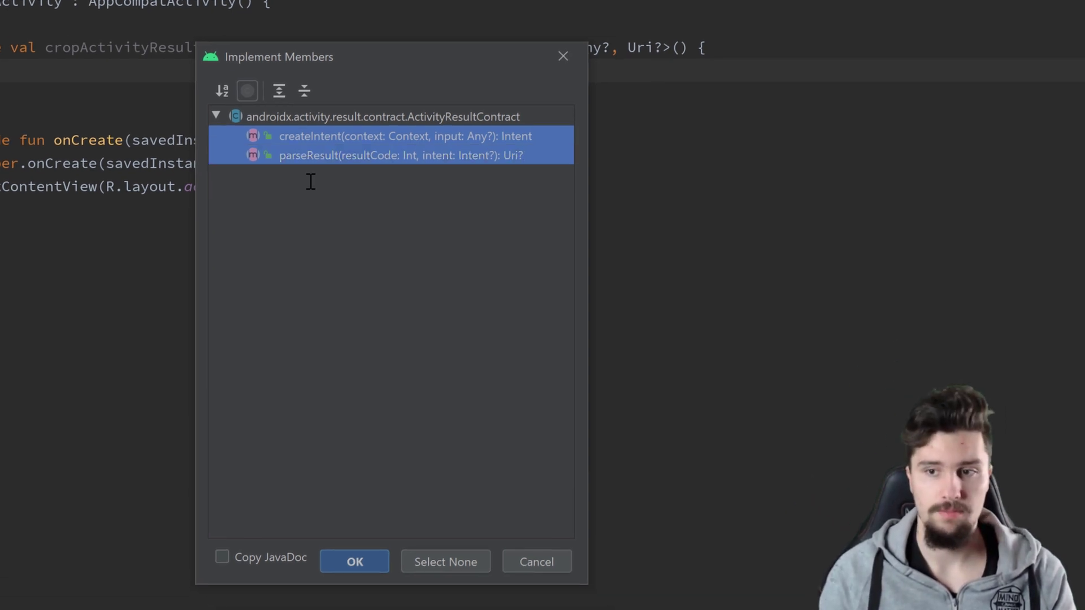
pyautogui.click(354, 561)
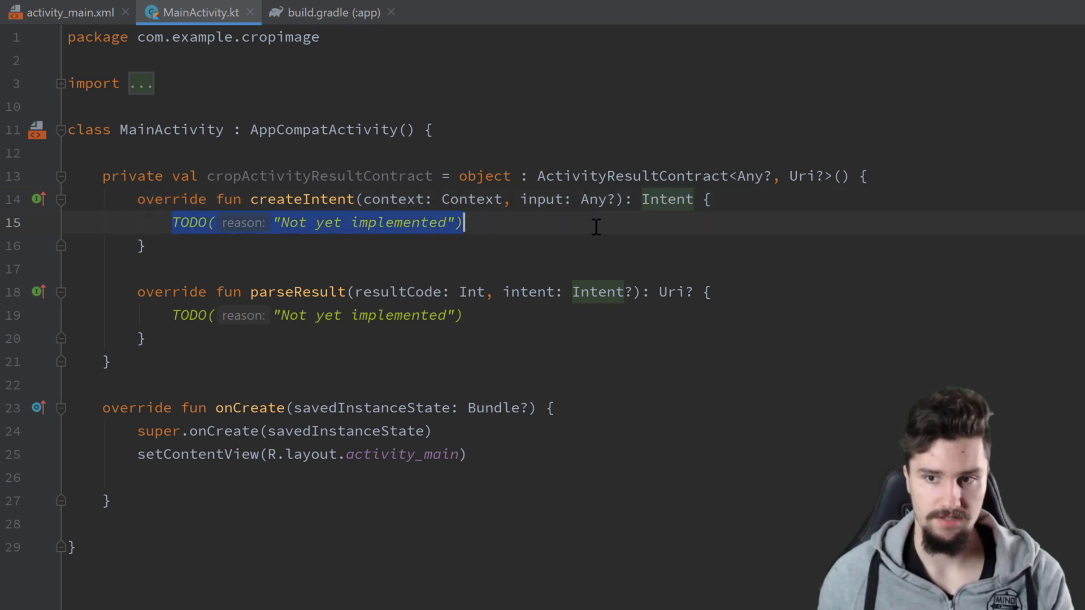
# Make createIntent return CropImage.activity() with setAspectRatio(16, 9).
pyautogui.write('return CropI')
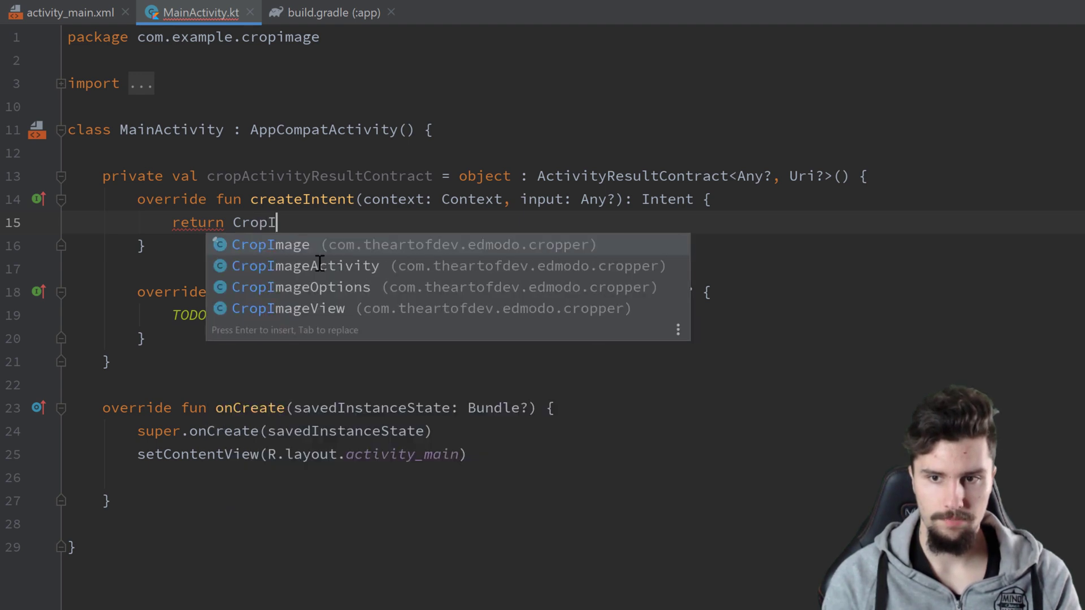
pyautogui.click(271, 244)
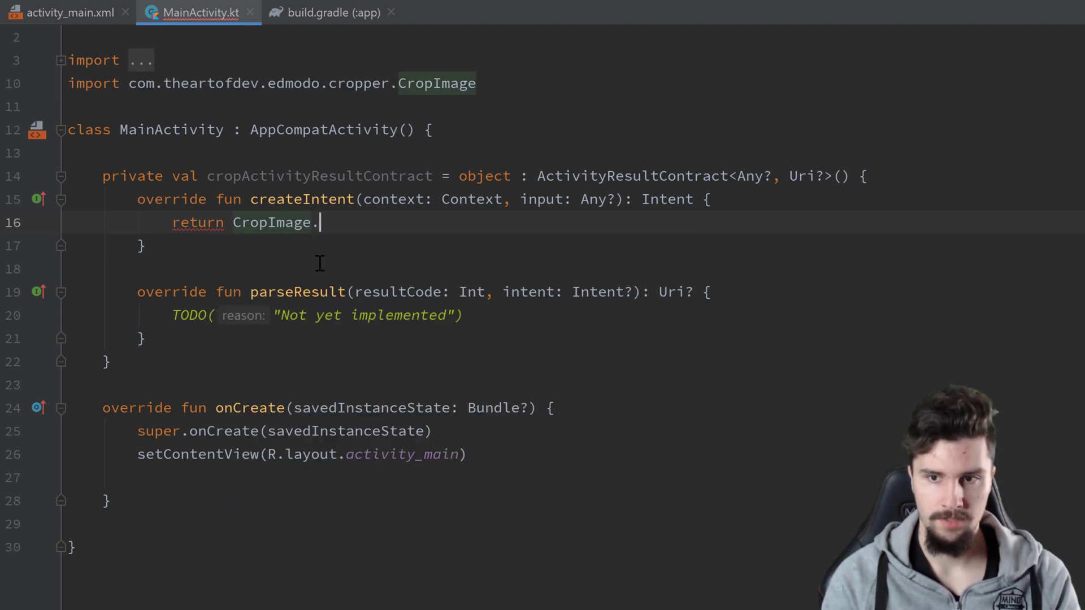
pyautogui.write('ac')
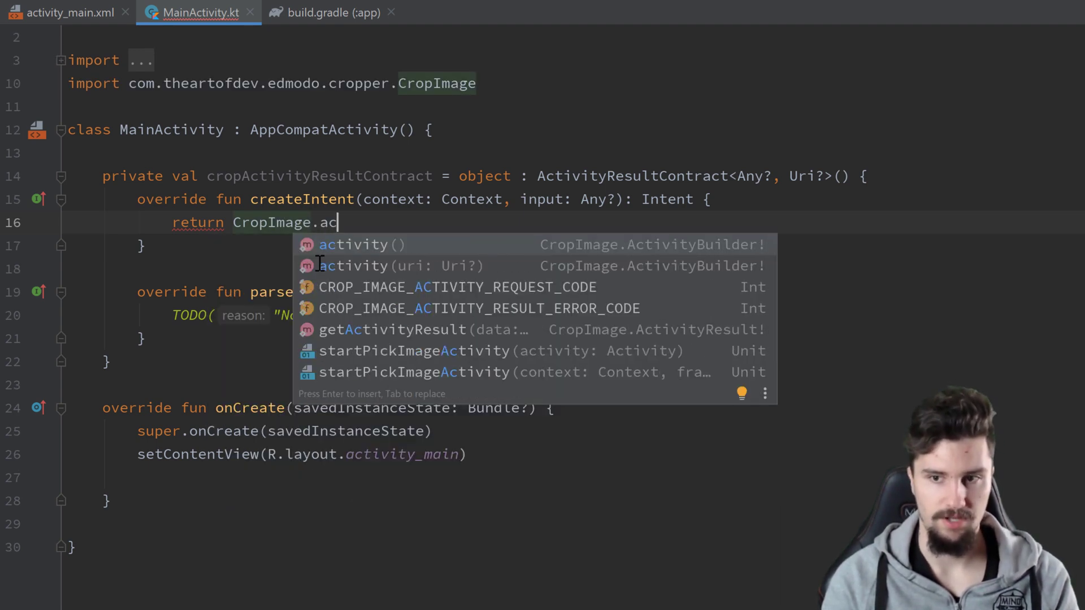
pyautogui.moveTo(1007, 224)
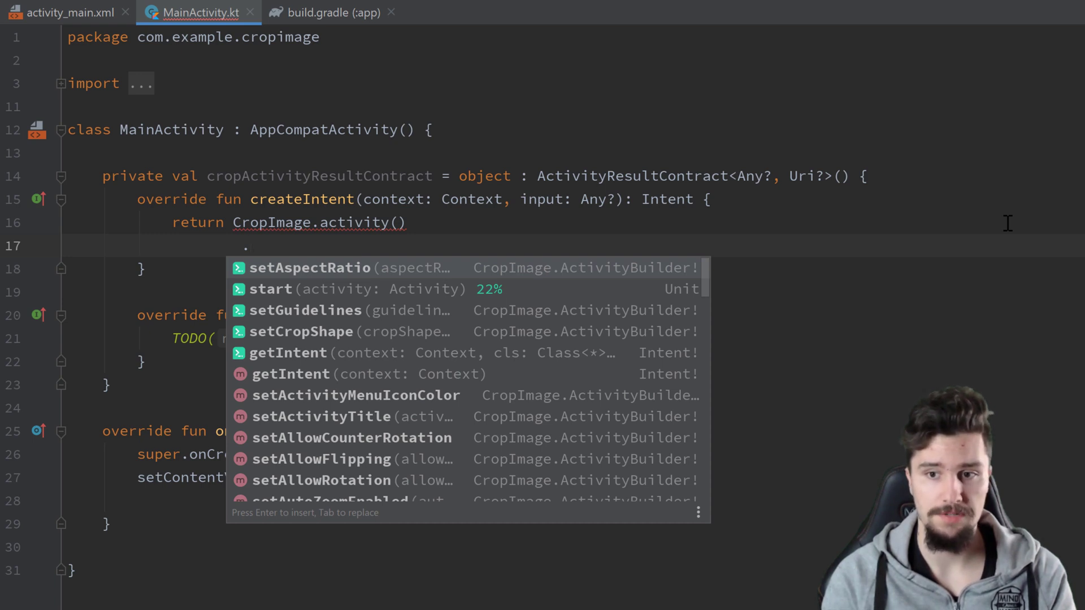
pyautogui.write('setAspectRatio(')
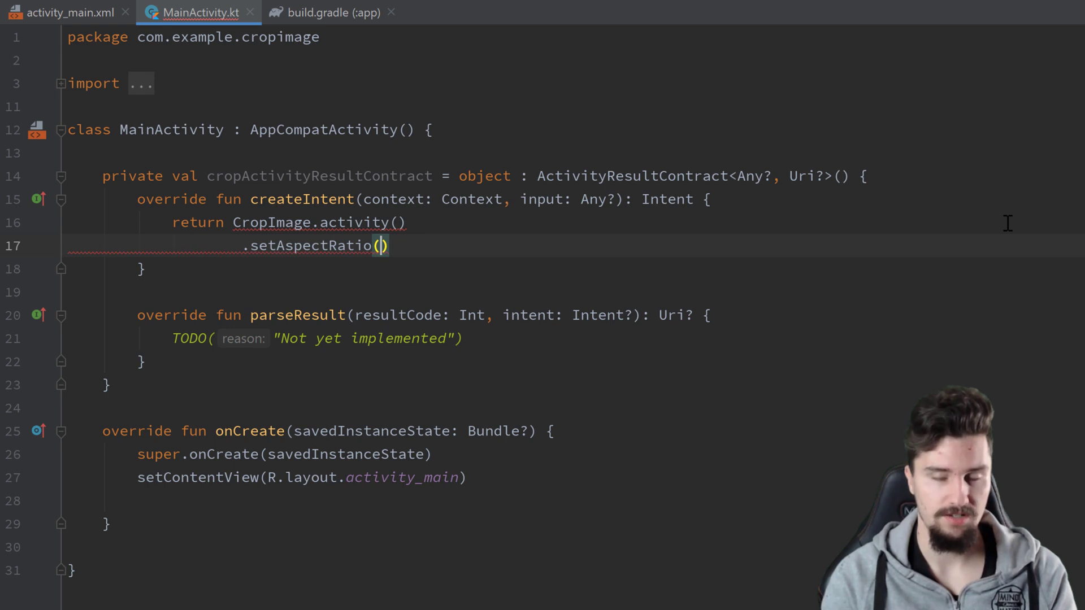
pyautogui.click(379, 246)
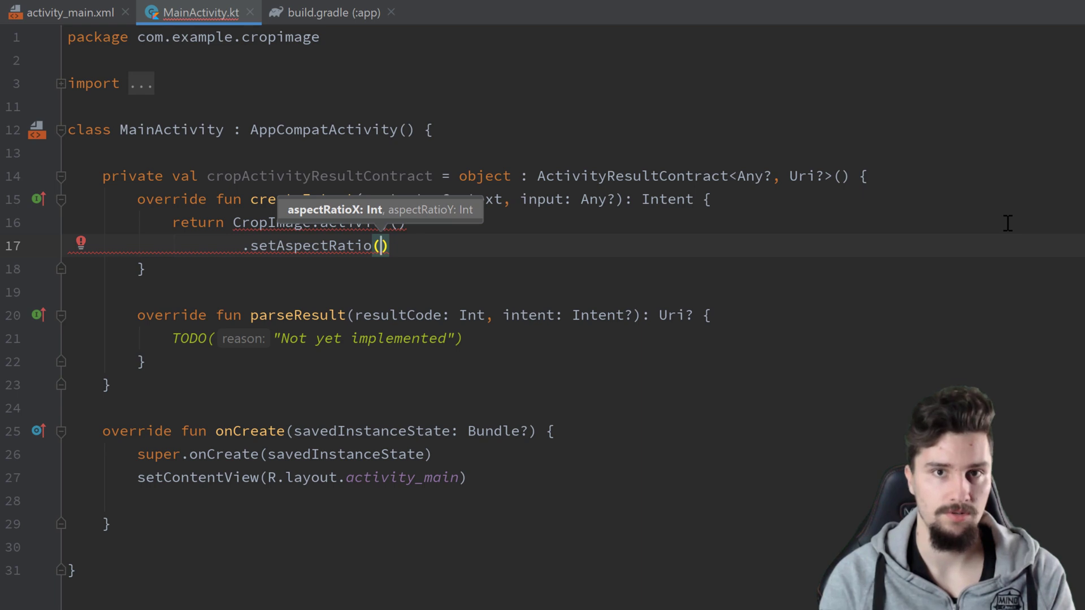
pyautogui.write('16, 9')
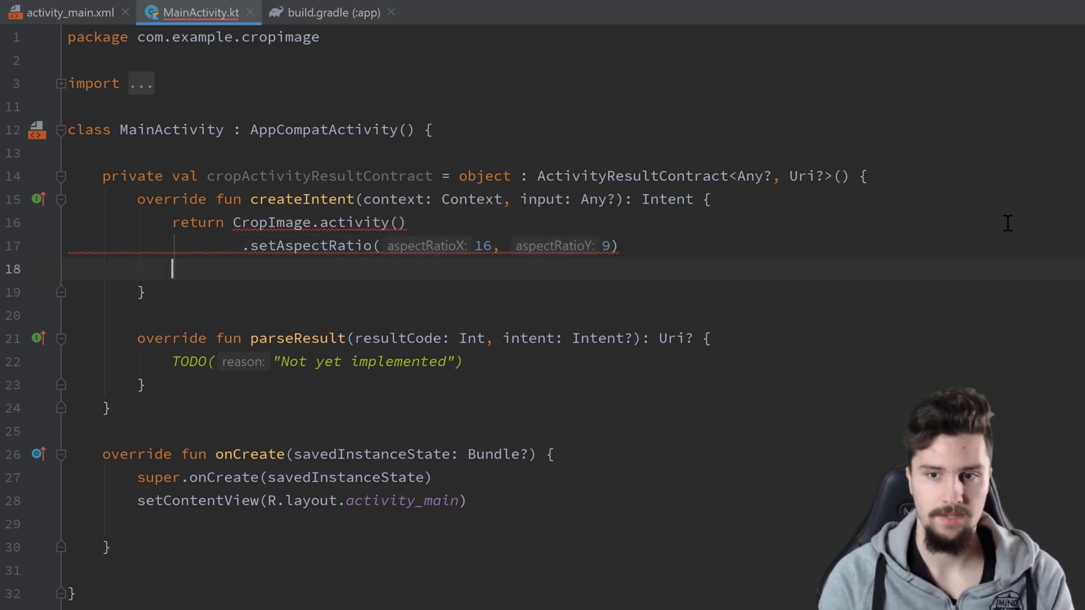
# Chain .getIntent(this@MainActivity) onto the builder and select parseResult's TODO placeholder.
pyautogui.write('.')
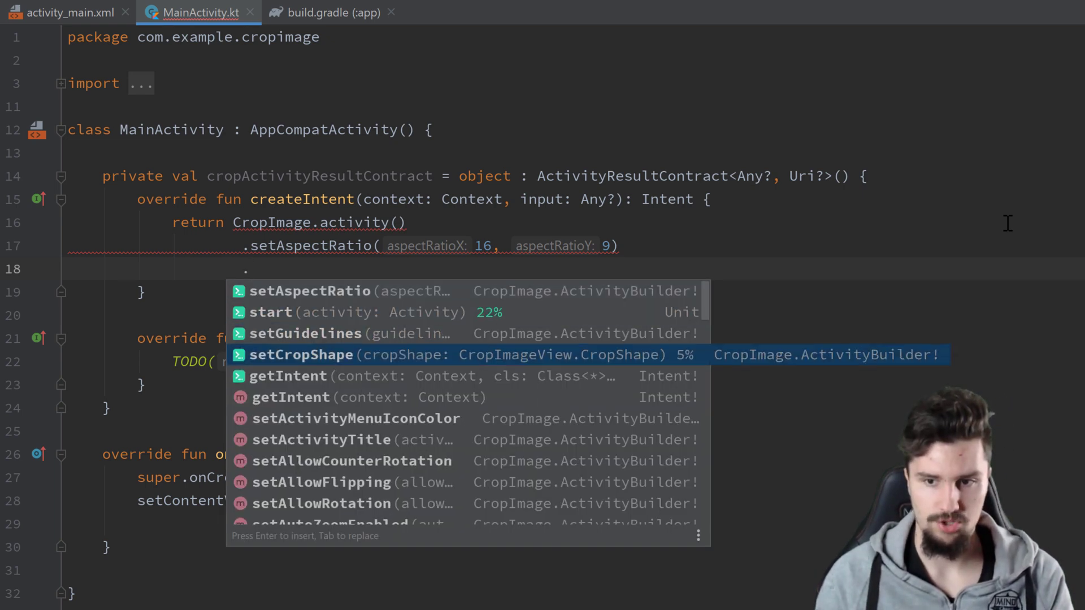
pyautogui.press('Down')
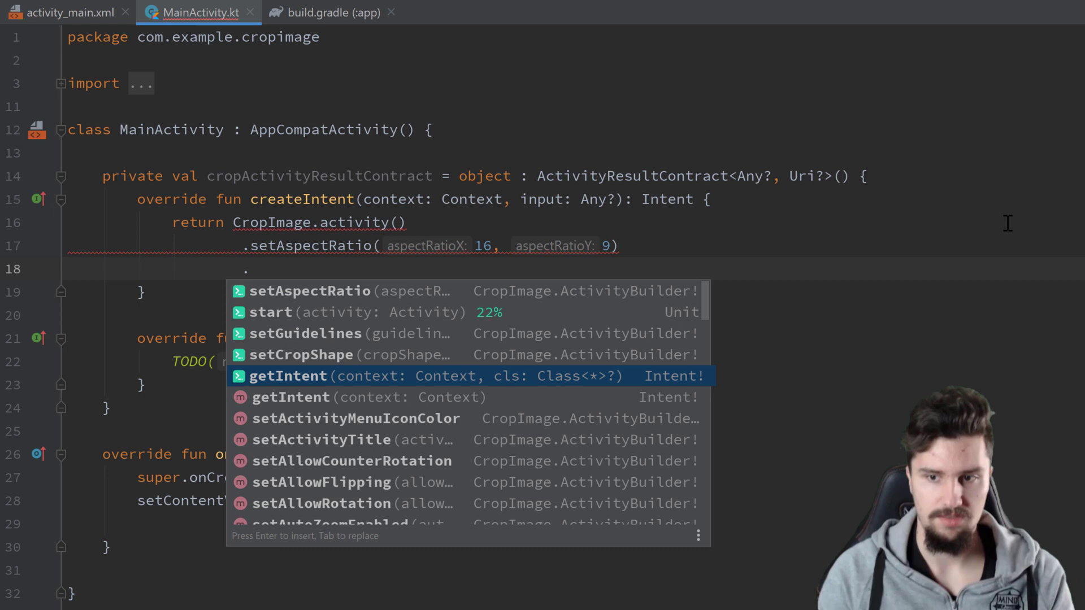
pyautogui.press('Escape')
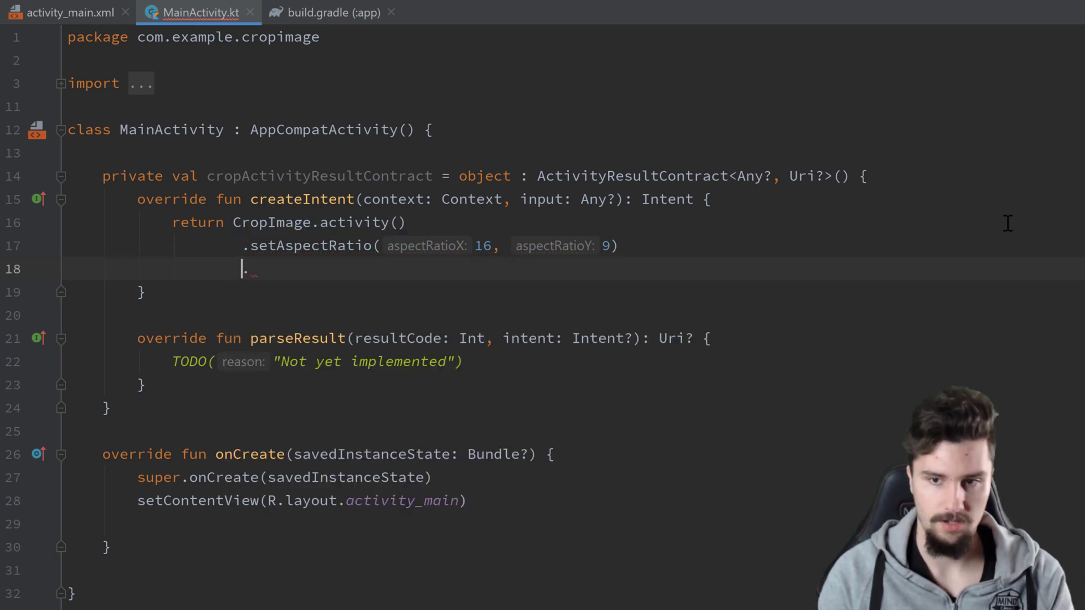
pyautogui.write('.getIntent(')
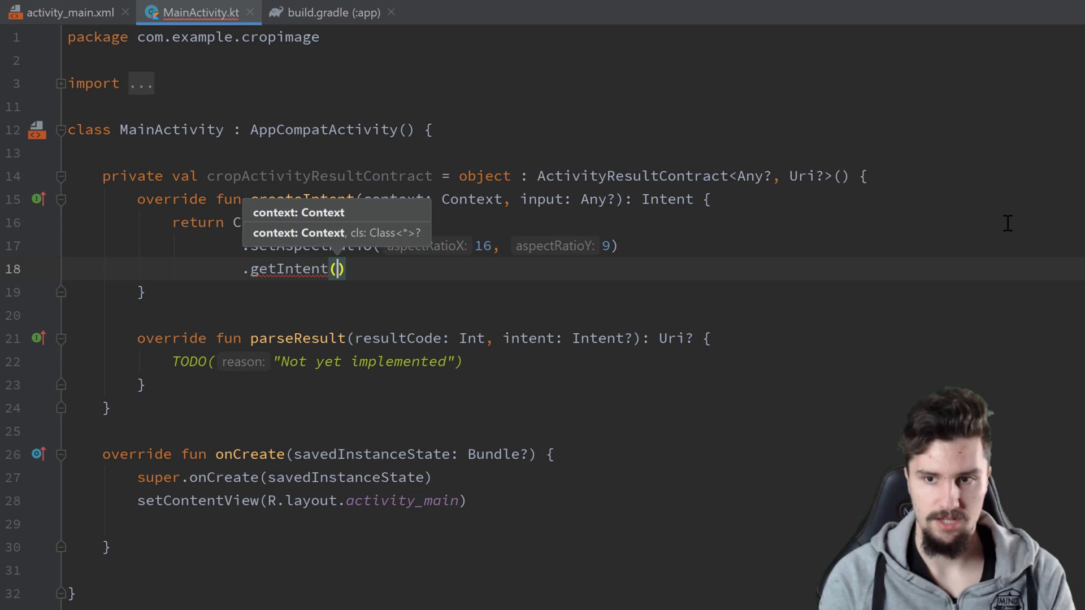
pyautogui.write('this@MainActivity')
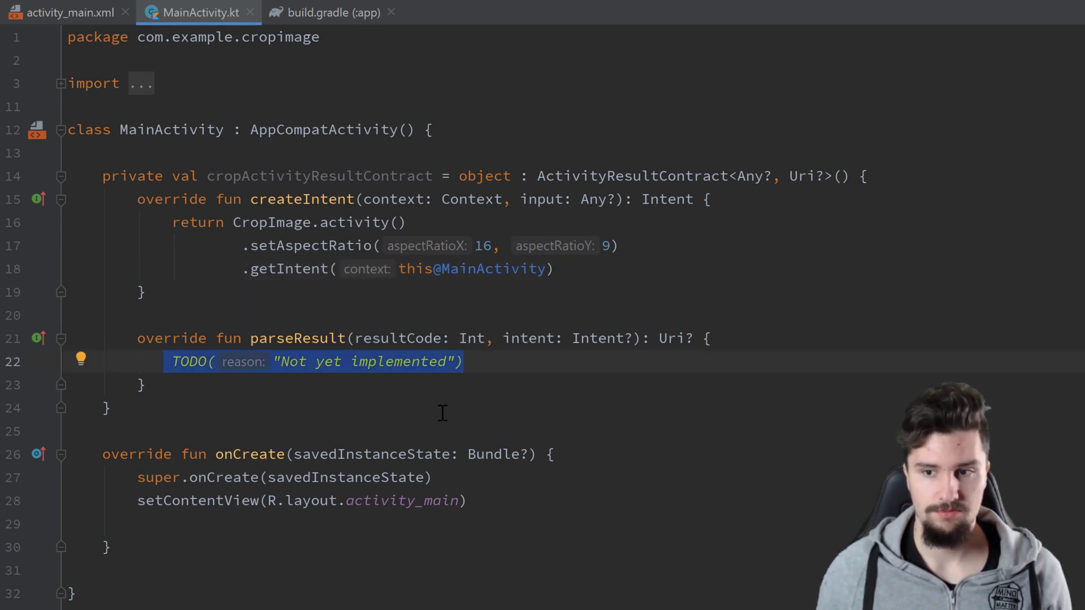
pyautogui.moveTo(531, 333)
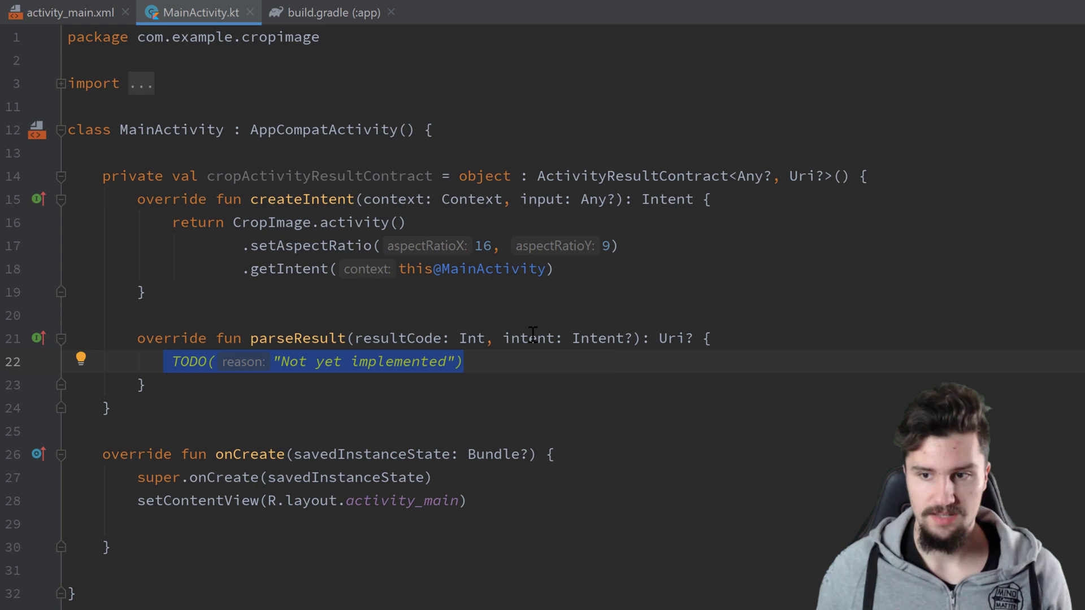
pyautogui.doubleClick(529, 339)
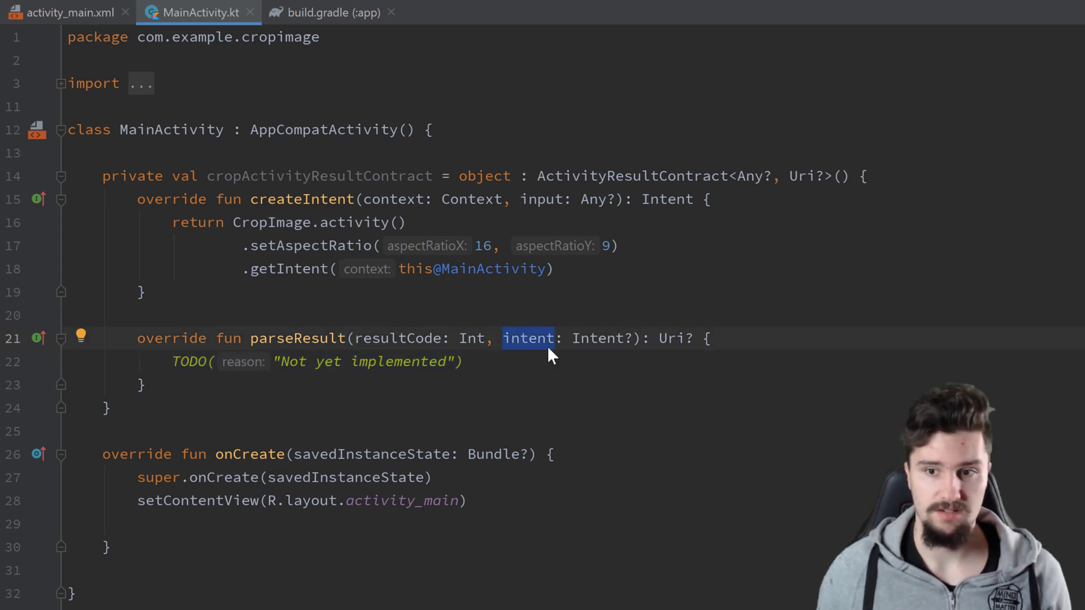
pyautogui.moveTo(516, 367)
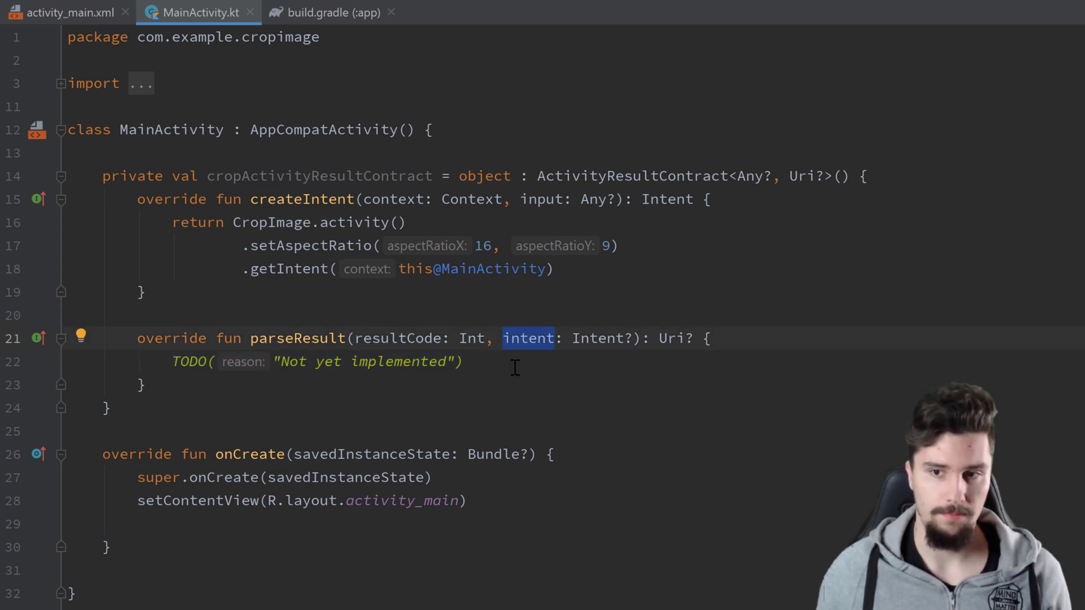
pyautogui.moveTo(579, 361)
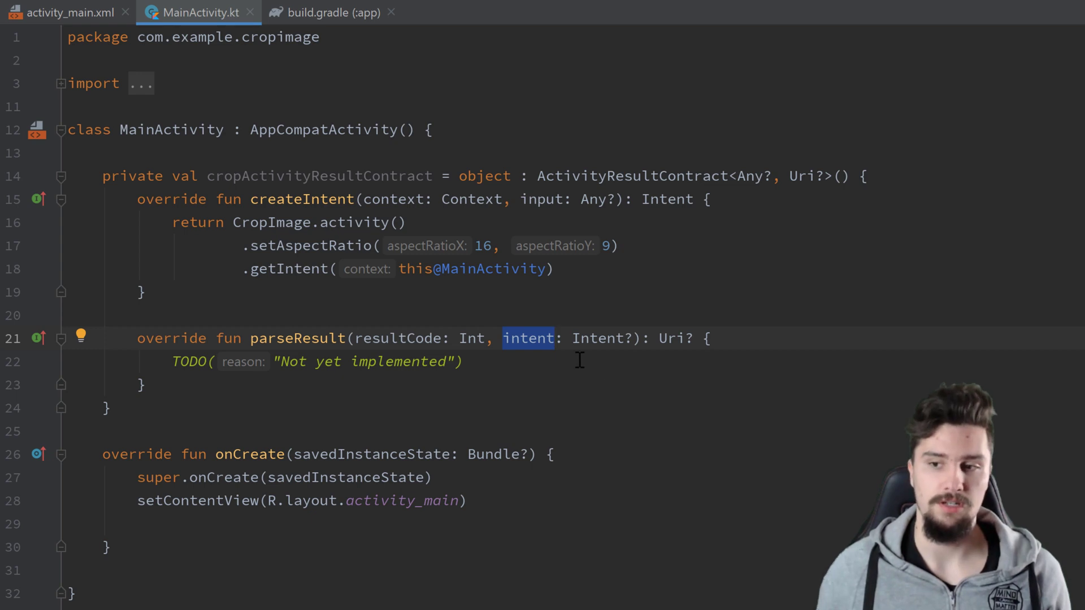
pyautogui.moveTo(656, 339)
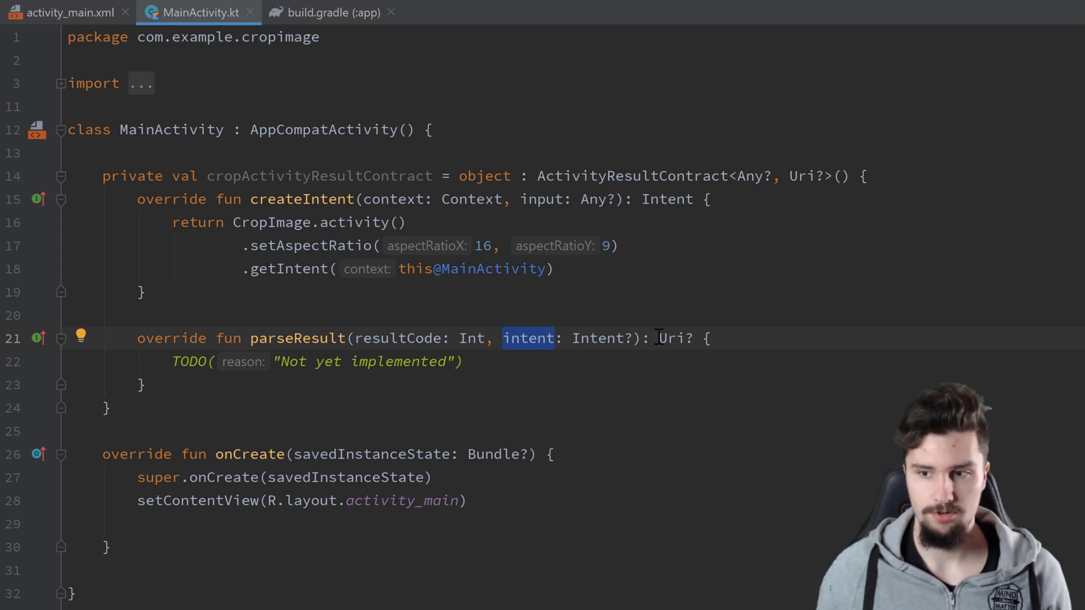
pyautogui.doubleClick(675, 339)
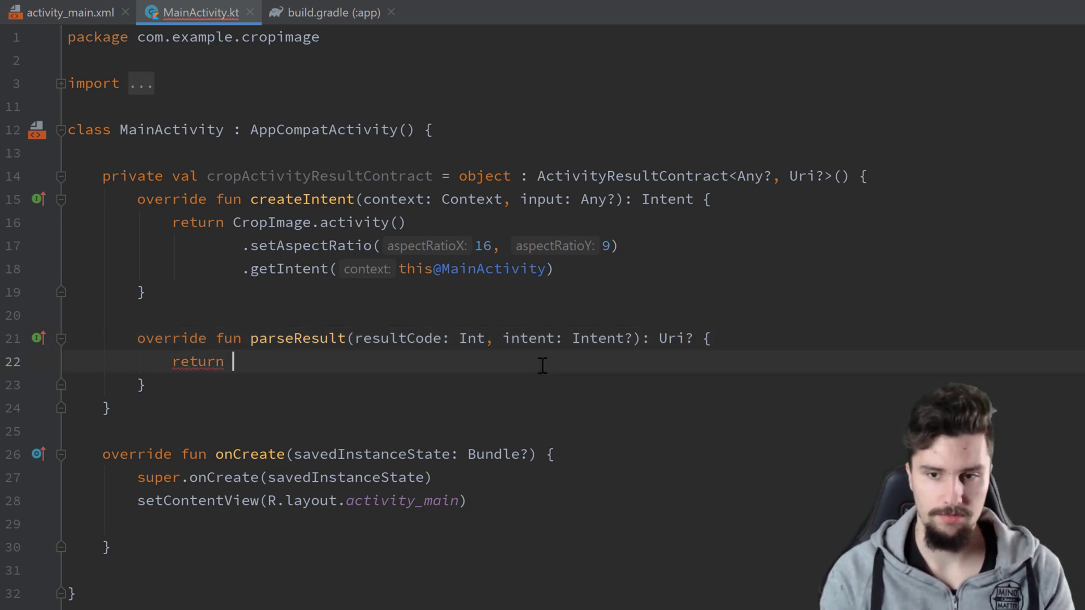
# Write return CropImage.getActivityResult(intent)?.uri as parseResult's body.
pyautogui.write('Cro')
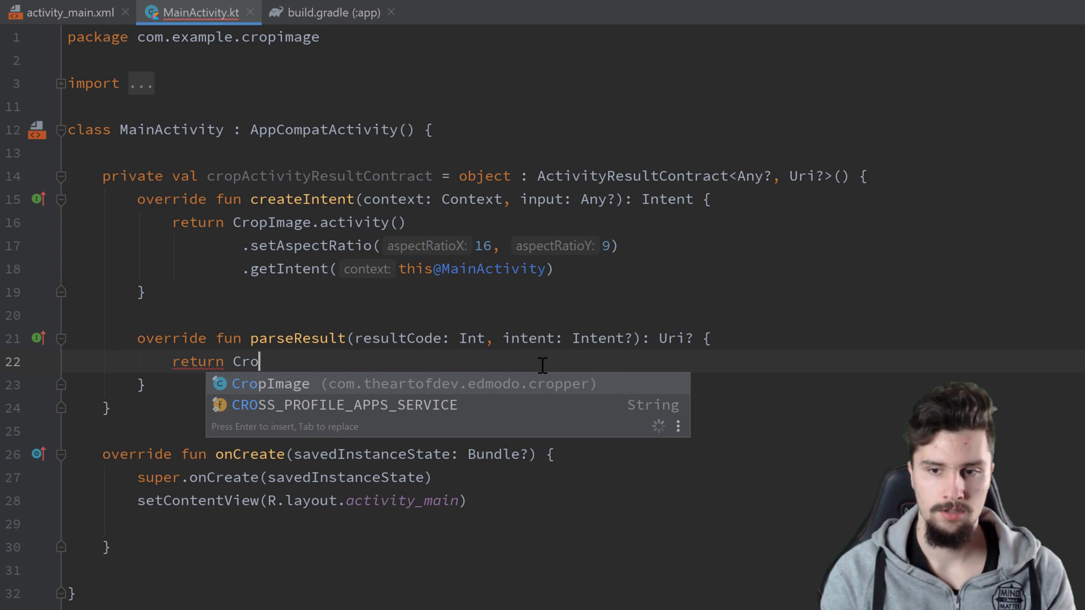
pyautogui.write('pImage.get')
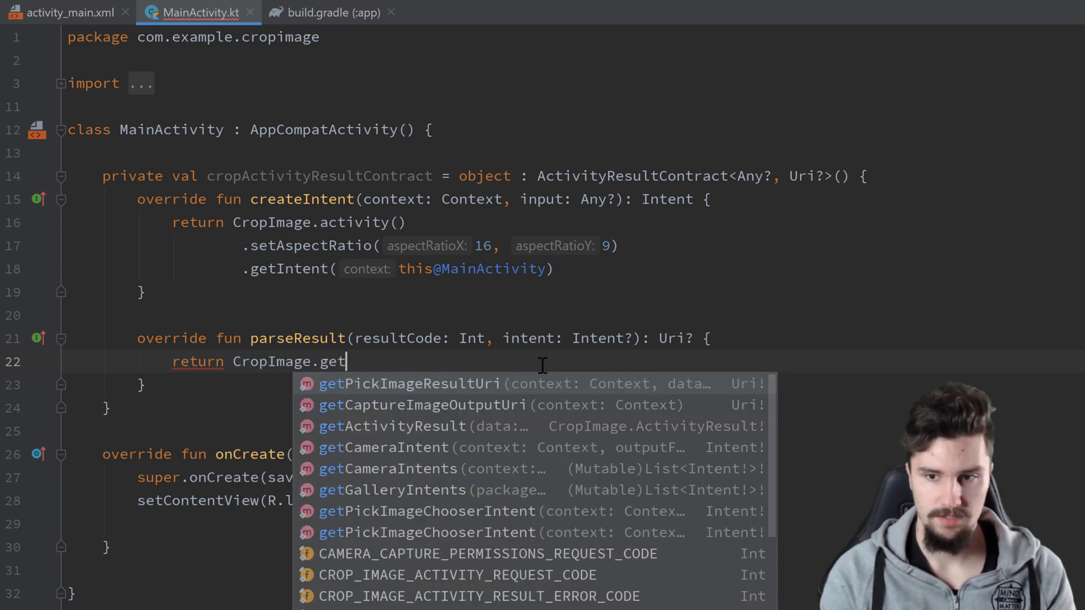
pyautogui.write('ac')
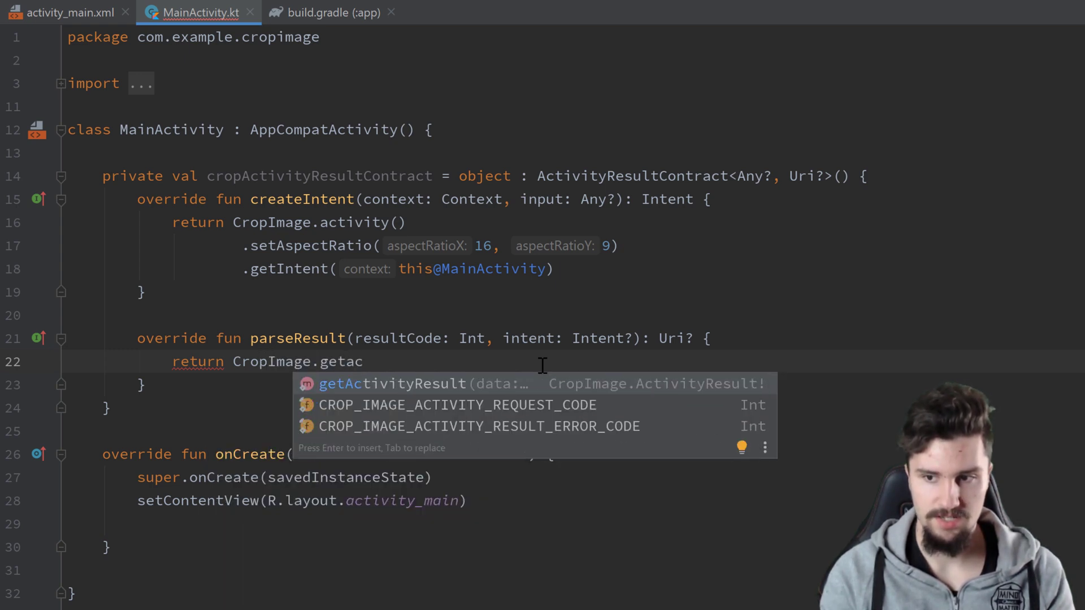
pyautogui.press('Enter')
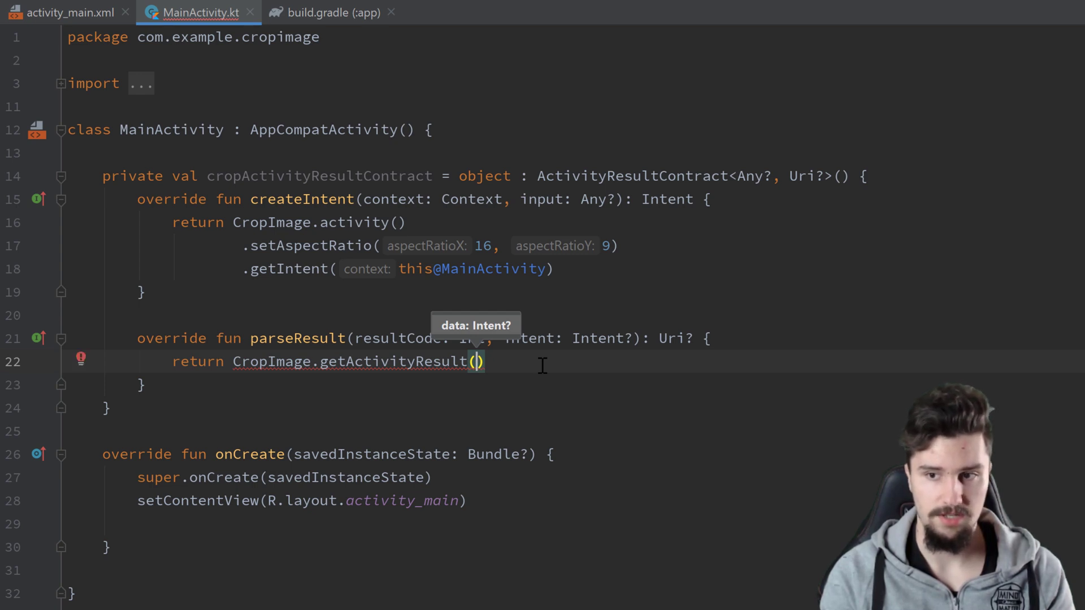
pyautogui.write('intent')
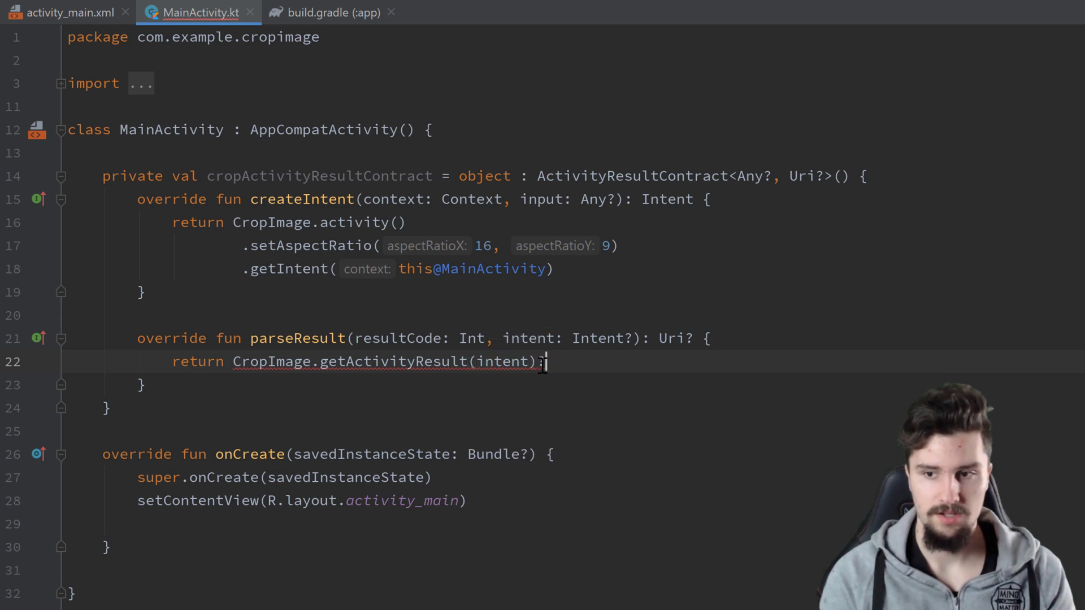
pyautogui.write('.uri')
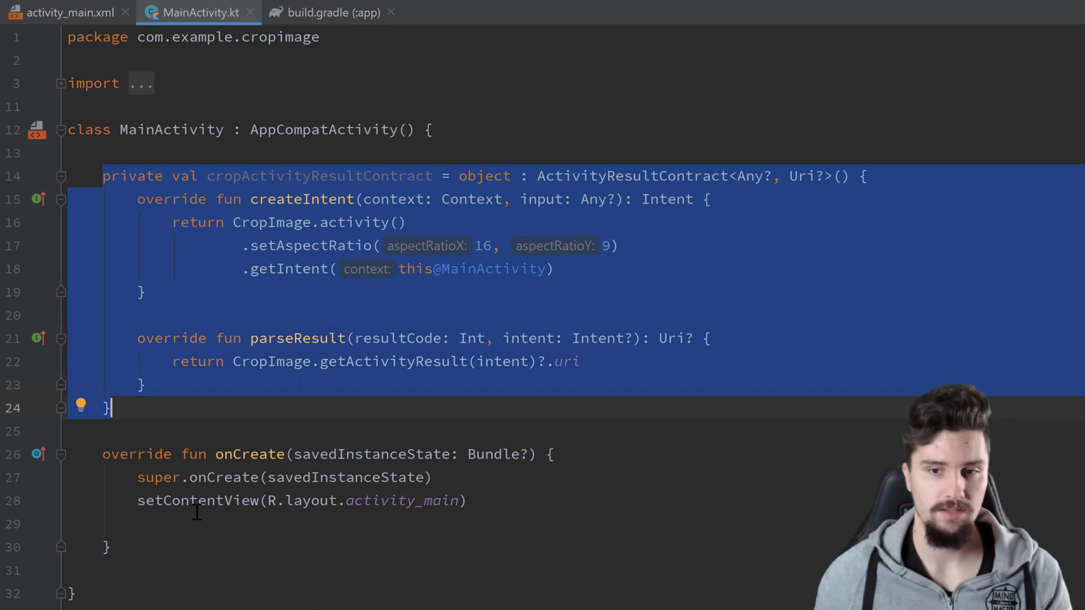
pyautogui.moveTo(271, 413)
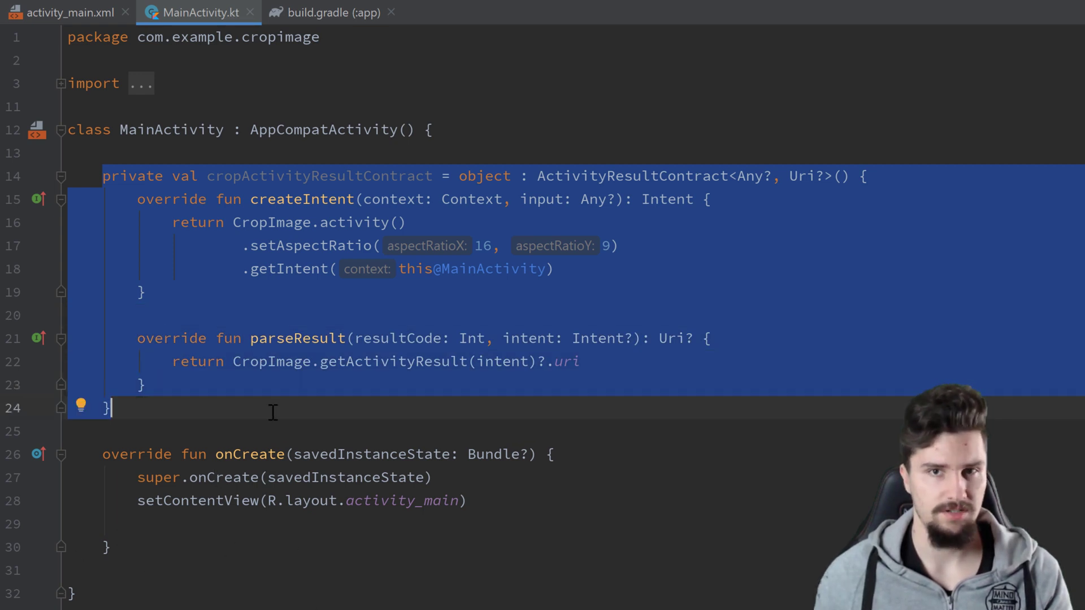
pyautogui.moveTo(491, 182)
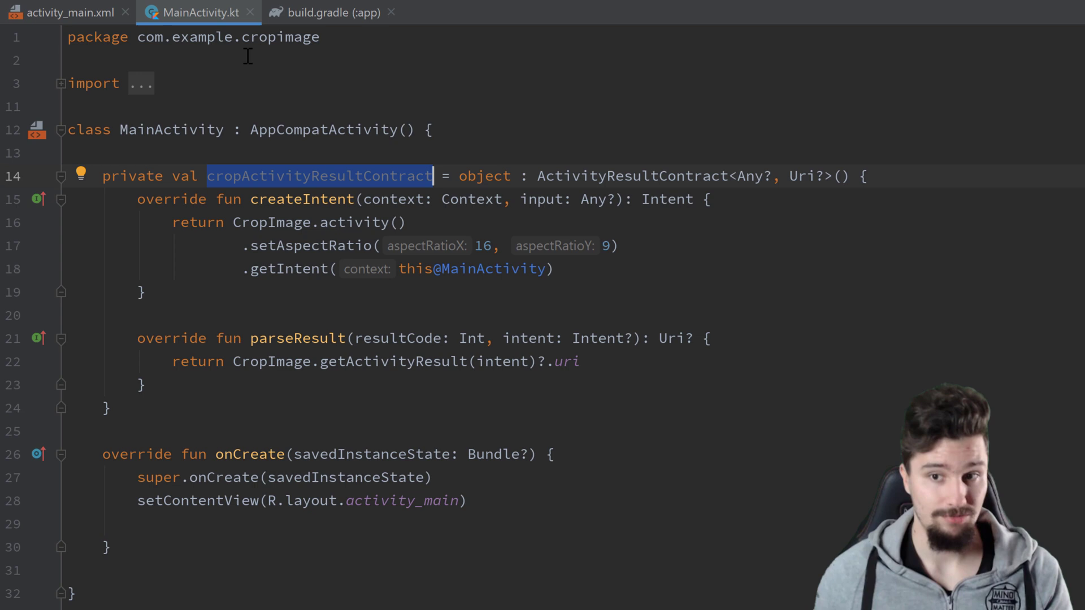
pyautogui.moveTo(668, 348)
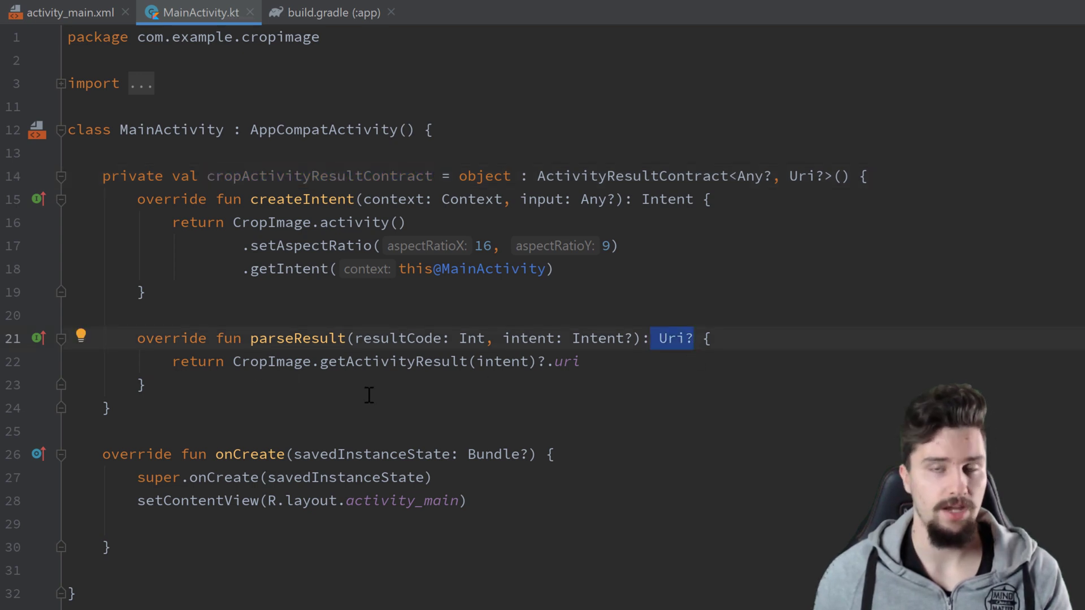
pyautogui.scroll(-3)
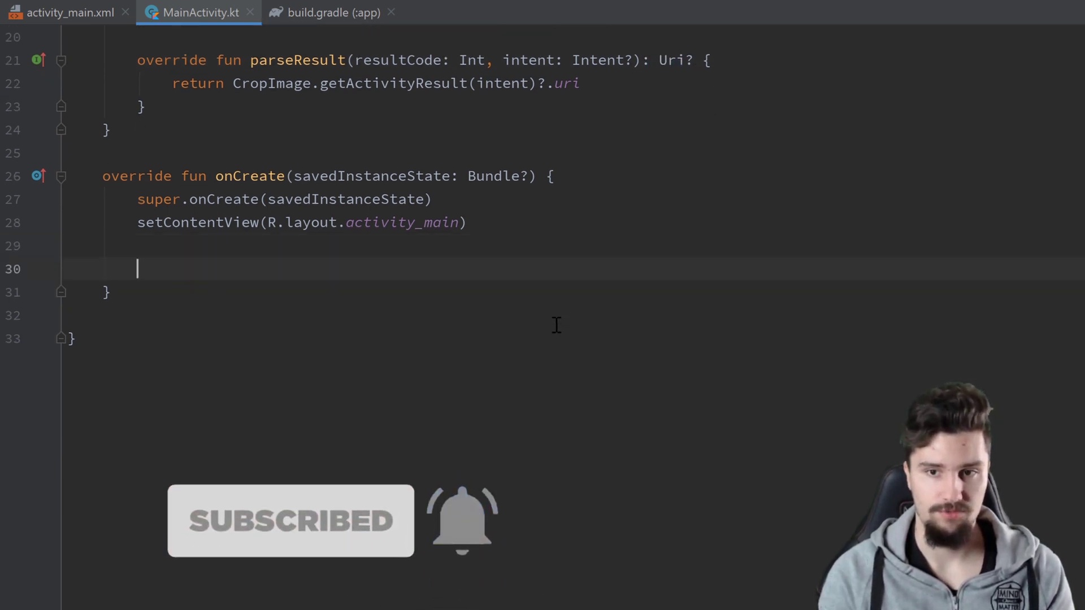
# Write val btnChooseImage = findViewById<Button>(R.id.btnChooseImage) in onCreate.
pyautogui.write('va')
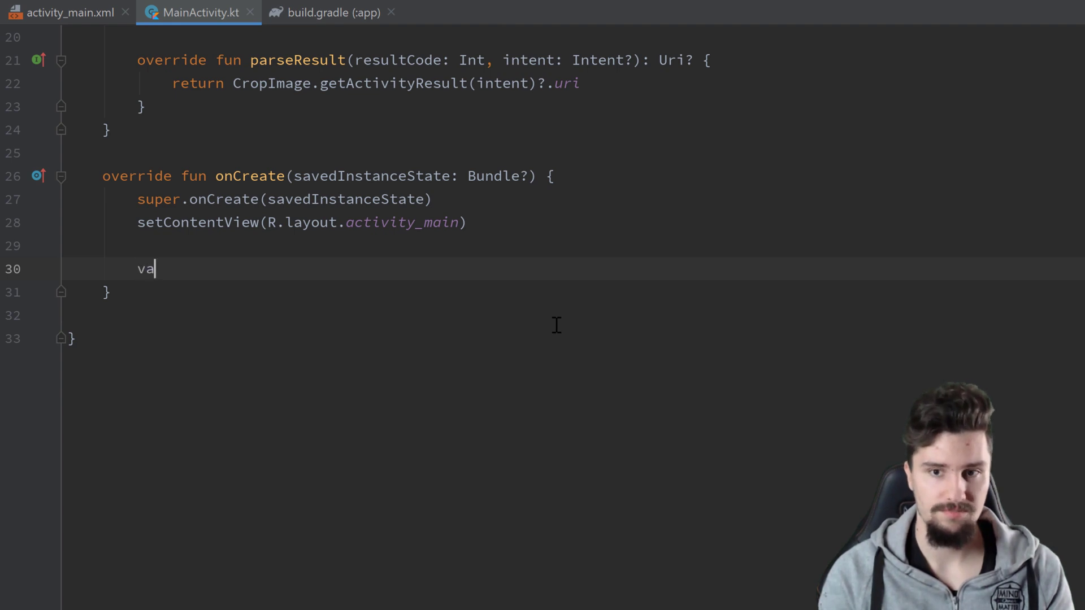
pyautogui.write('l')
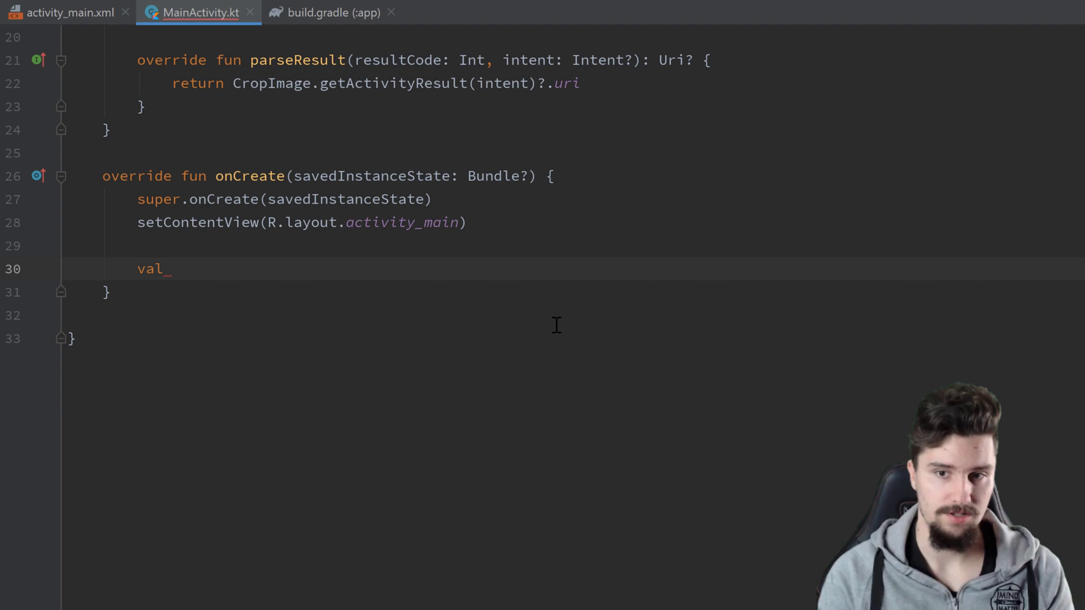
pyautogui.write('btnChoose')
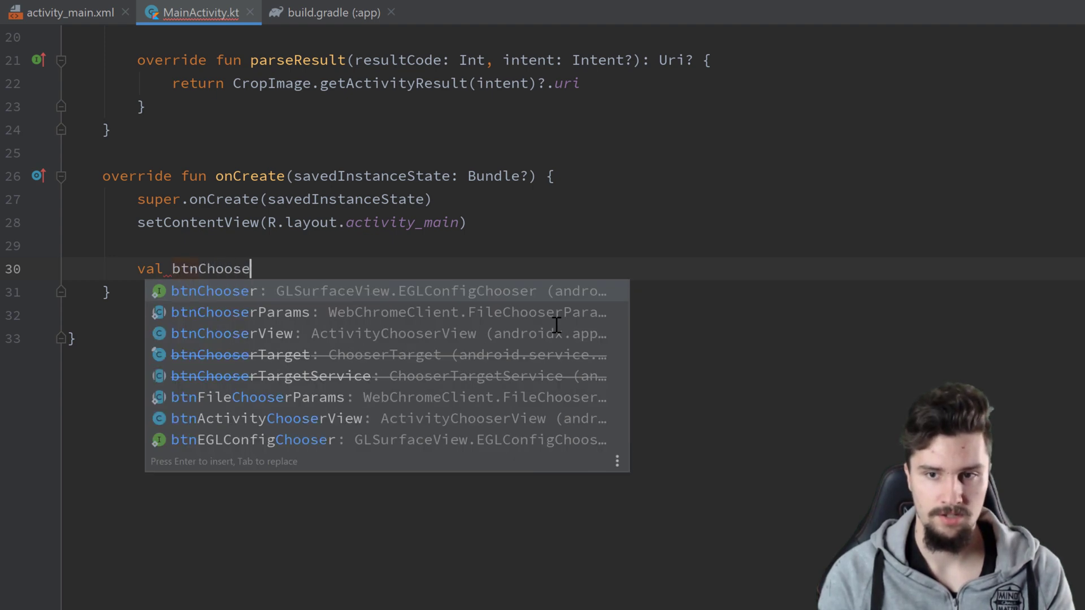
pyautogui.write('Image = findViewById(')
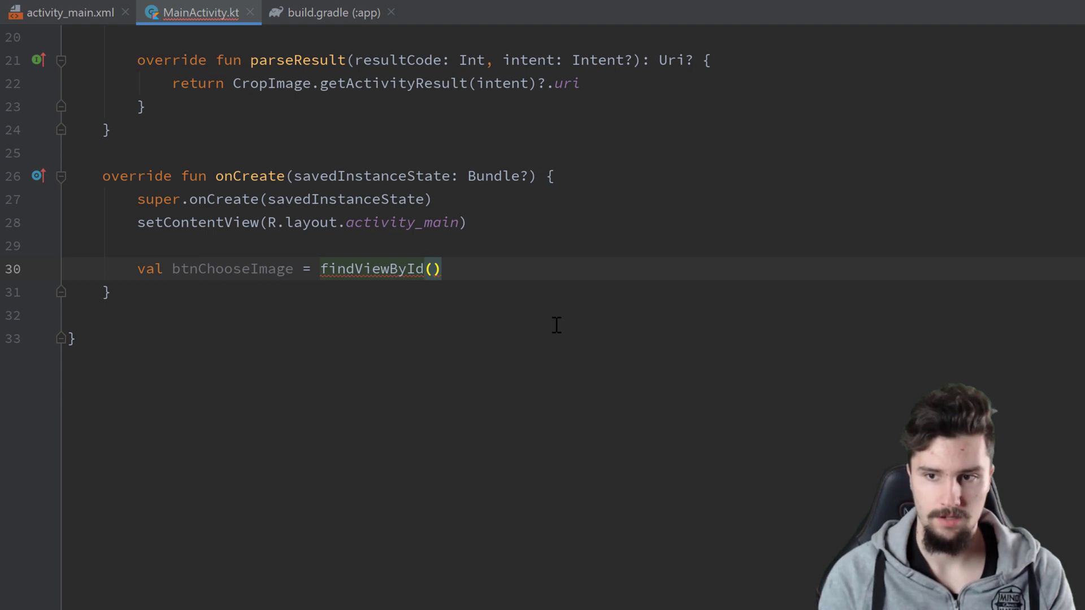
pyautogui.write('<Button')
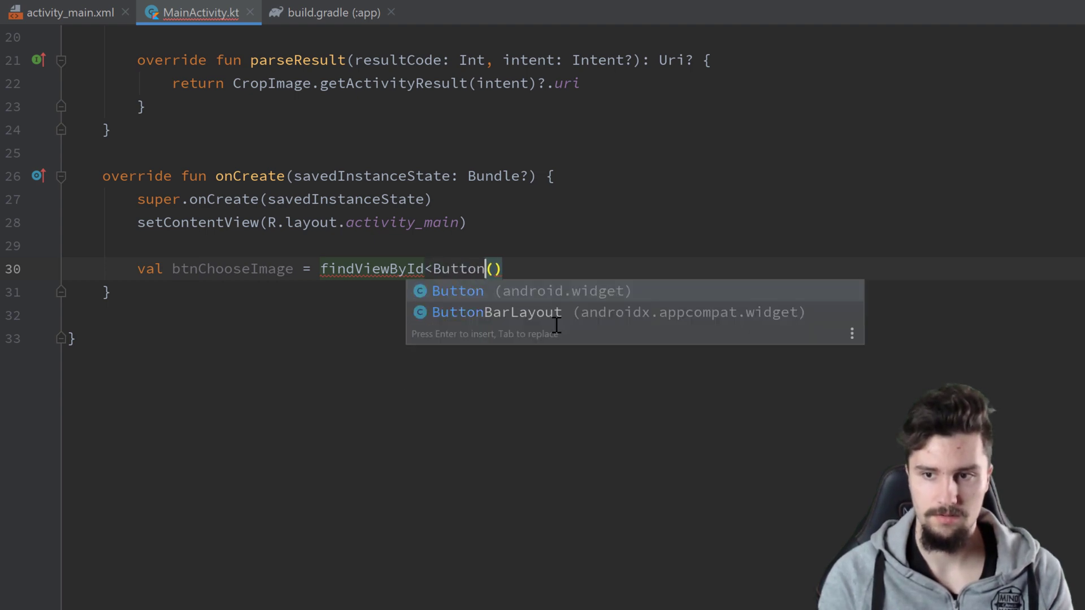
pyautogui.press('Enter')
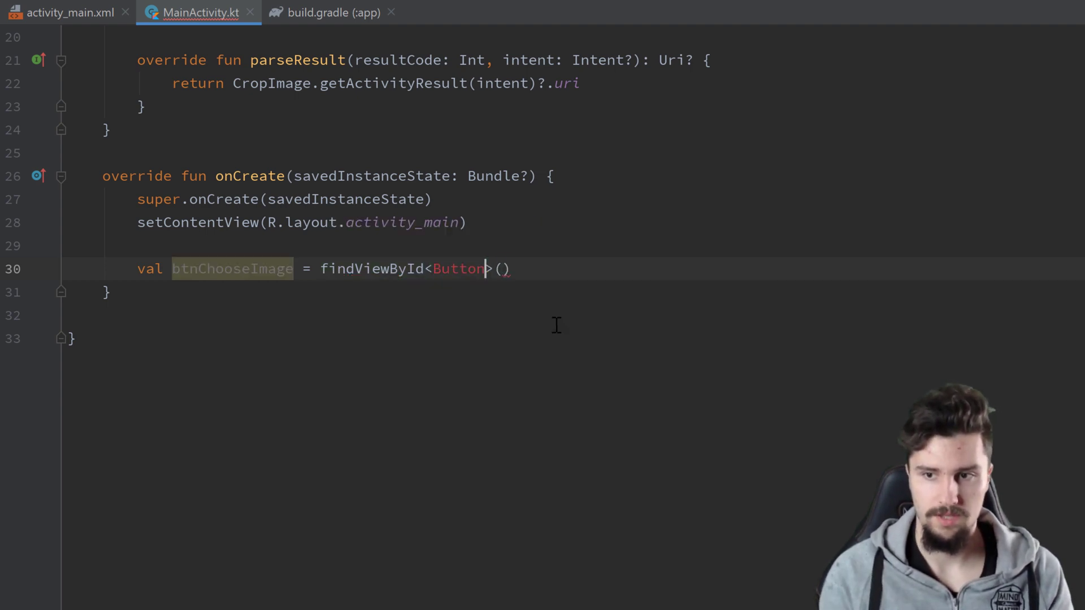
pyautogui.write('(R.id.')
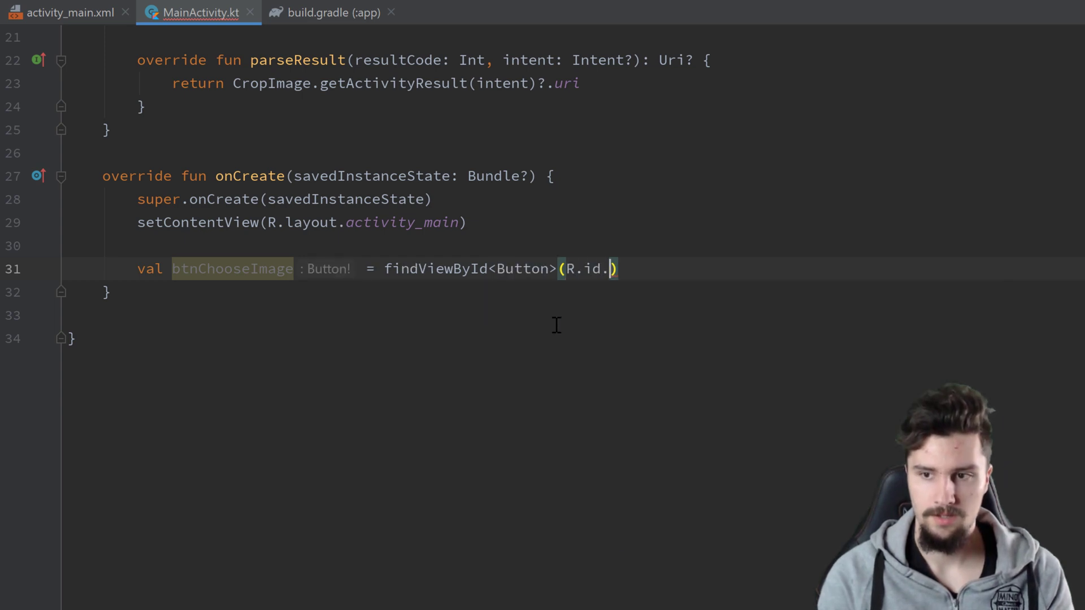
pyautogui.write('btnChooseImage')
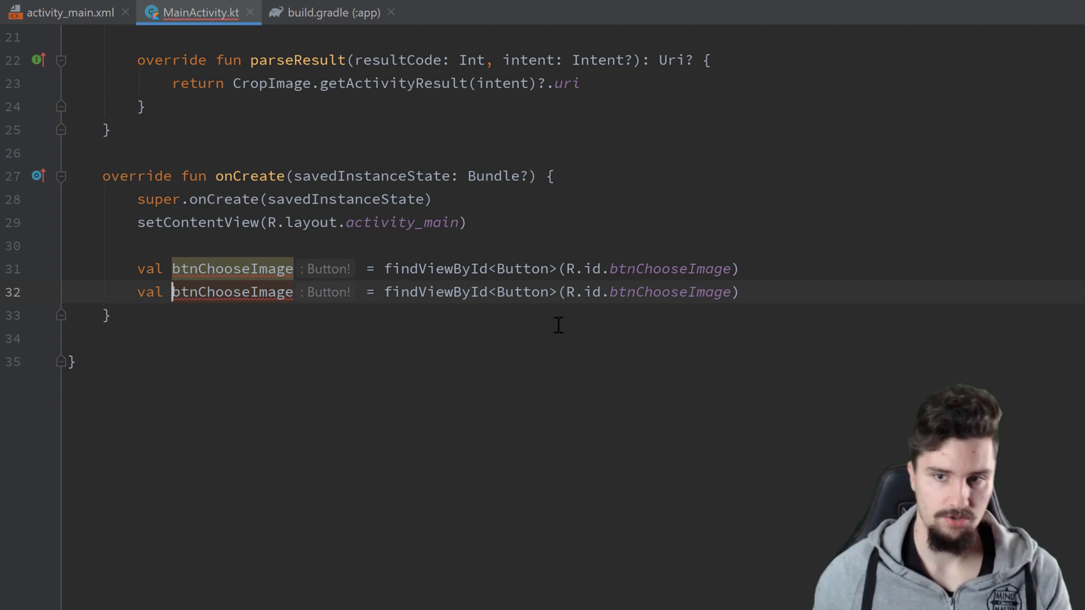
# Change the duplicated line to val ivCroppedImage = findViewById<ImageView>(R.id.ivCroppedImage).
pyautogui.write('iv')
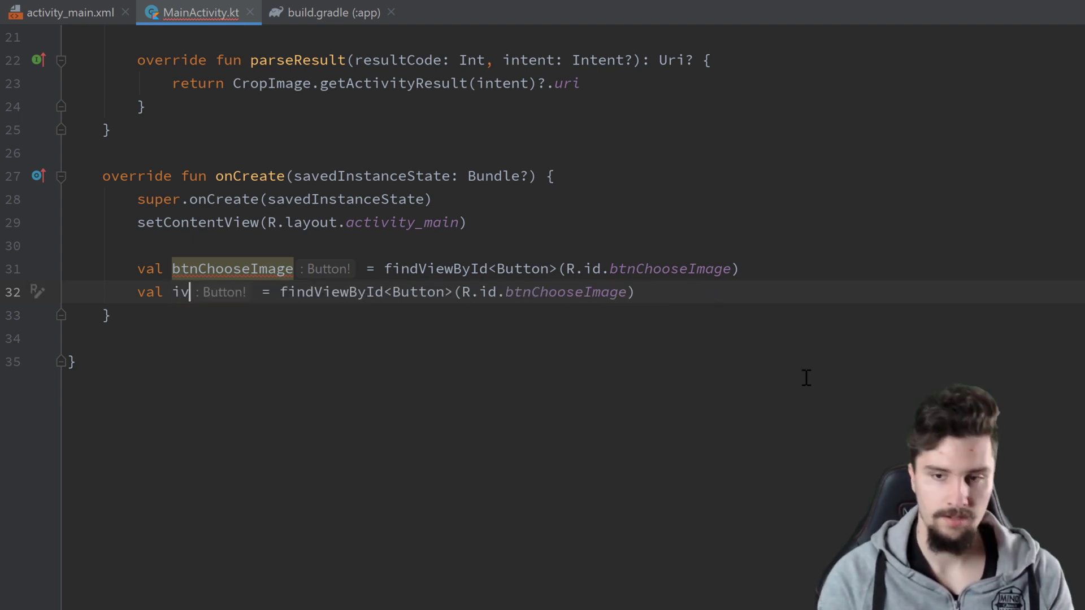
pyautogui.write('Croppe')
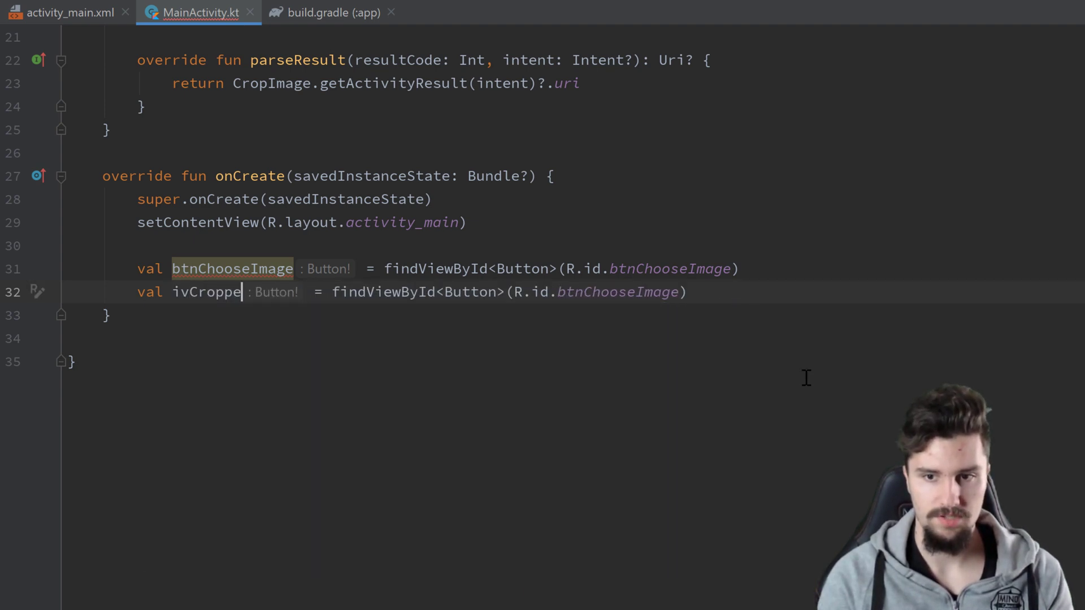
pyautogui.write('dImage')
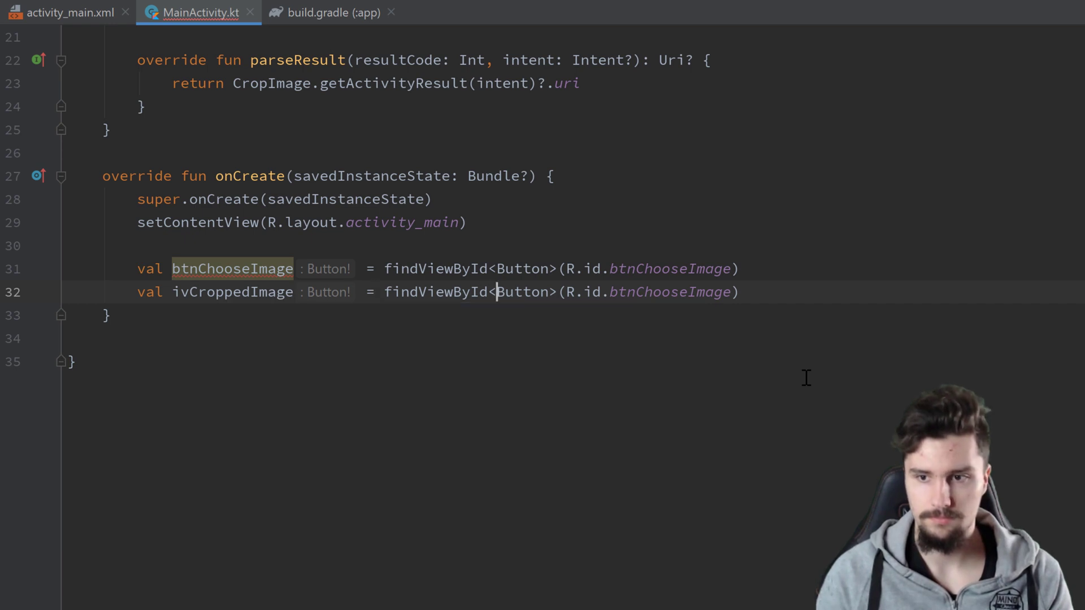
pyautogui.write('I')
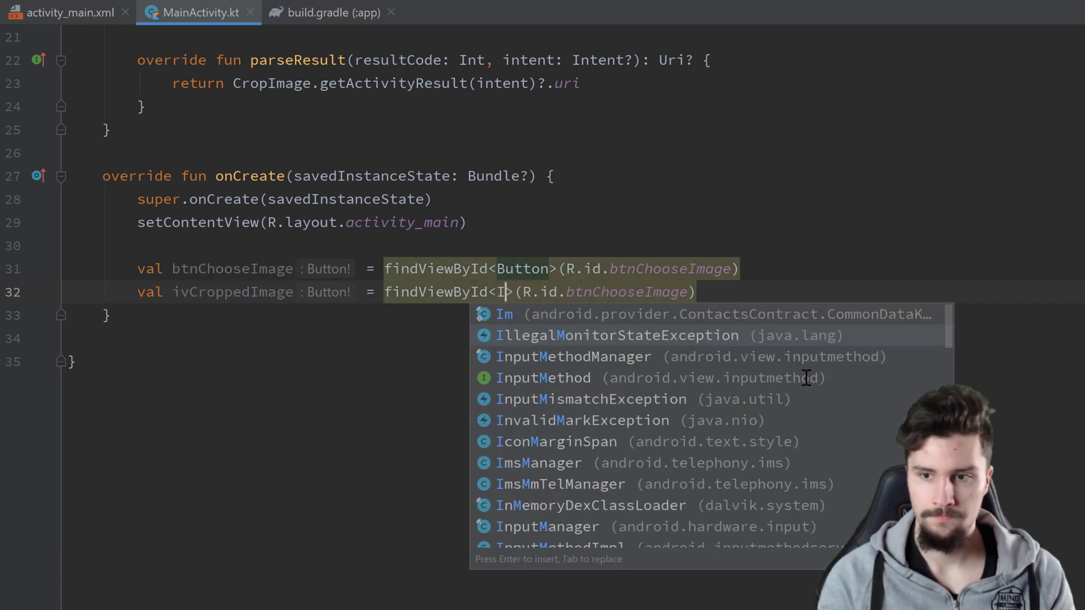
pyautogui.write('mageView')
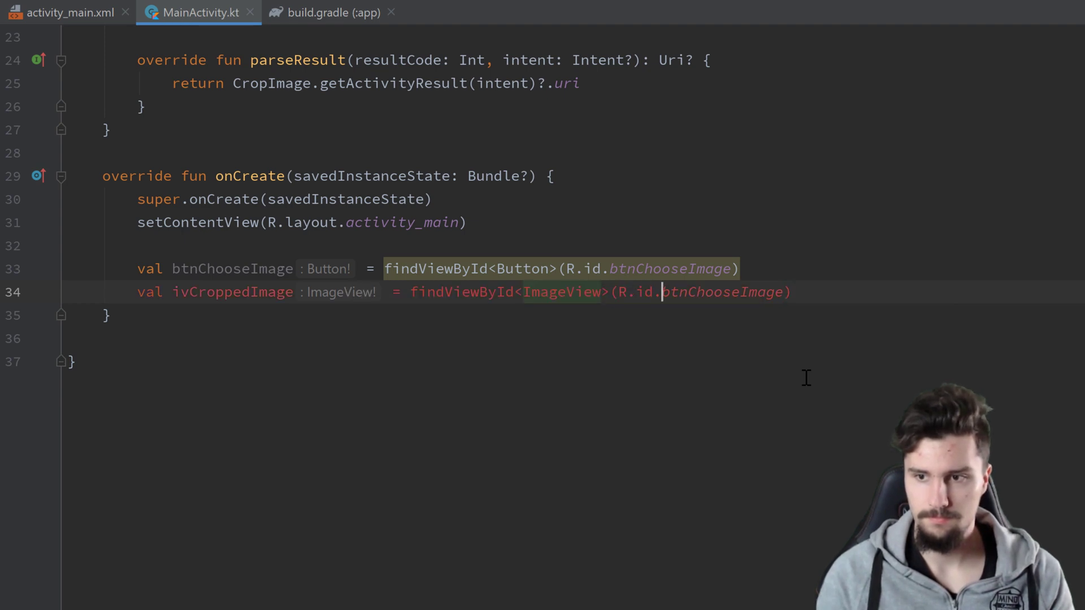
pyautogui.write('btn')
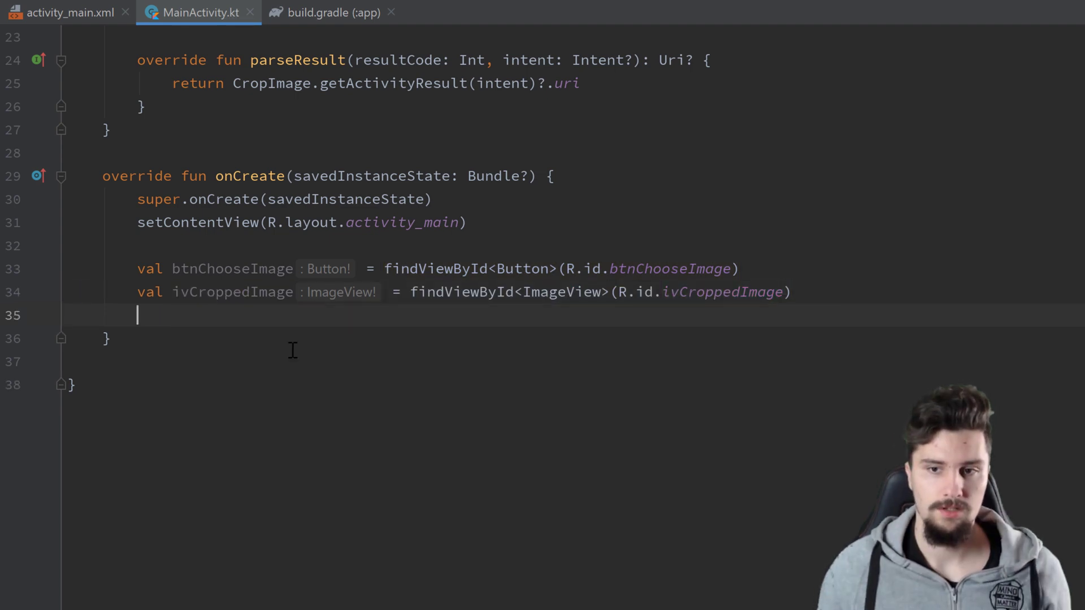
pyautogui.scroll(3)
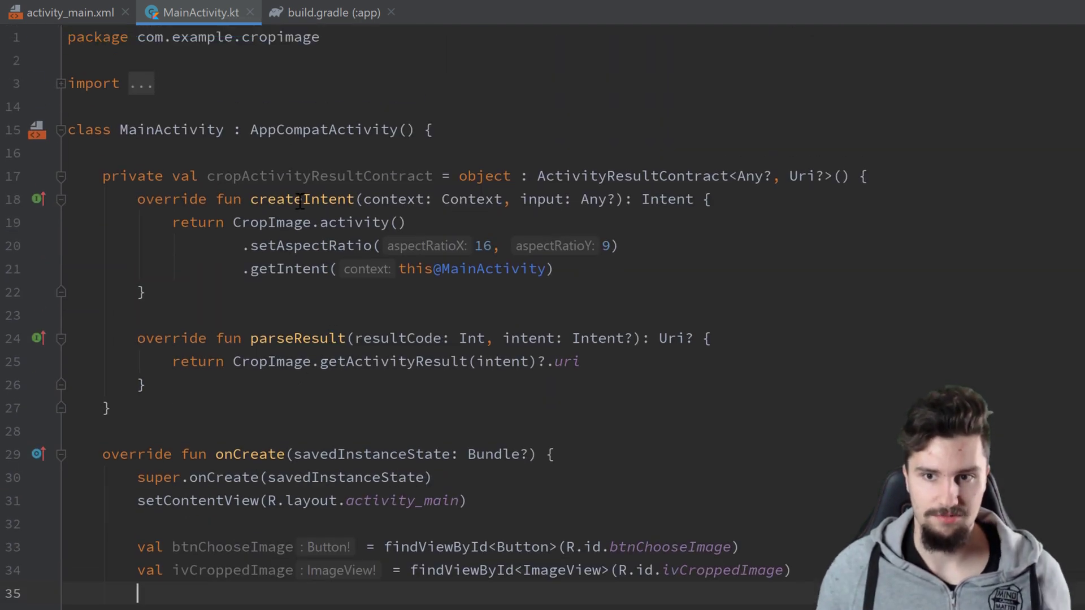
# Declare a private lateinit var cropActivityResultLauncher property above onCreate.
pyautogui.doubleClick(318, 175)
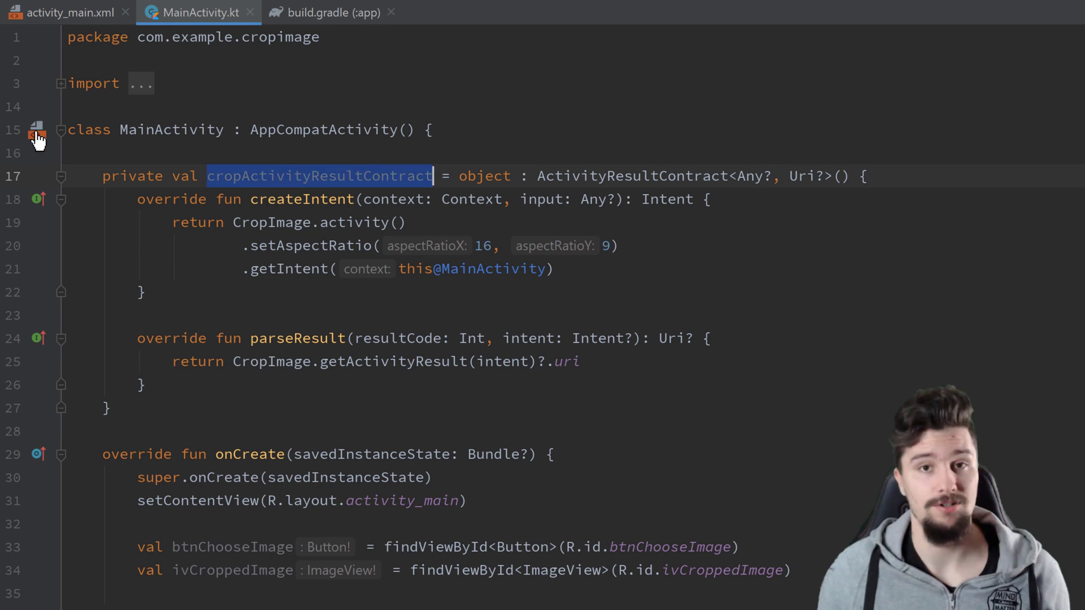
pyautogui.scroll(-3)
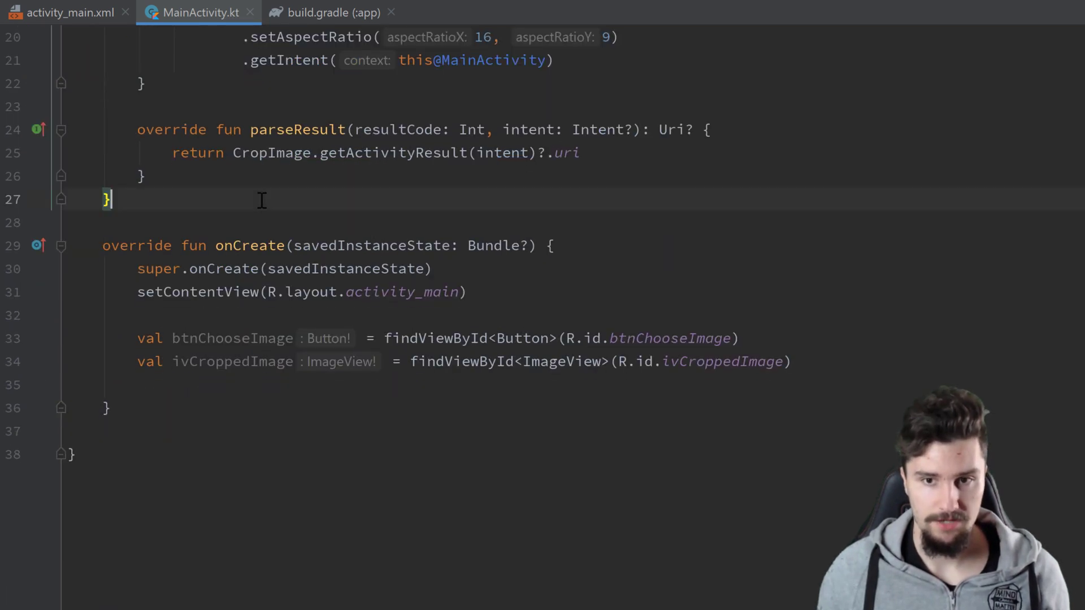
pyautogui.press('enter')
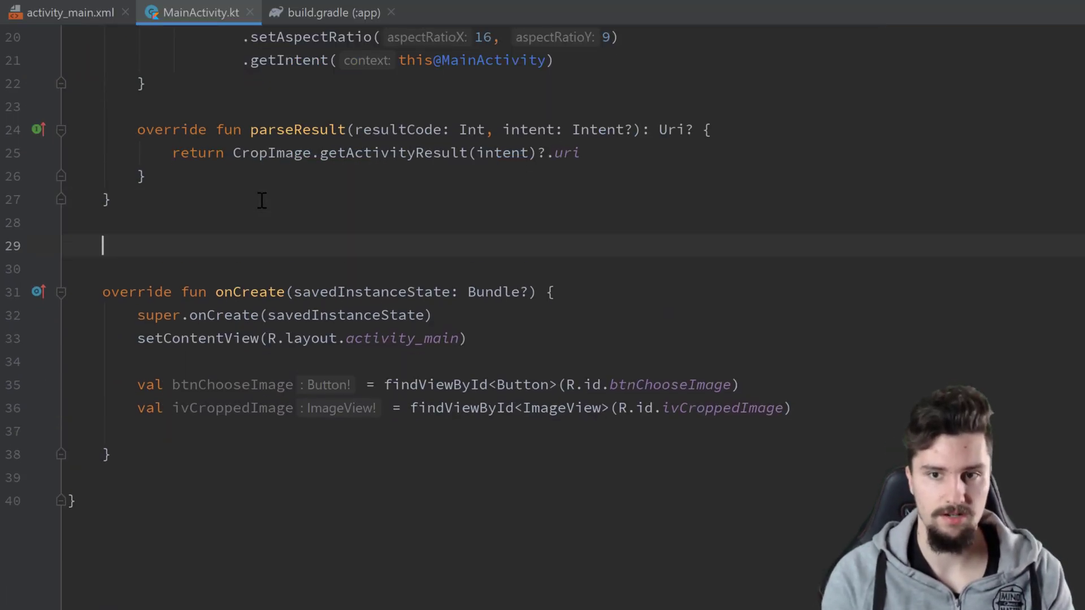
pyautogui.write('private late')
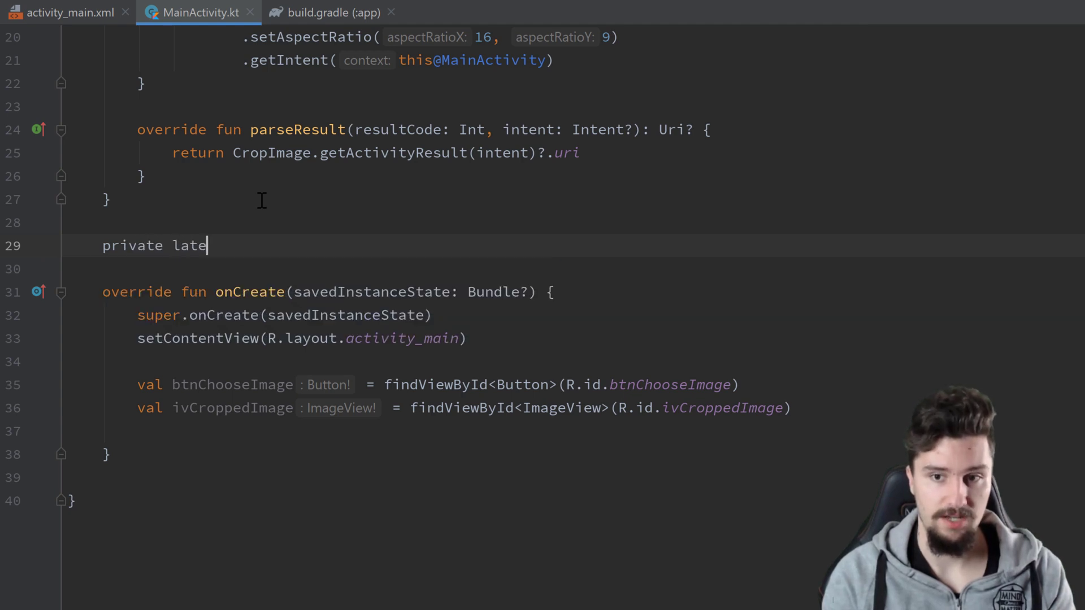
pyautogui.write('init var c')
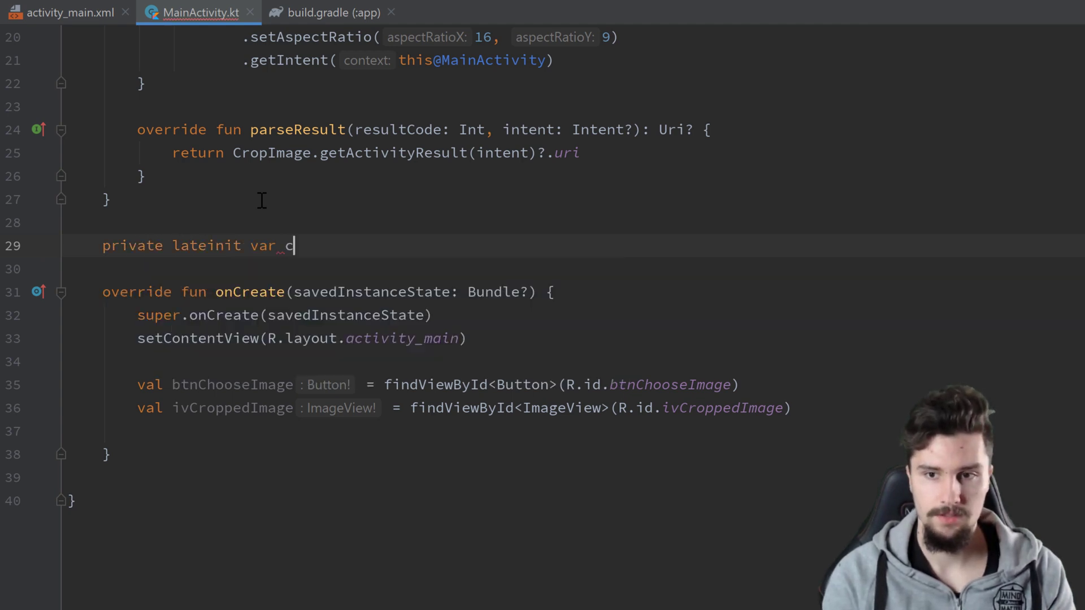
pyautogui.write('ropActivityResultLauncher: ActivityResultLauncher<>')
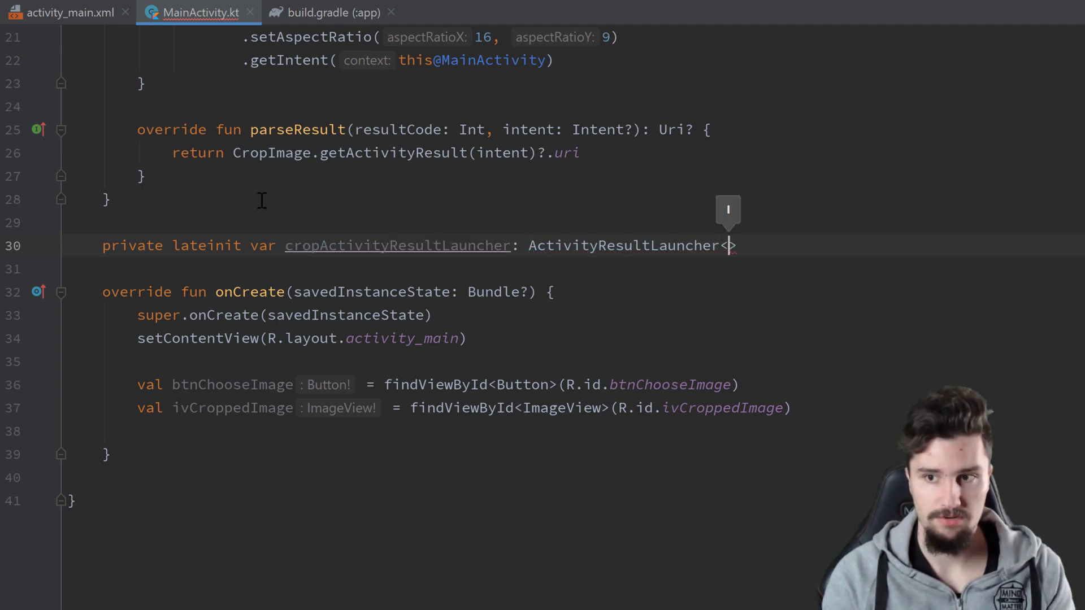
pyautogui.write('Any?')
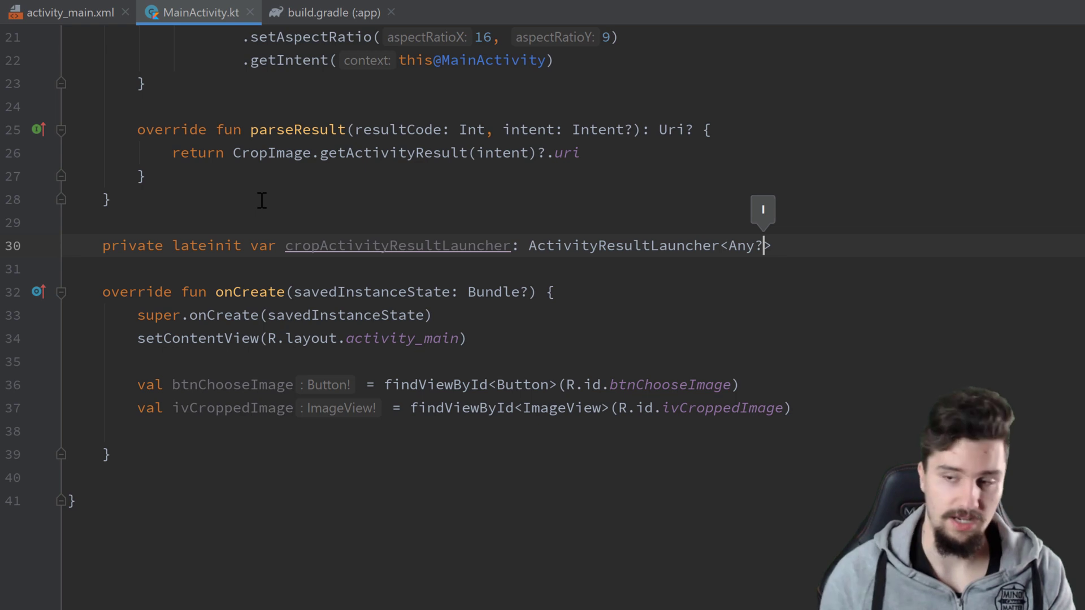
pyautogui.moveTo(425, 281)
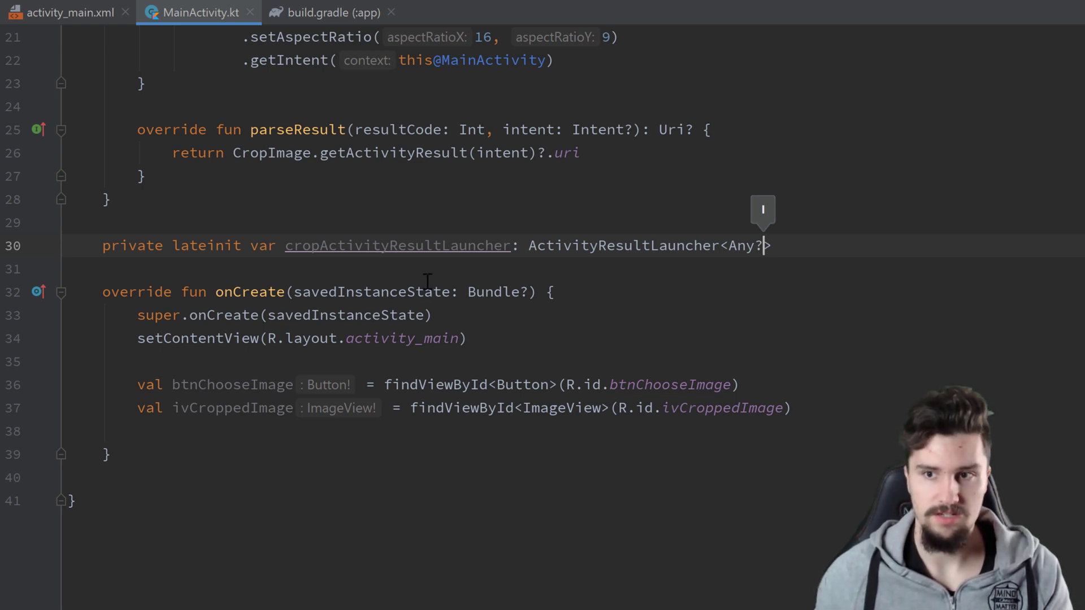
# Assign cropActivityResultLauncher = registerForActivityResult(cropActivityResultContract) { } in onCreate, fixing names.
pyautogui.scroll(3)
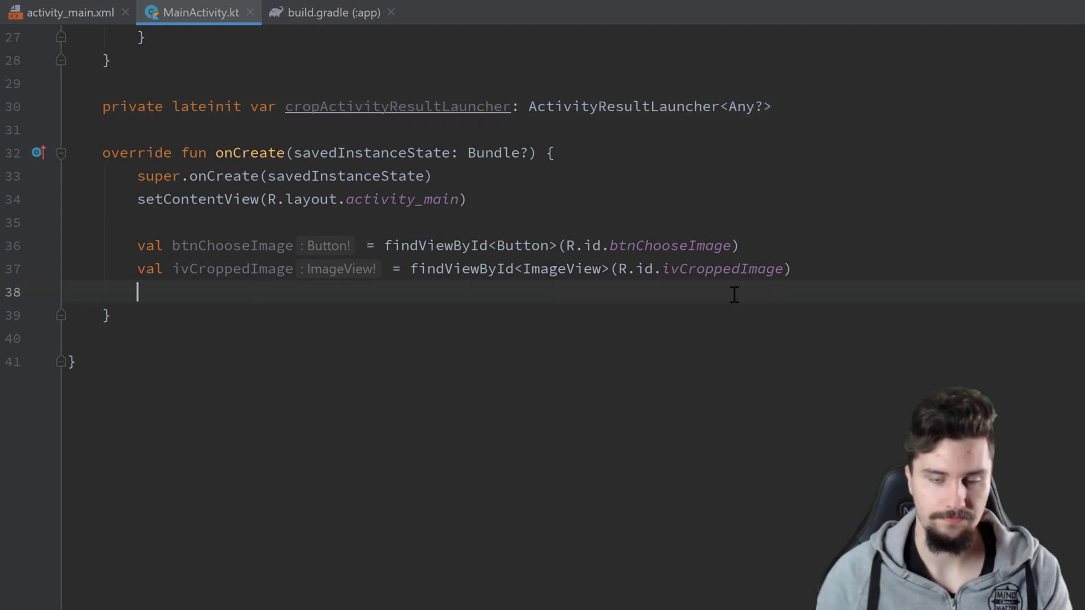
pyautogui.write('crop')
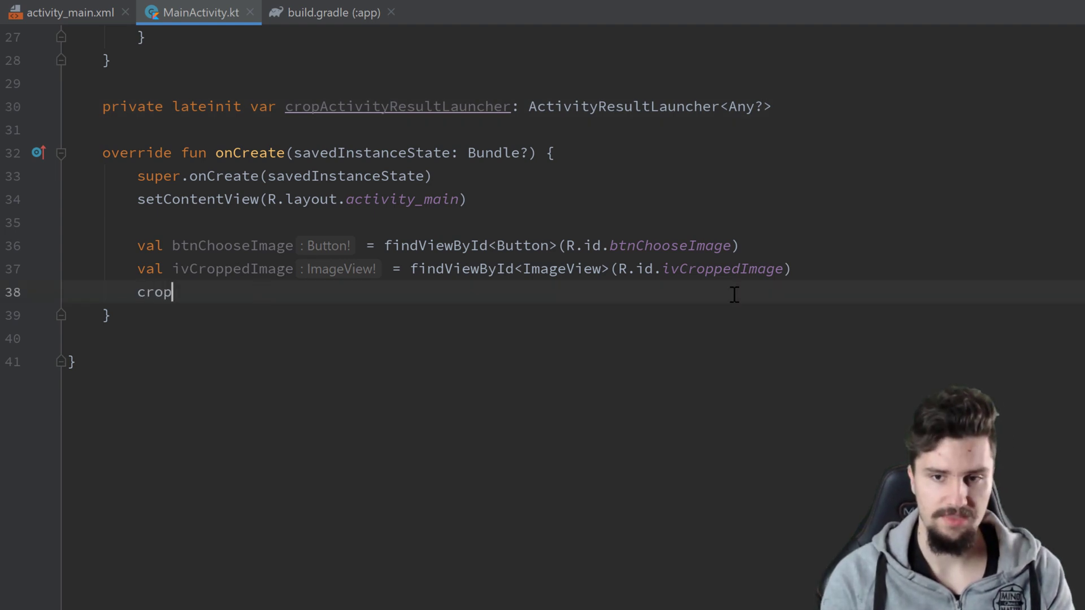
pyautogui.write('ActivityResultContract =')
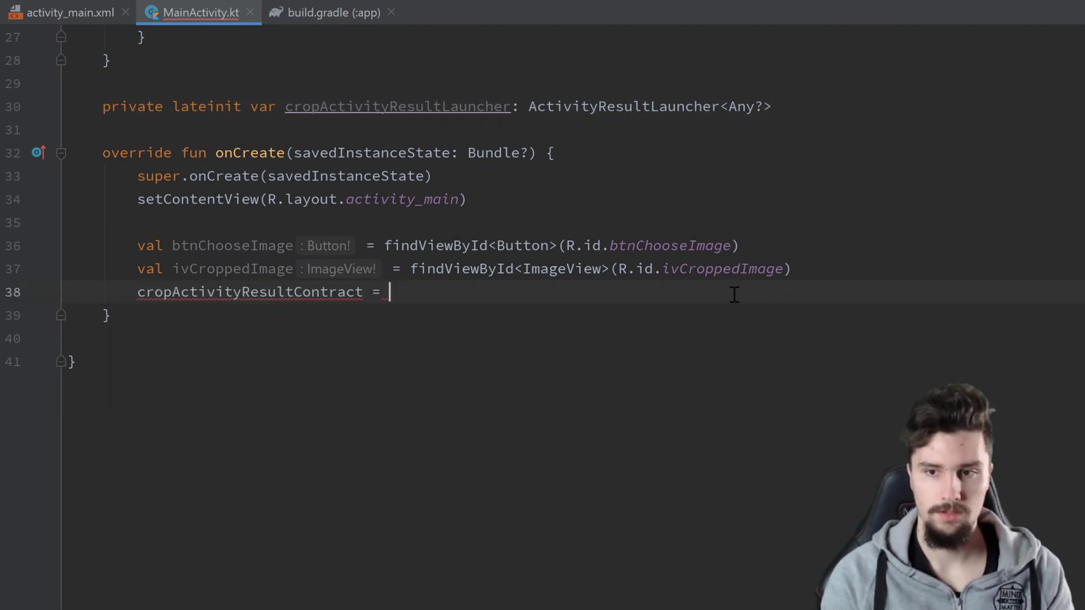
pyautogui.write('registerAct')
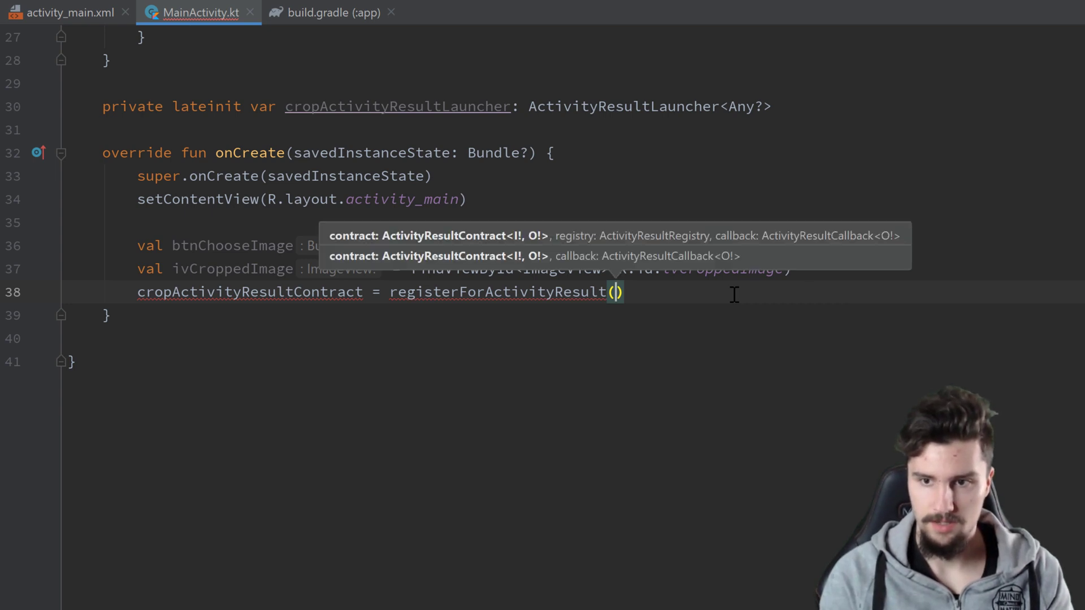
pyautogui.write('cropActivityResultContract')
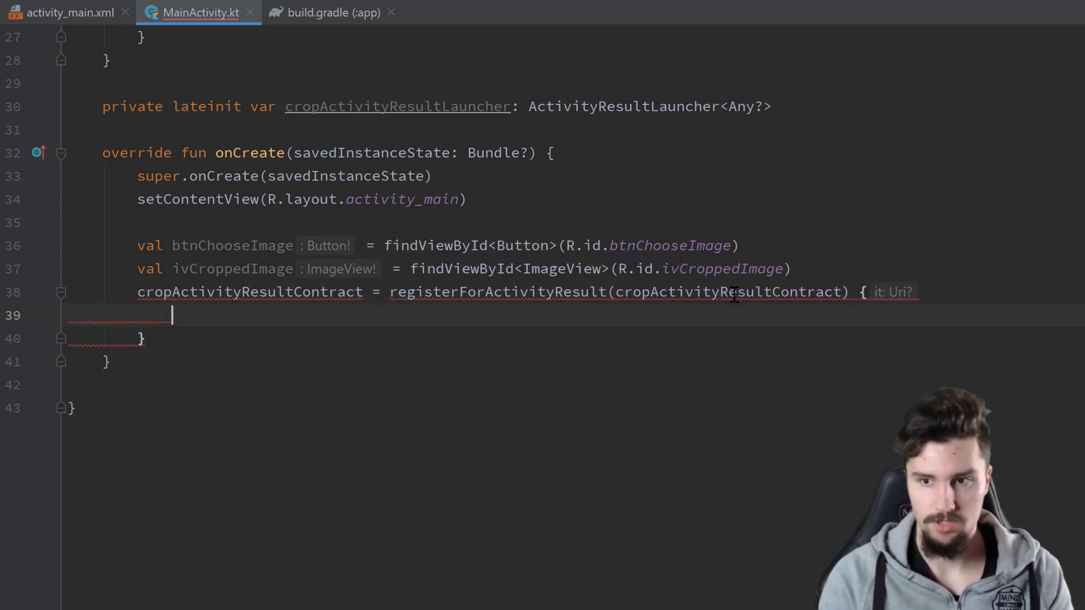
pyautogui.moveTo(256, 357)
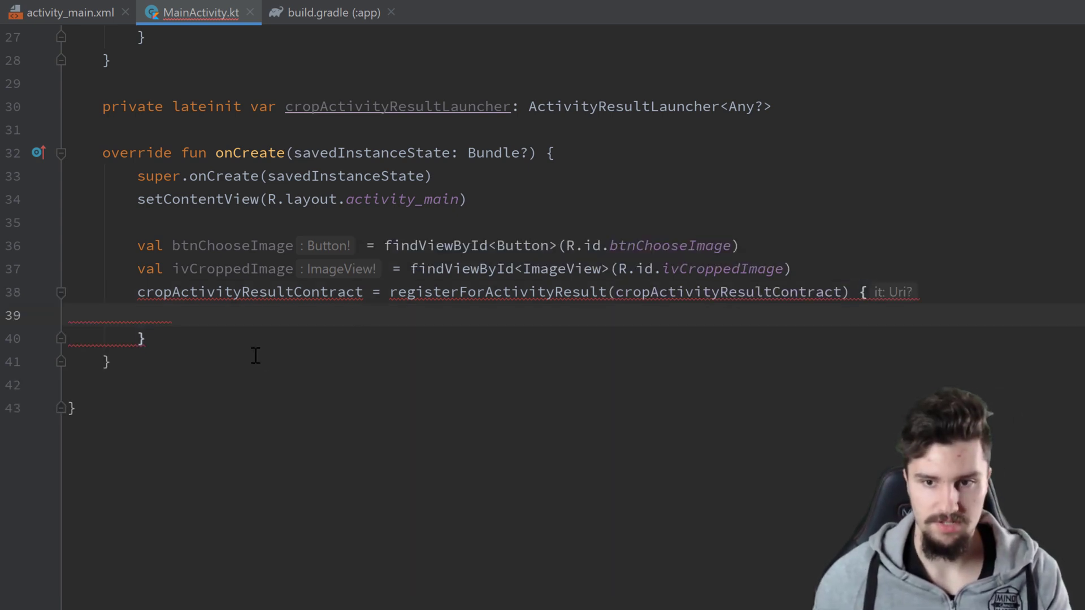
pyautogui.doubleClick(249, 291)
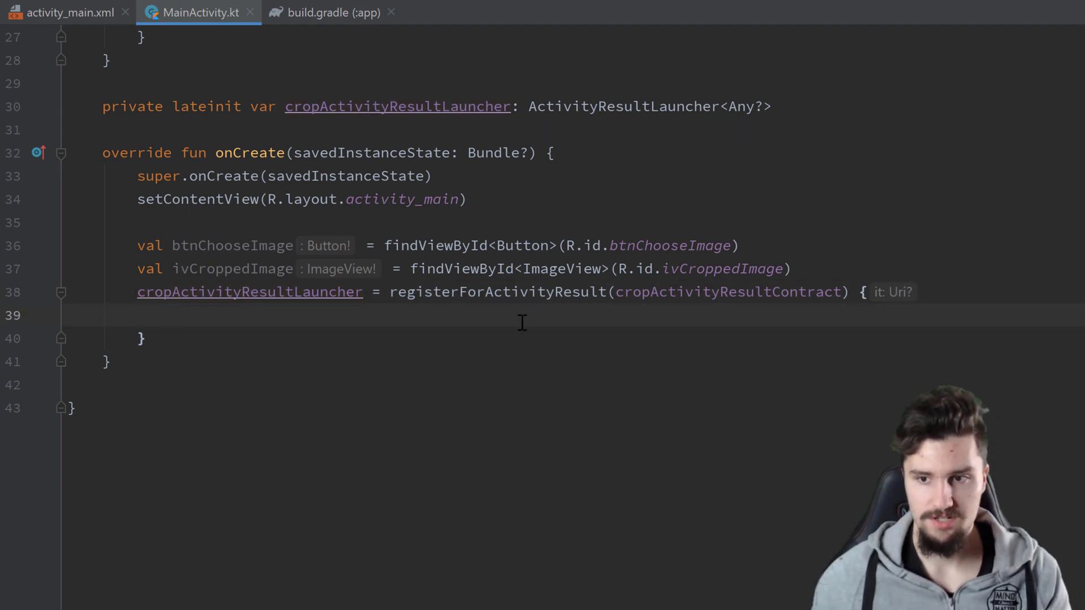
pyautogui.moveTo(672, 318)
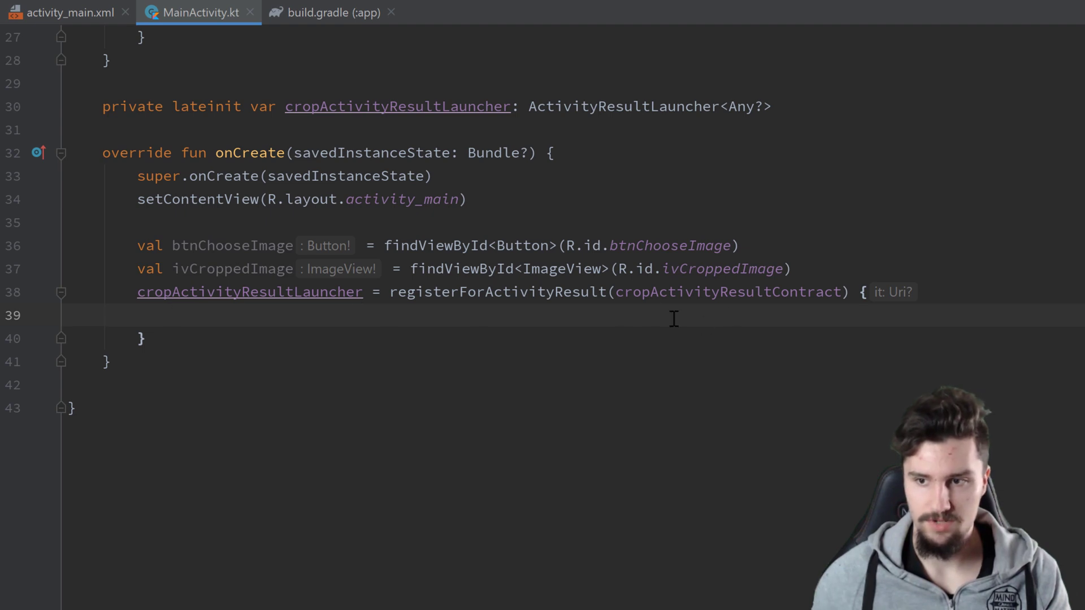
pyautogui.doubleClick(726, 292)
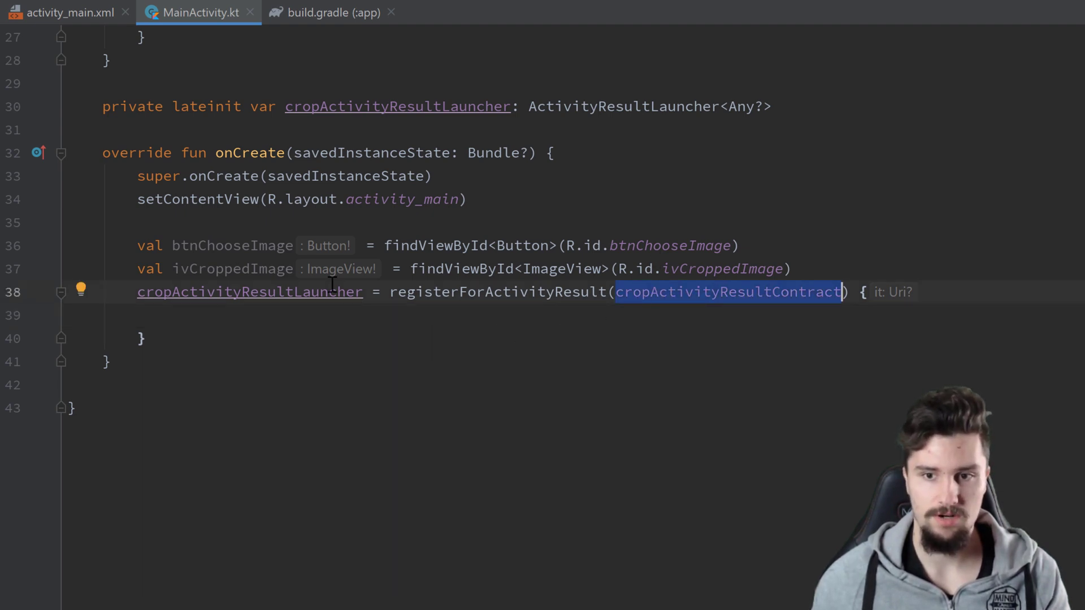
pyautogui.moveTo(638, 319)
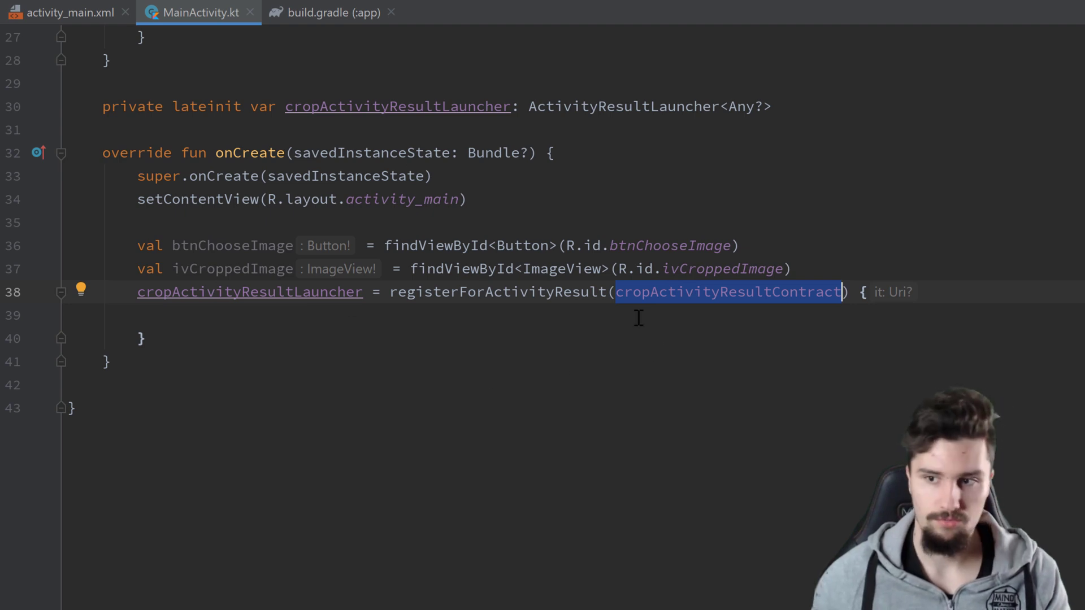
pyautogui.moveTo(678, 297)
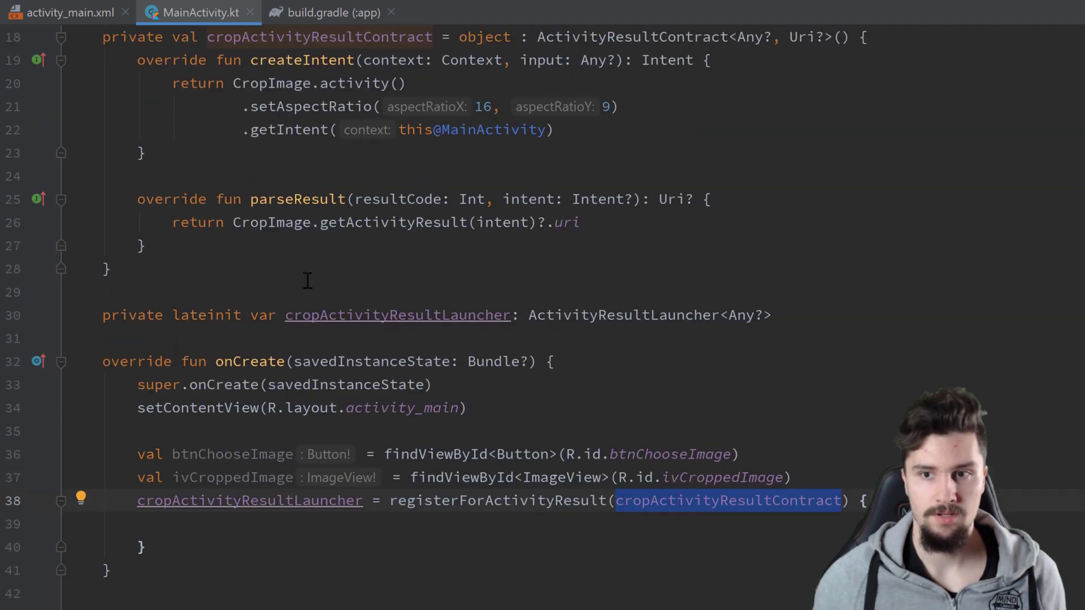
pyautogui.scroll(3)
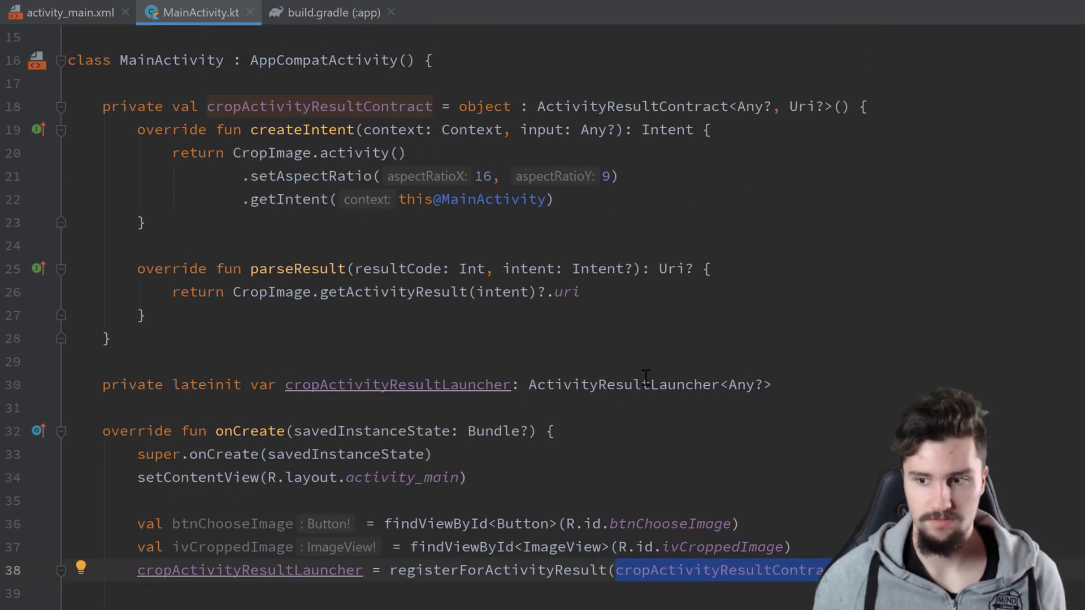
pyautogui.scroll(-3)
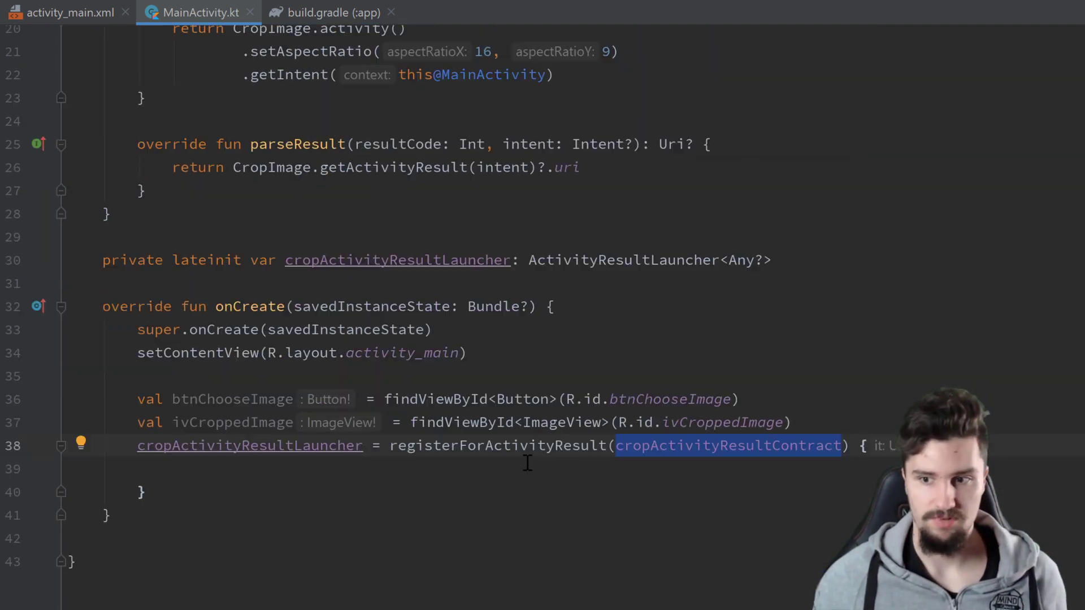
pyautogui.scroll(-3)
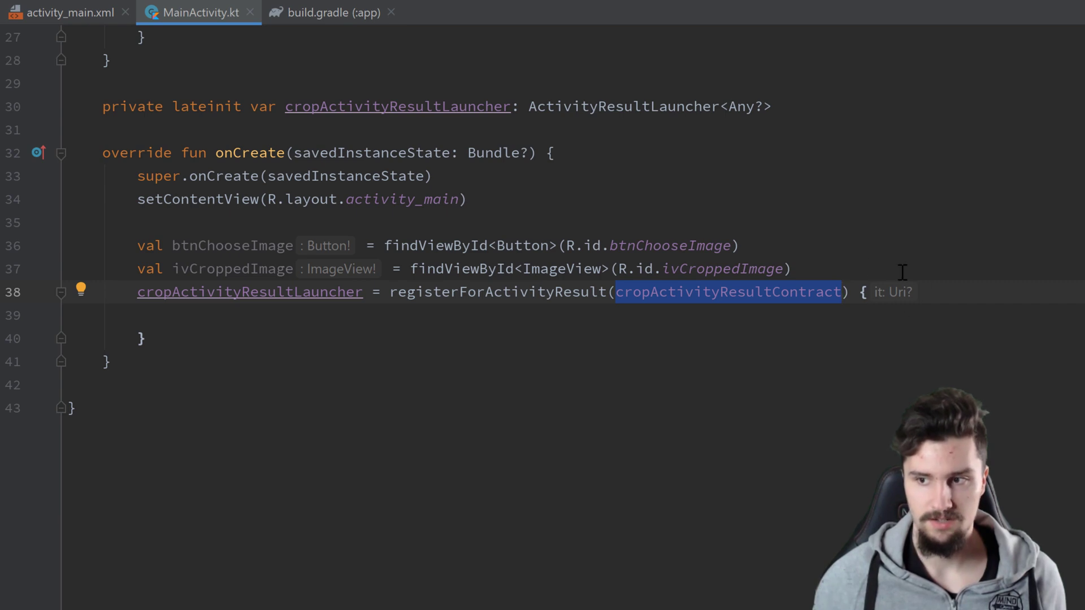
# Write it?.let { uri -> ivCroppedImage.setImageURI(uri) } inside the launcher callback.
pyautogui.write('it?.let { u')
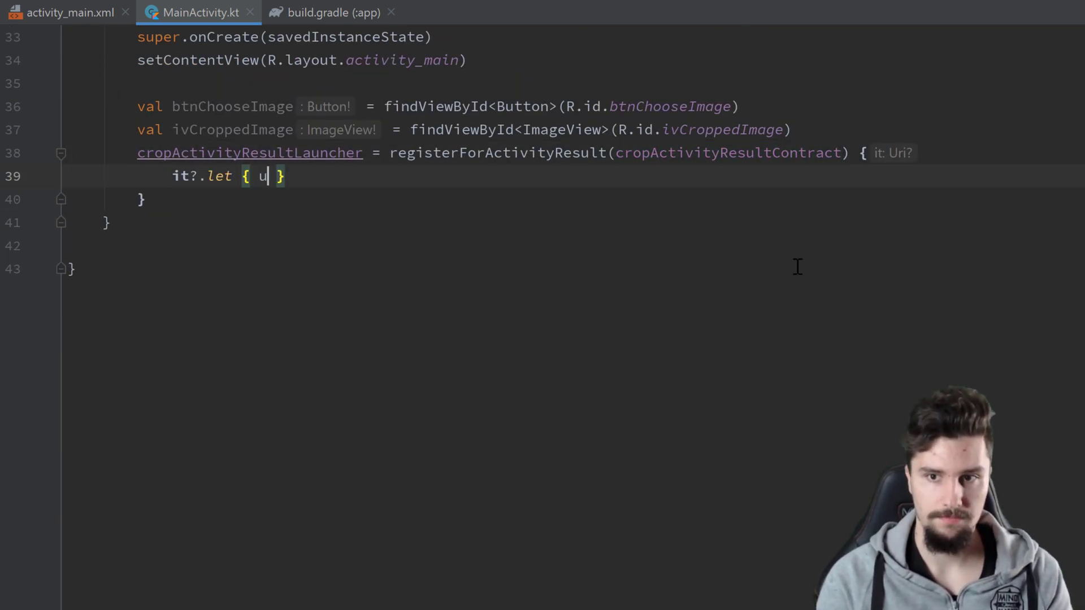
pyautogui.write('ri ->')
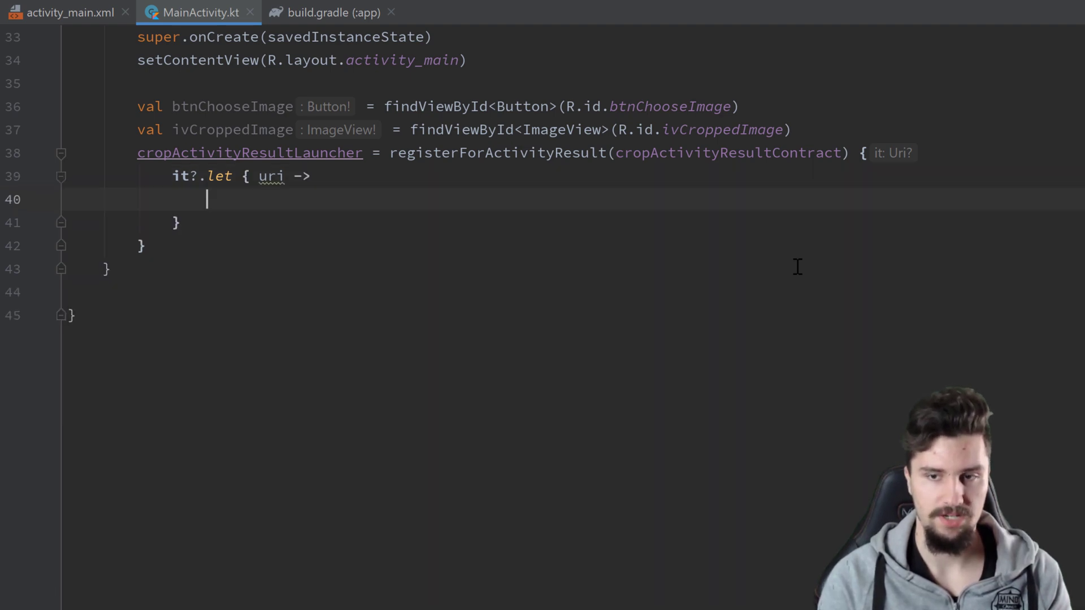
pyautogui.write('ivCroppedImage.se')
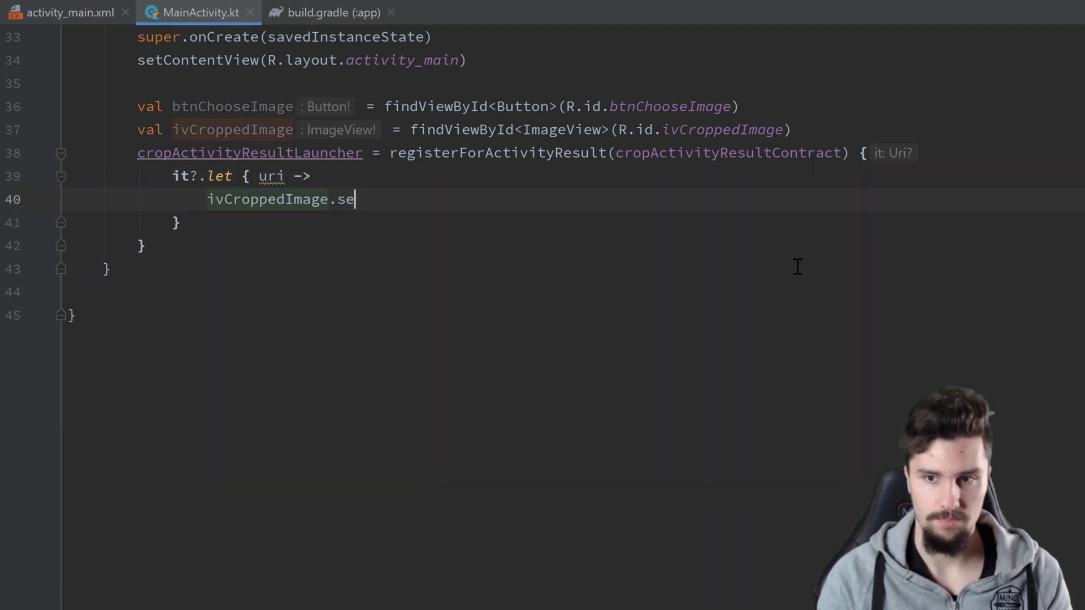
pyautogui.write('timageur')
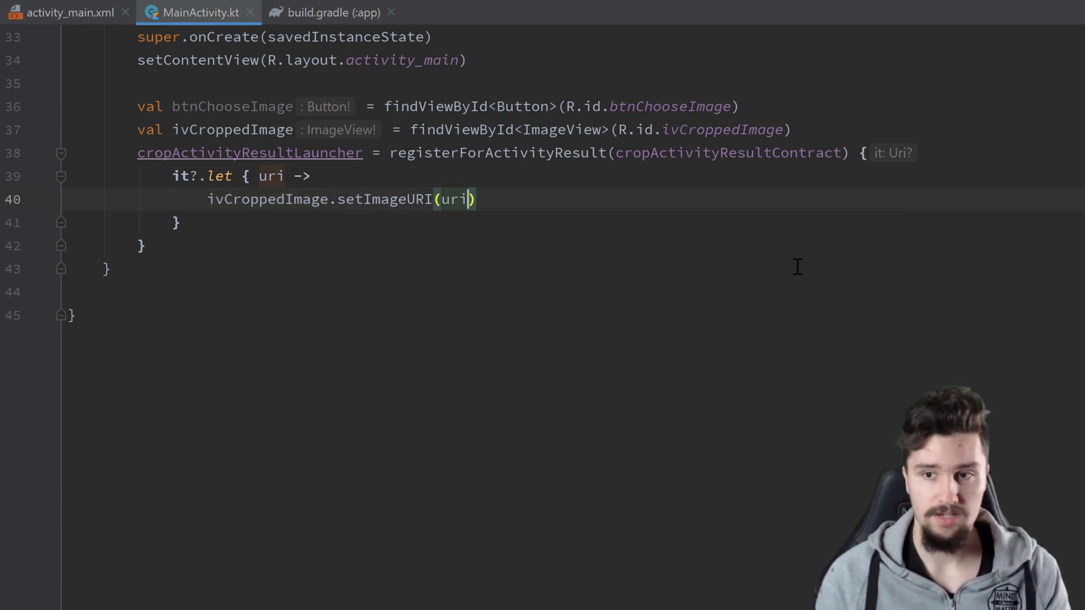
pyautogui.press('enter')
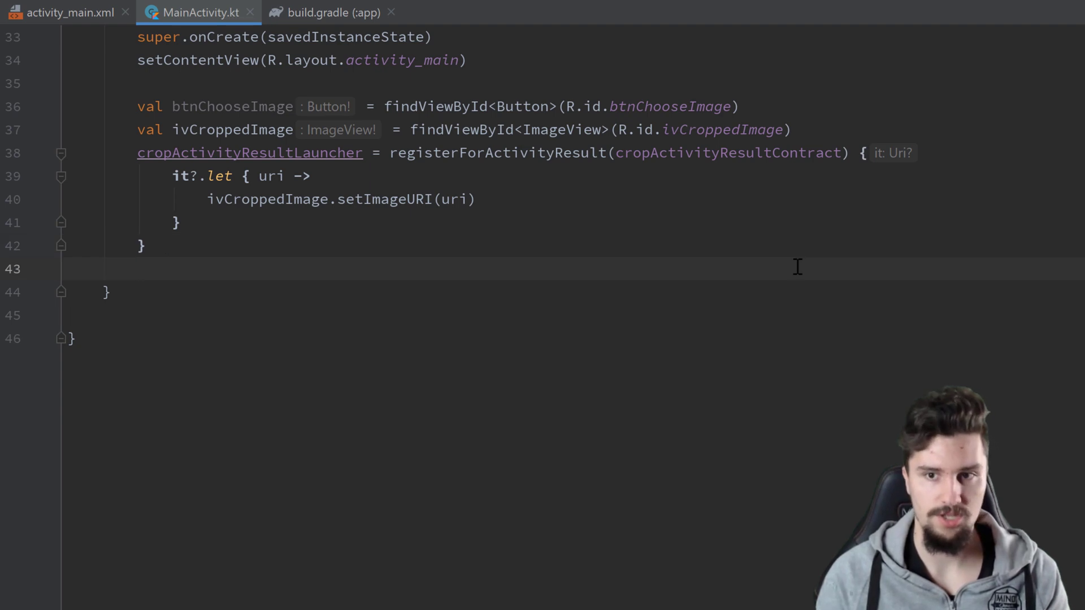
# Add btnChooseImage.setOnClickListener { cropActivityResultLauncher.launch(null) } below the callback.
pyautogui.write('b')
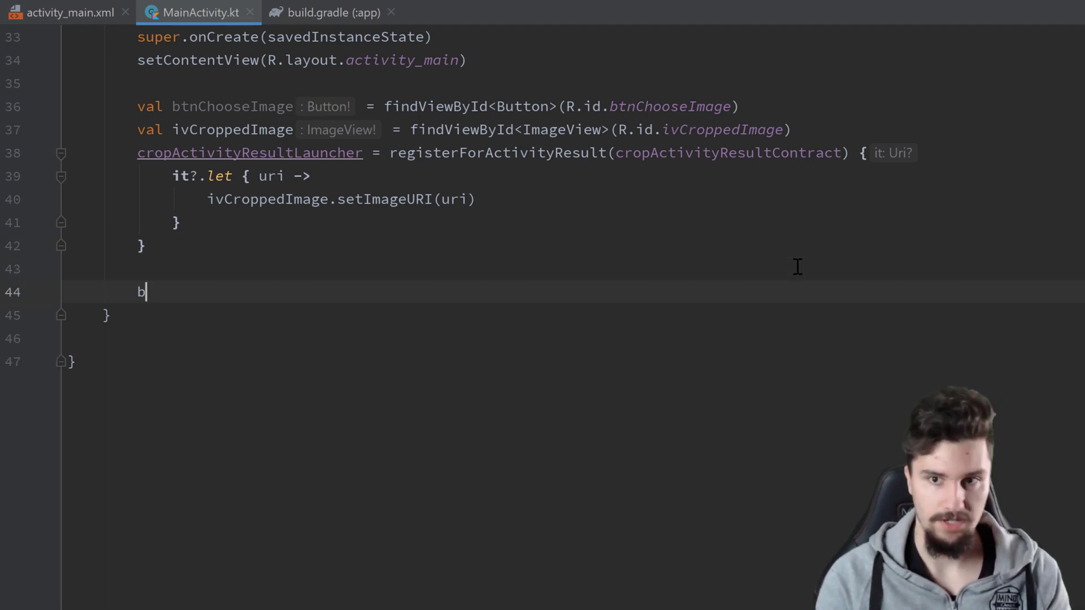
pyautogui.write('tnChooseImage.')
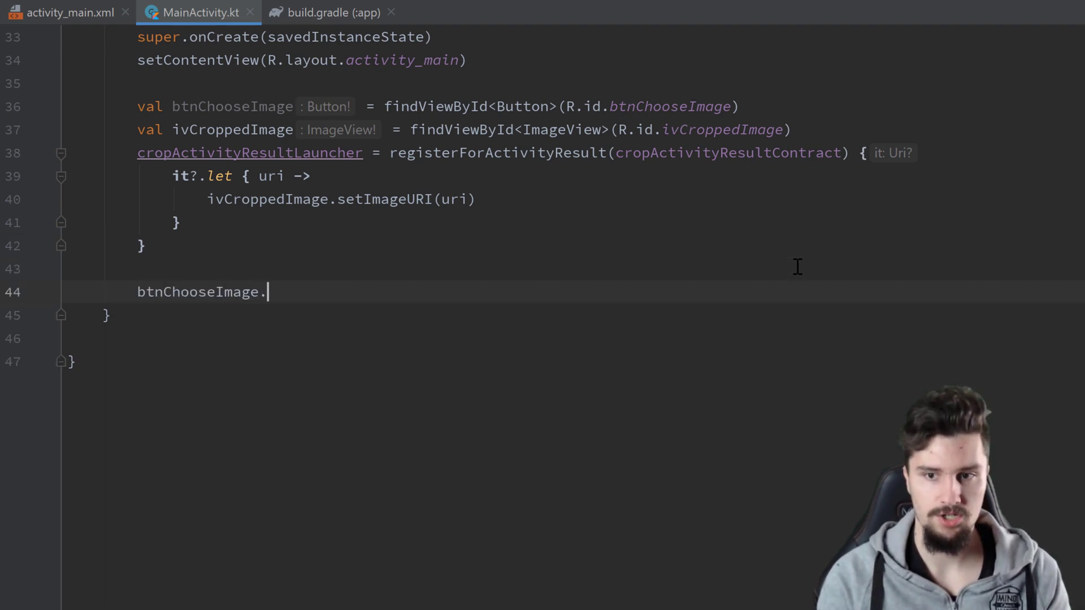
pyautogui.write('setOnClickListener {')
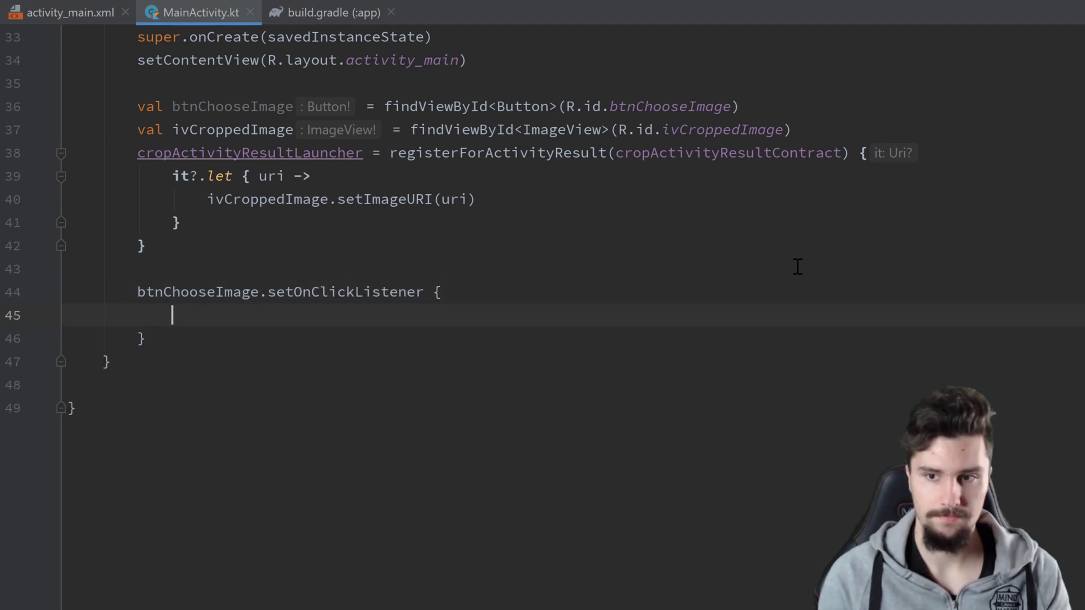
pyautogui.write('cr')
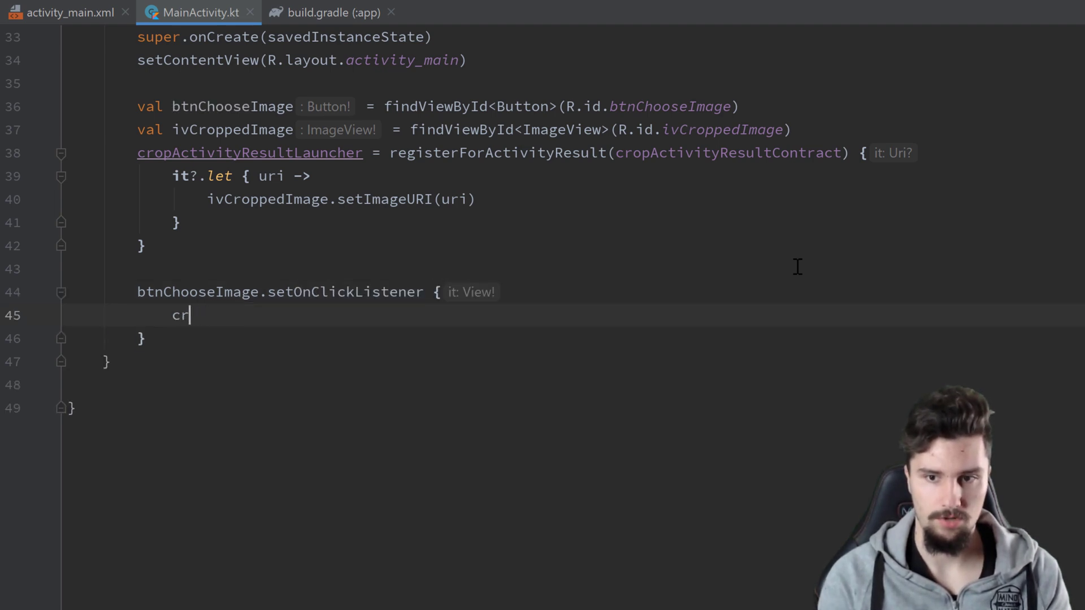
pyautogui.write('opActivityResultLauncher.launch(')
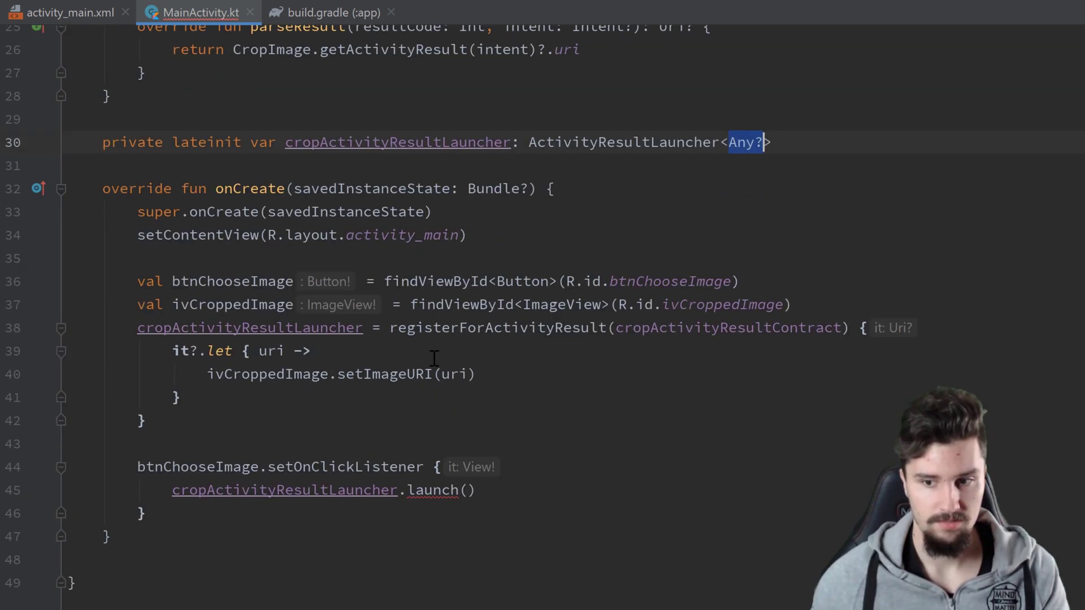
pyautogui.write('null')
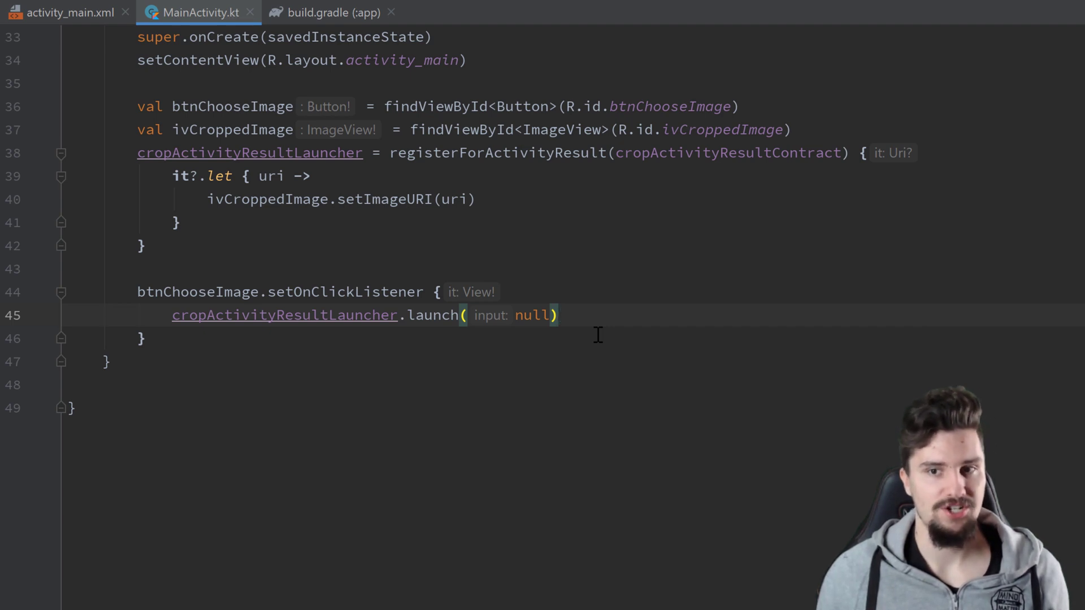
pyautogui.moveTo(515, 294)
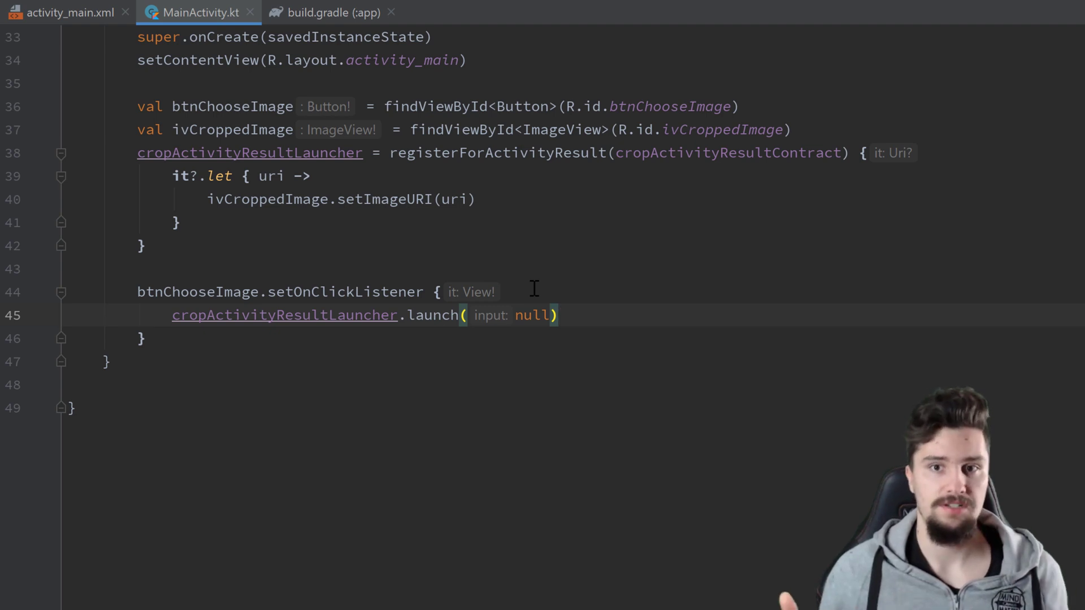
pyautogui.moveTo(530, 283)
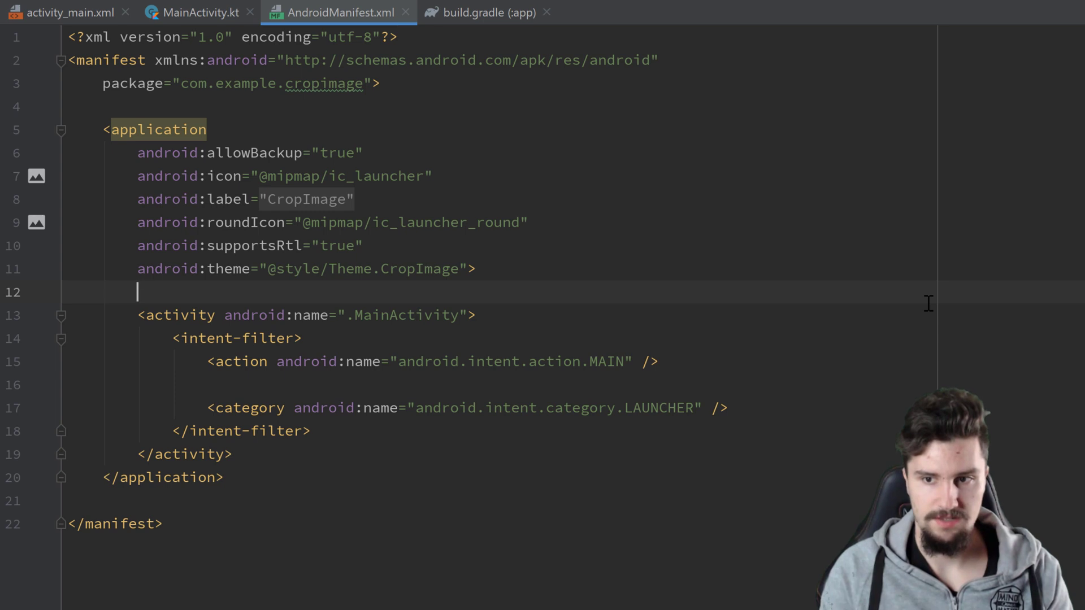
# Add <activity android:name="com.theartofdev.edmodo.cropper.CropImageActivity" /> to AndroidManifest.xml and run the app.
pyautogui.write('<activity android:name="com.theartofdev.edmodo.cropper.CropImageActivity" />')
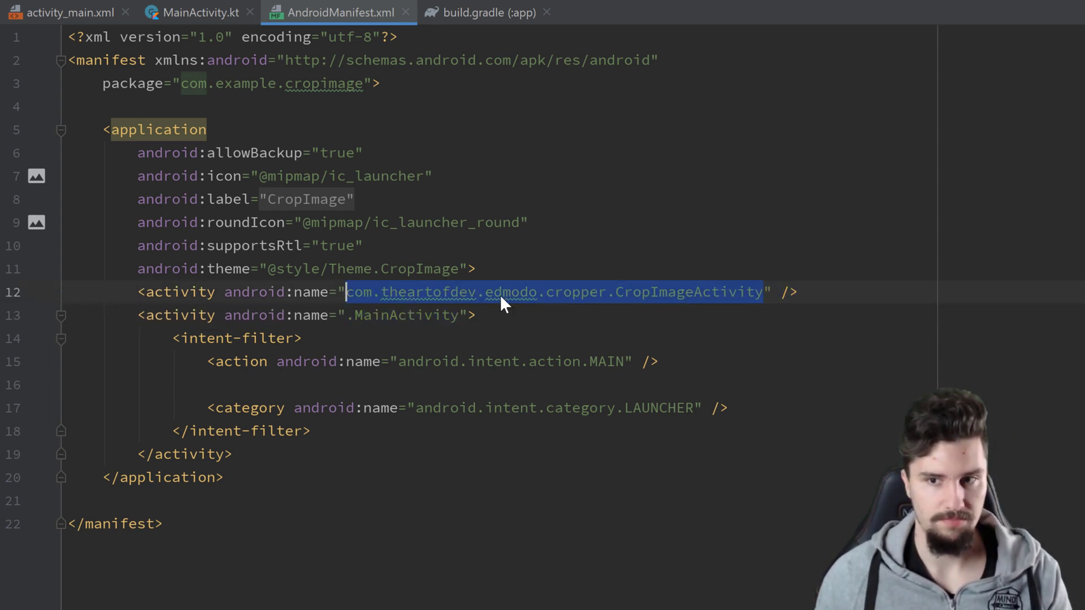
pyautogui.click(810, 292)
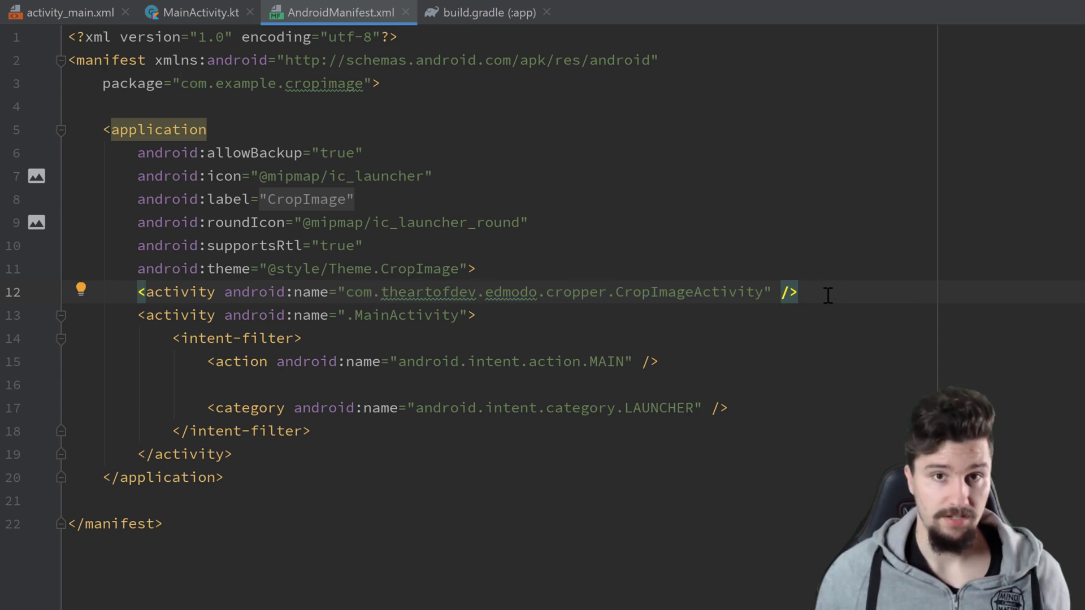
pyautogui.click(789, 292)
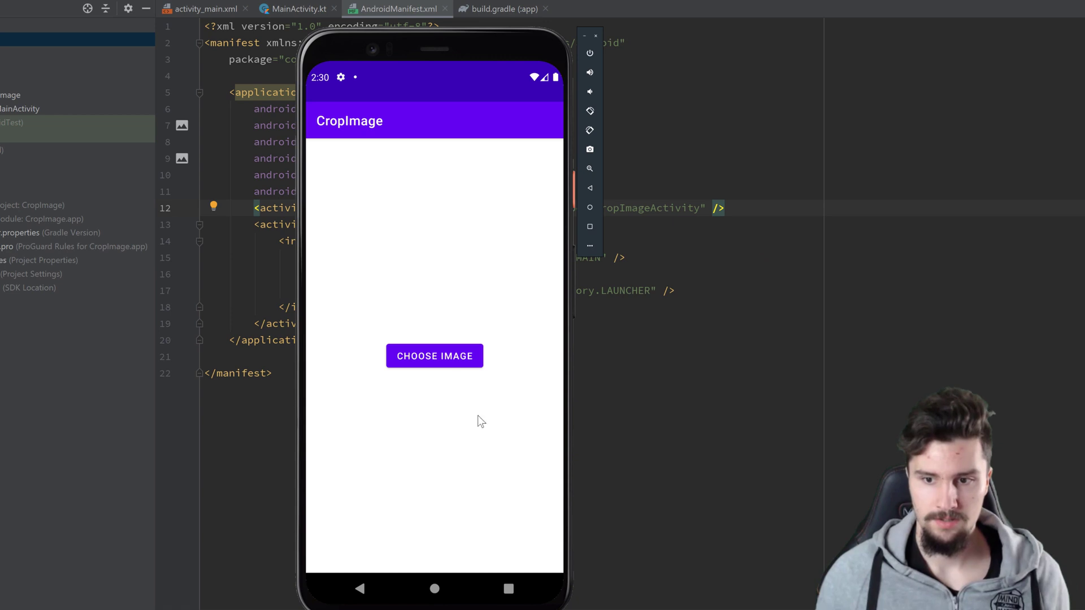
pyautogui.moveTo(521, 447)
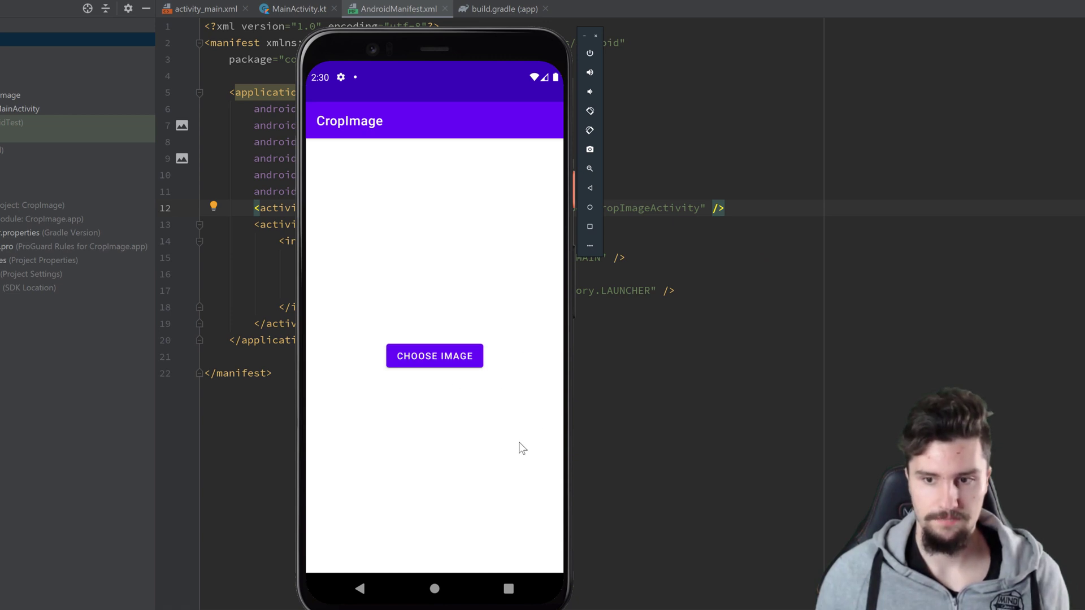
# Choose a photo from Photos for cropping and rotate it twice in the crop screen.
pyautogui.click(434, 355)
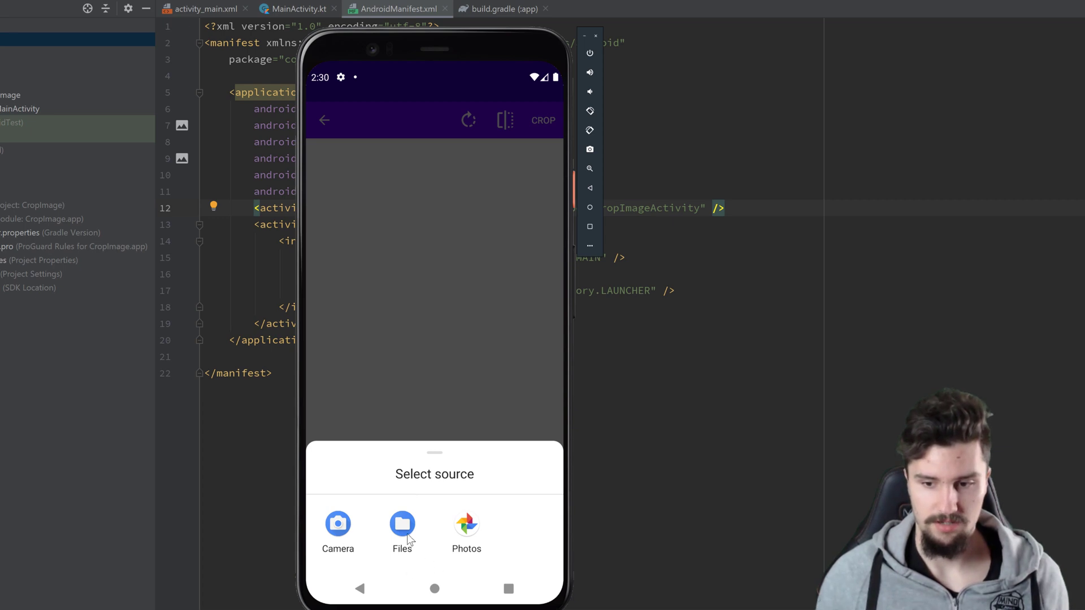
pyautogui.moveTo(471, 543)
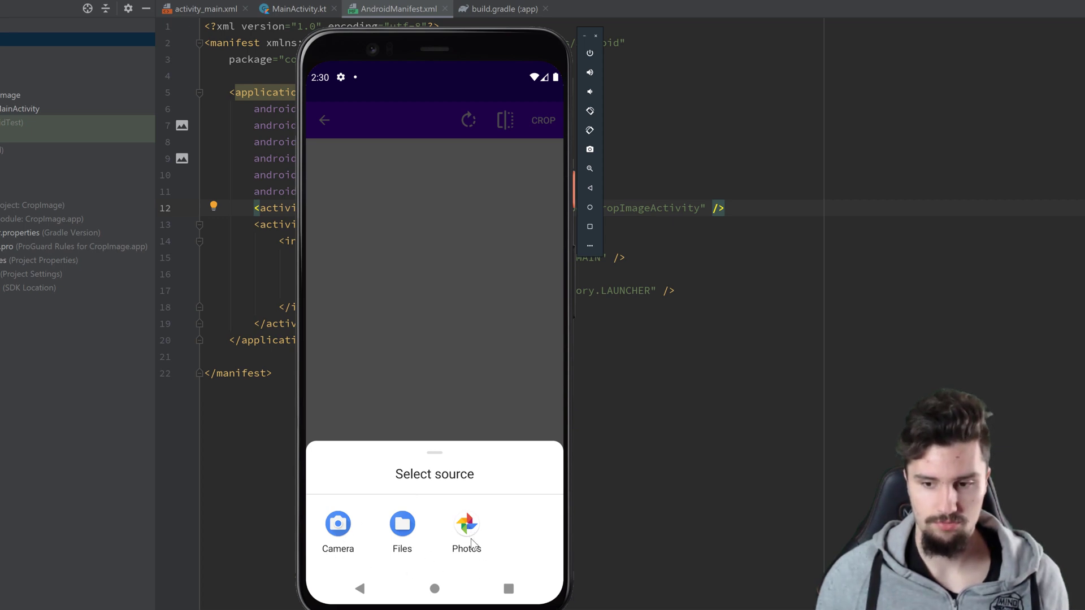
pyautogui.click(465, 523)
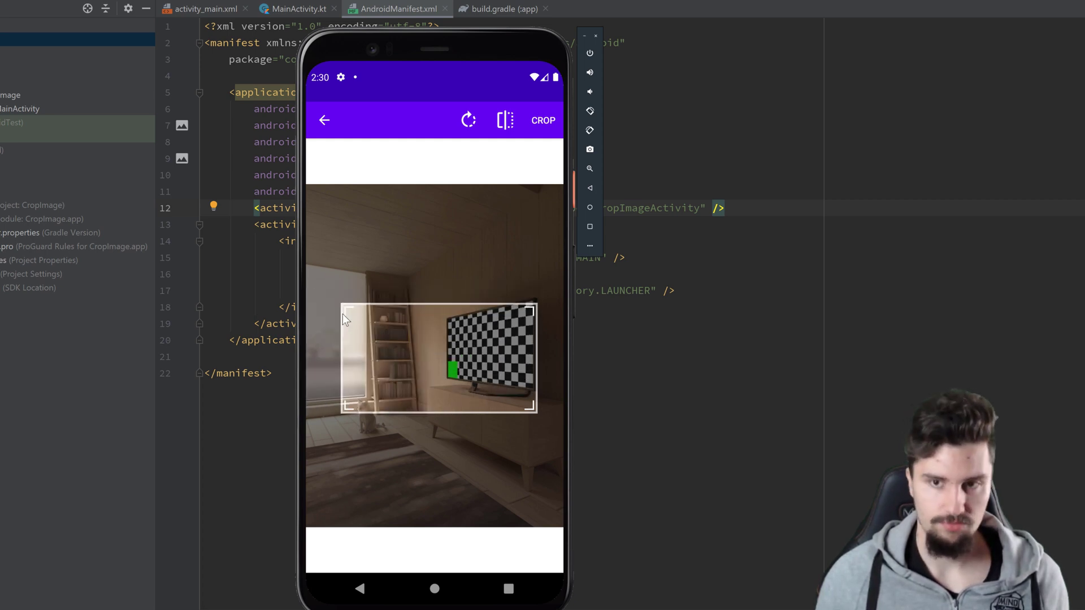
pyautogui.moveTo(344, 317)
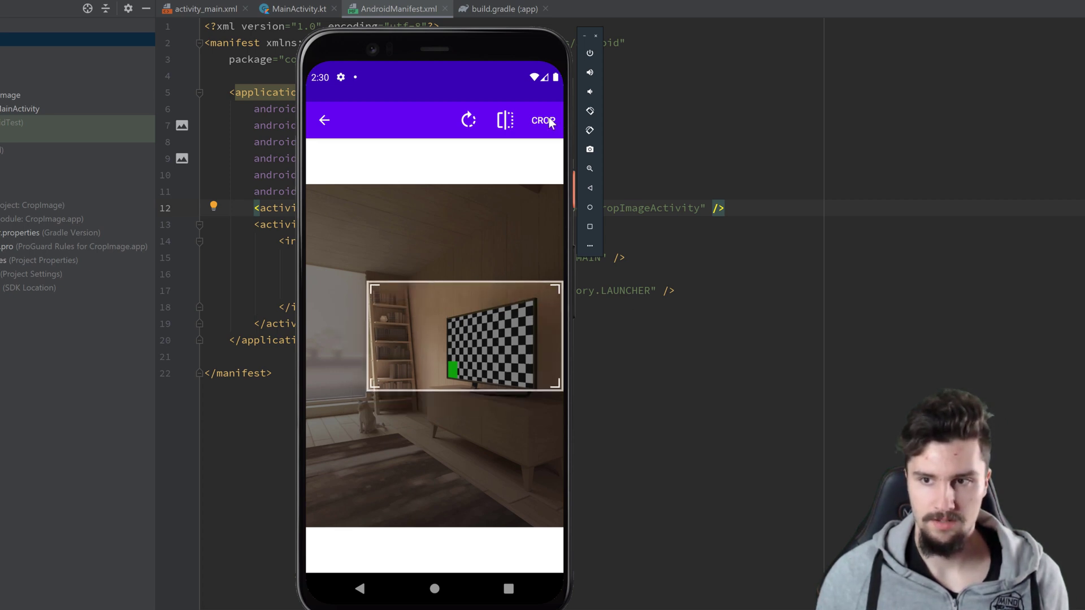
pyautogui.moveTo(469, 121)
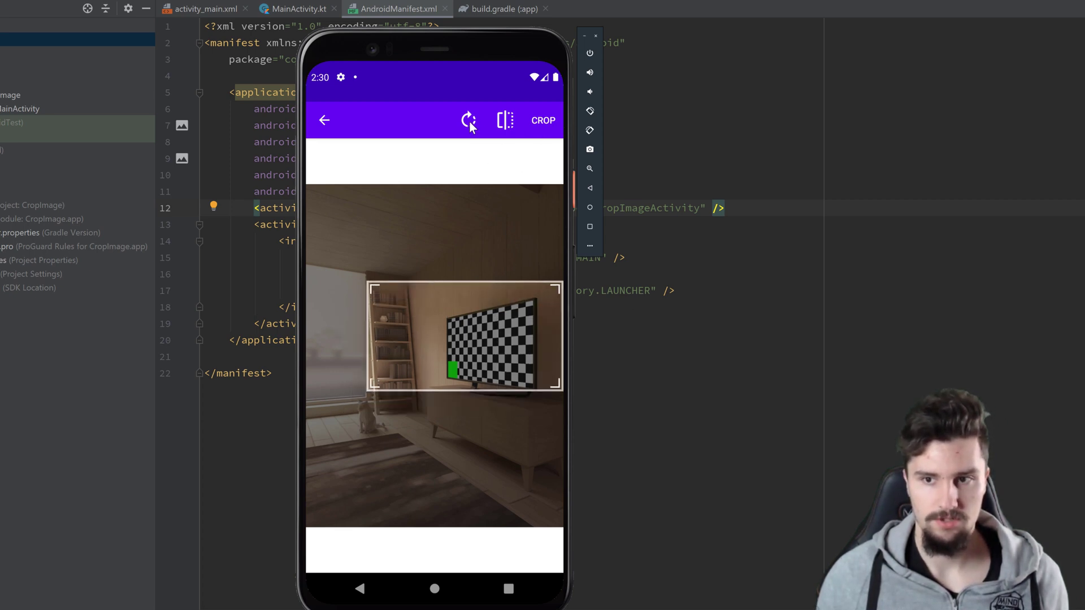
pyautogui.click(470, 120)
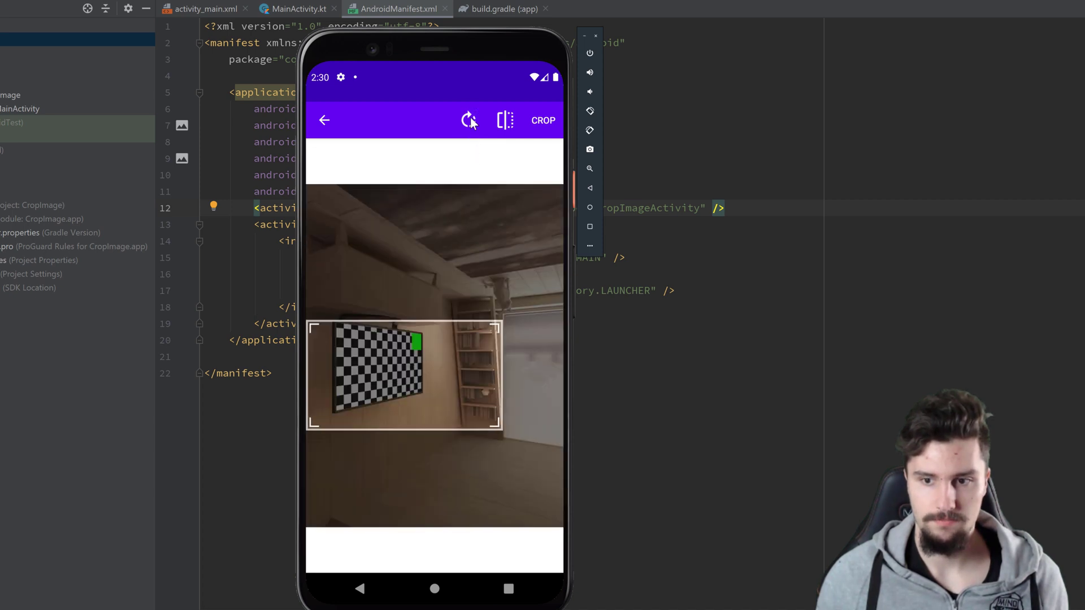
pyautogui.click(467, 120)
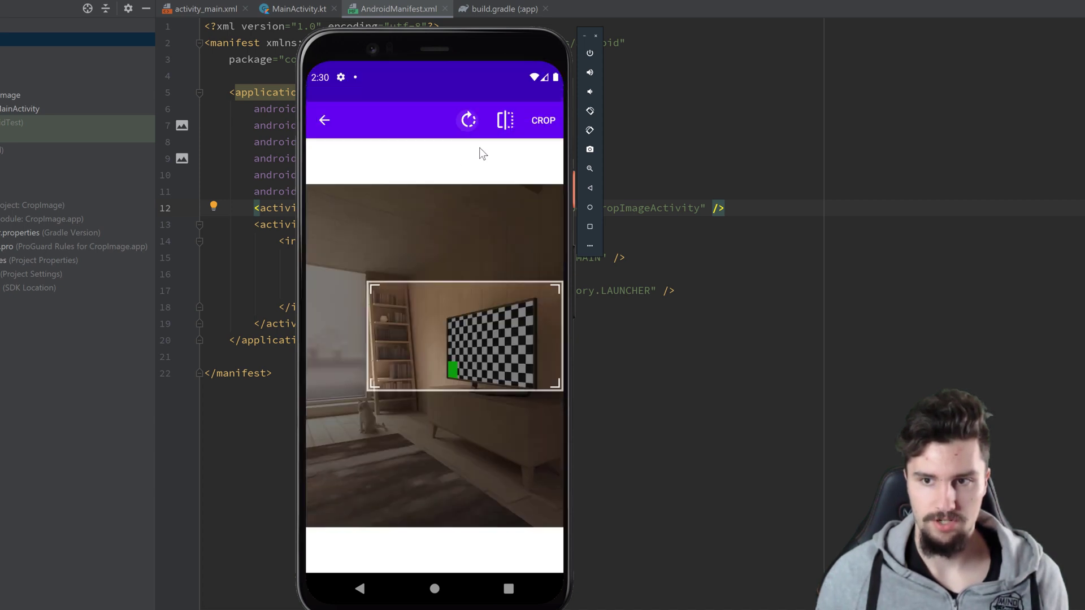